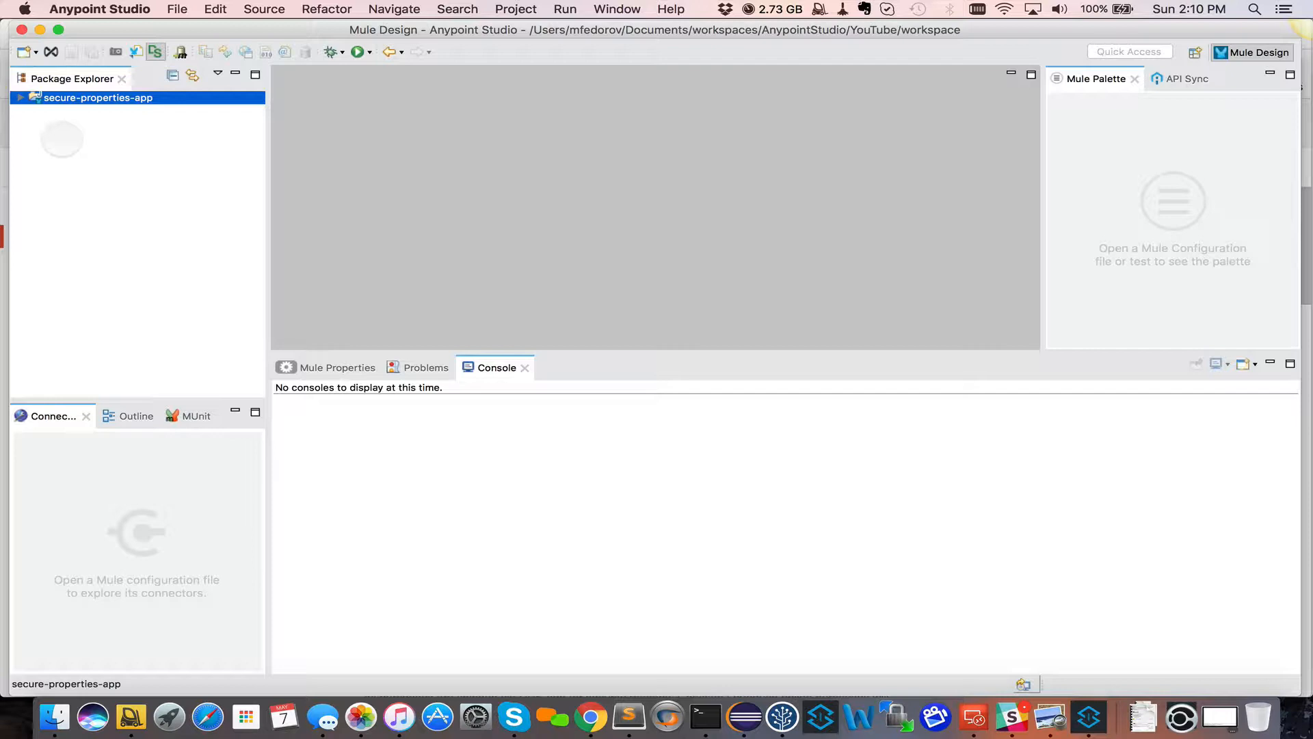
# Bring up the context menu for secure-properties-app in Package Explorer.
pyautogui.rightClick(98, 97)
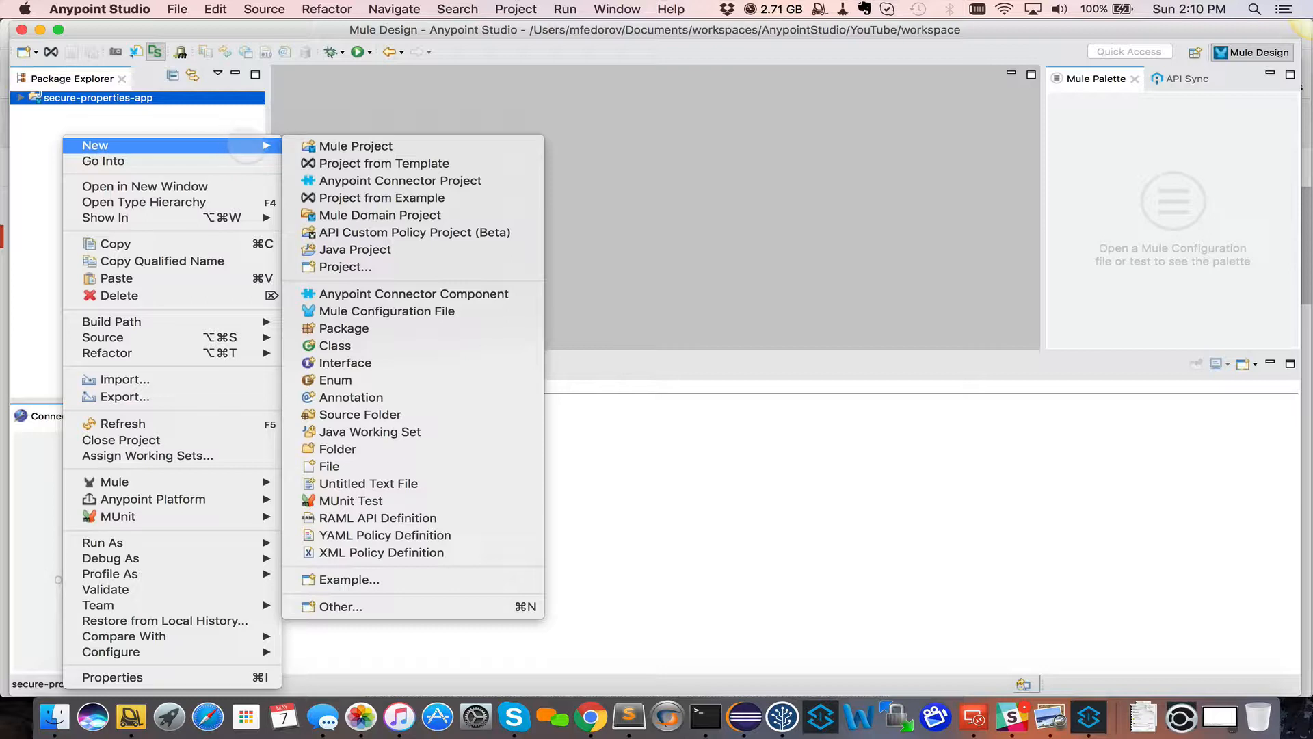
pyautogui.moveTo(414, 232)
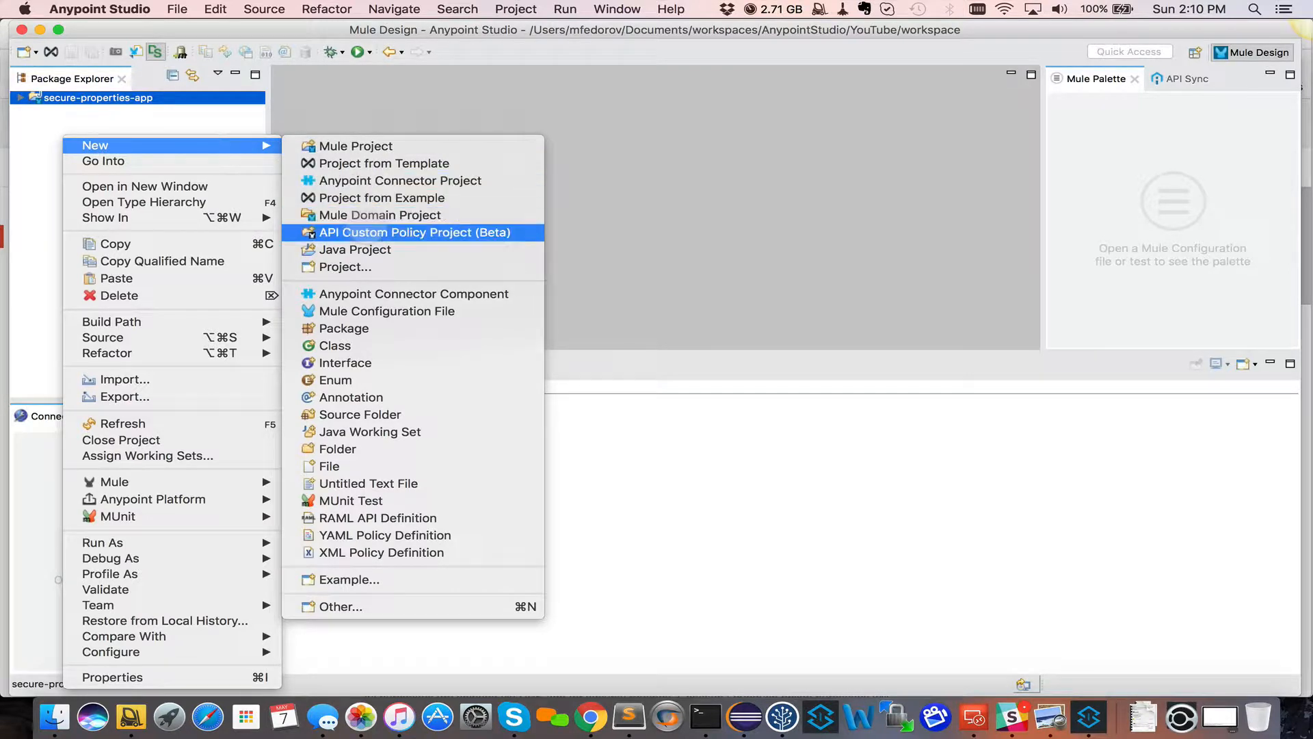
pyautogui.moveTo(357, 145)
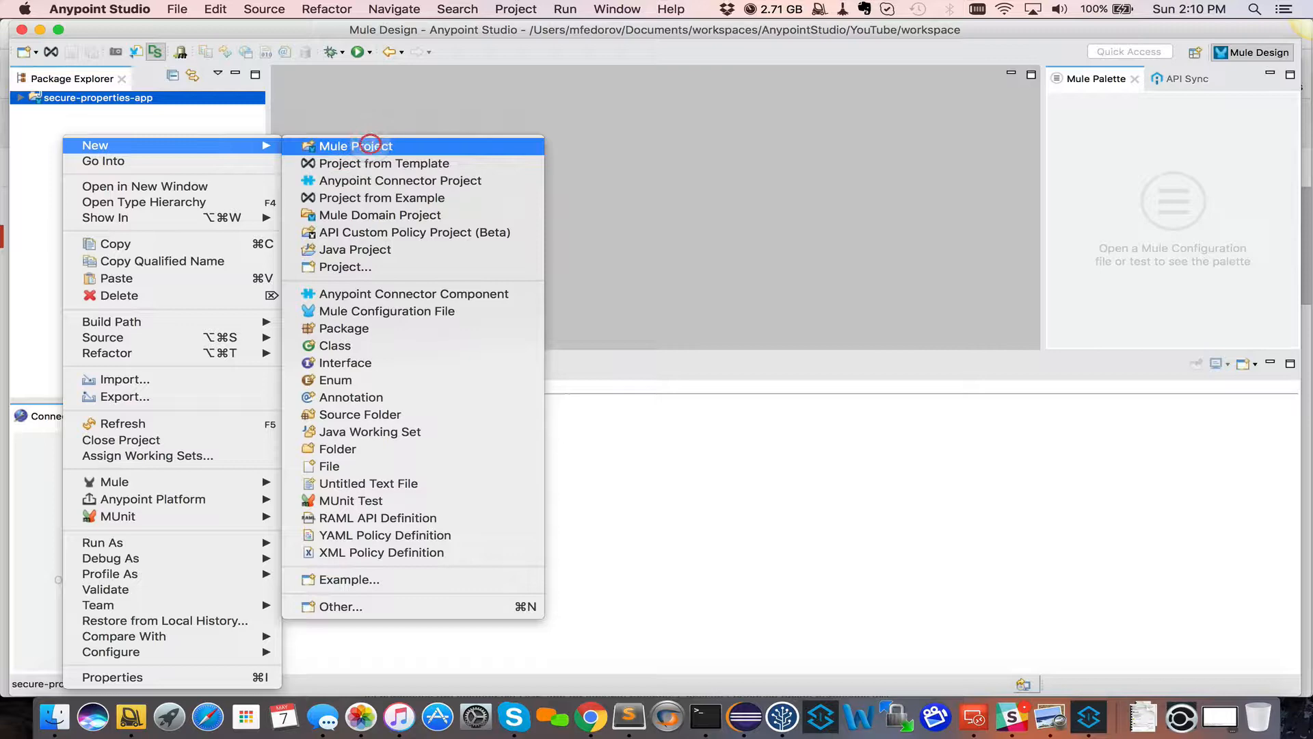
# Create Mule project my-mule-commons with Maven enabled and Group Id com.nebulent, reaching Java settings.
pyautogui.click(355, 146)
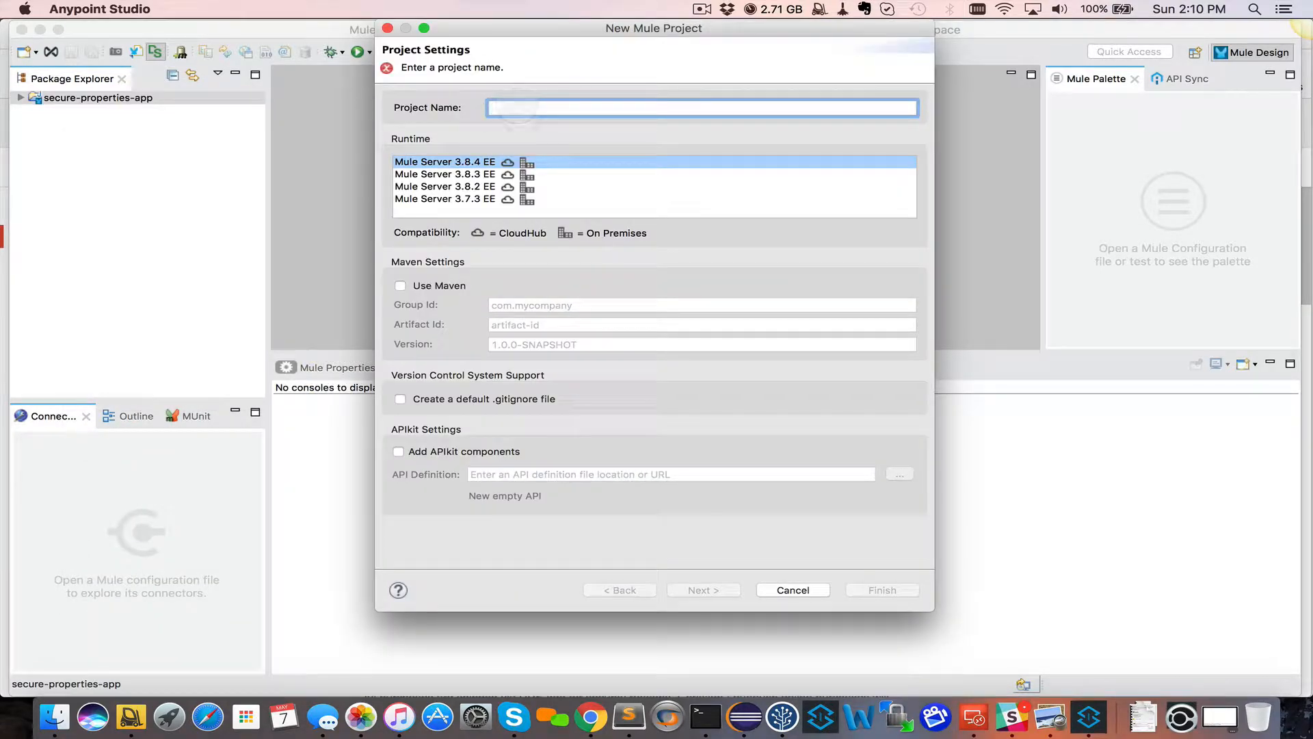
pyautogui.write('my-mule-commo')
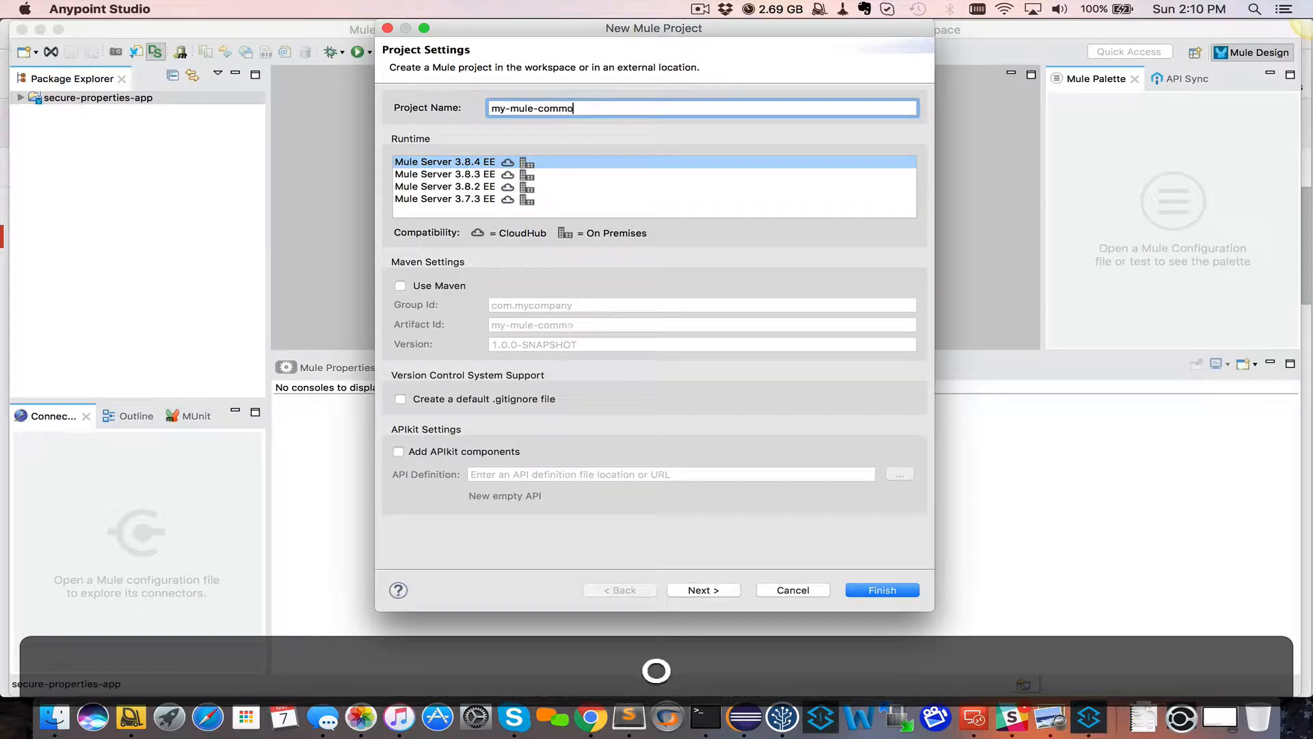
pyautogui.click(400, 286)
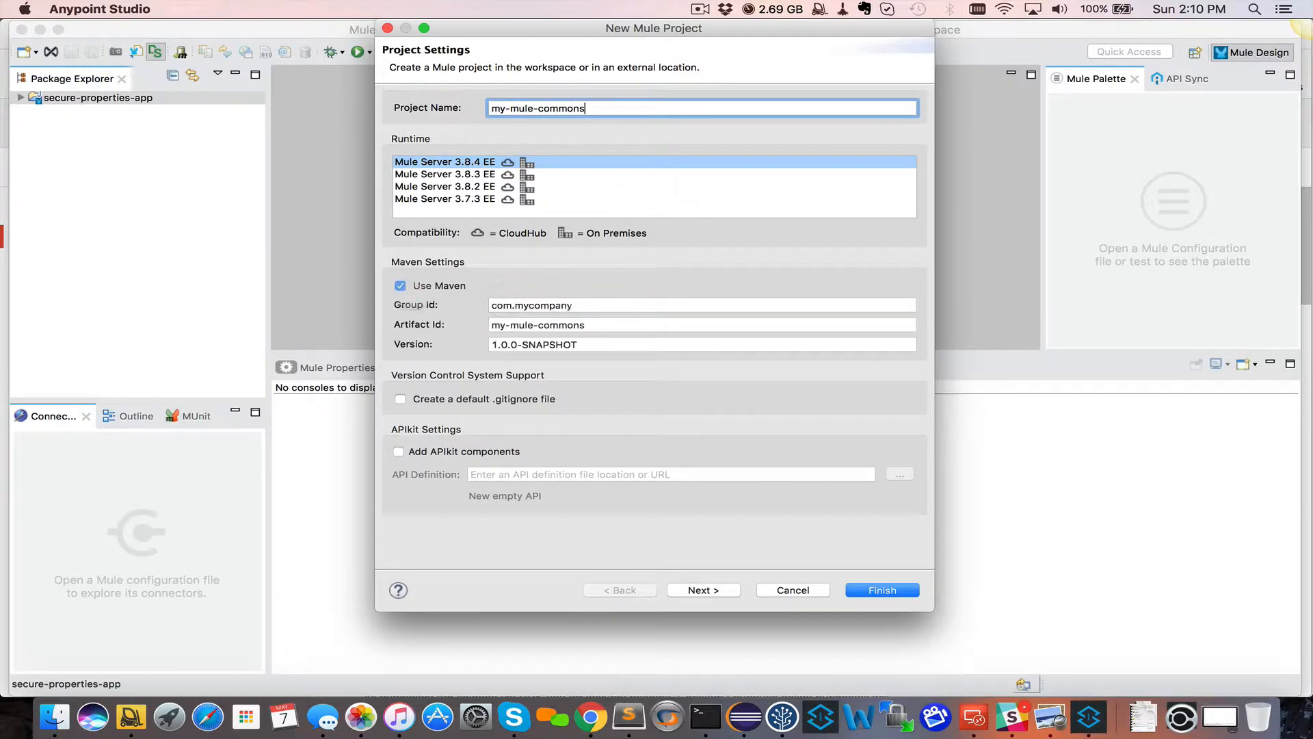
pyautogui.press('cmd+v')
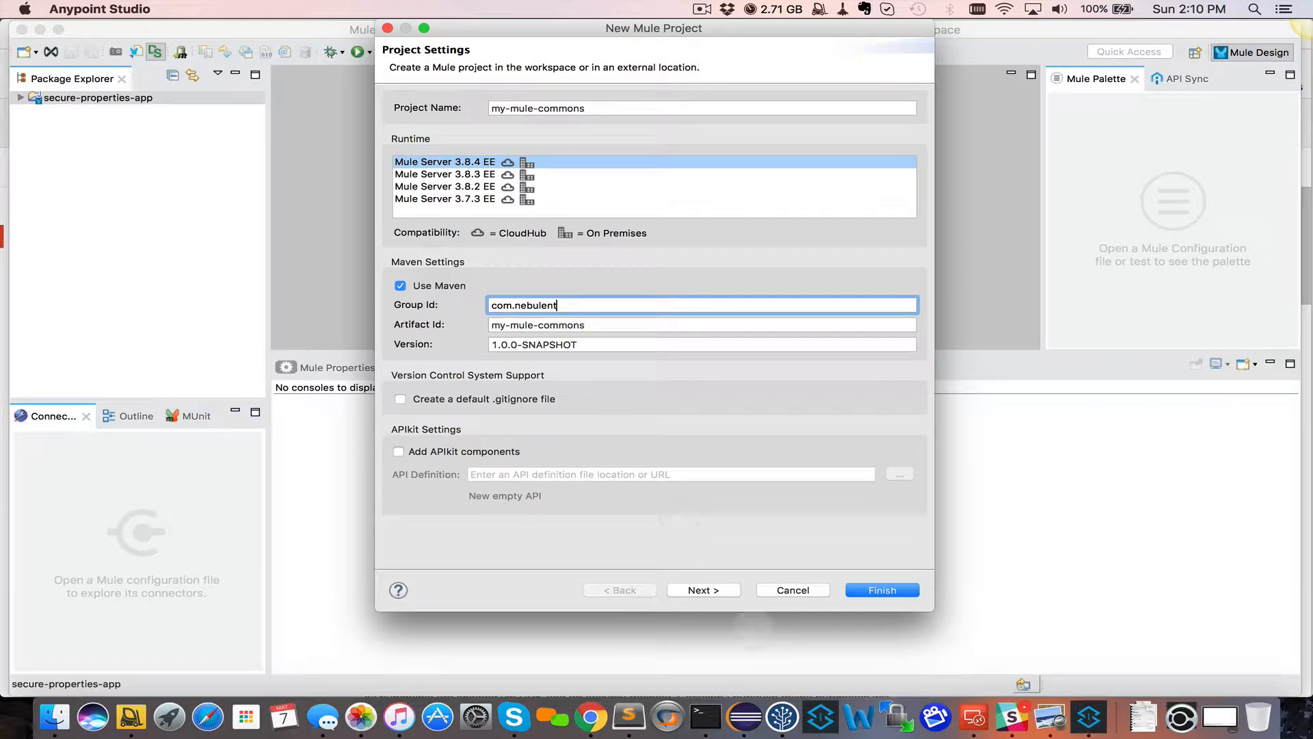
pyautogui.click(704, 589)
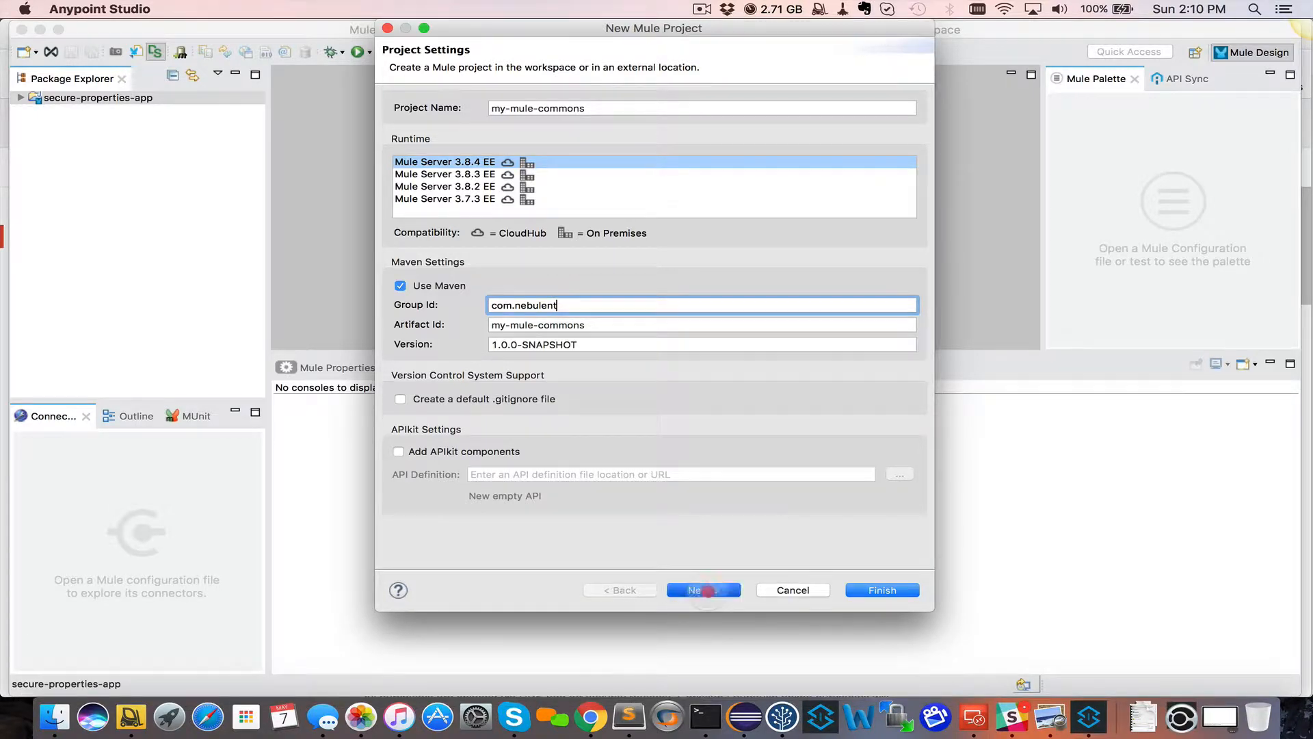
pyautogui.click(702, 589)
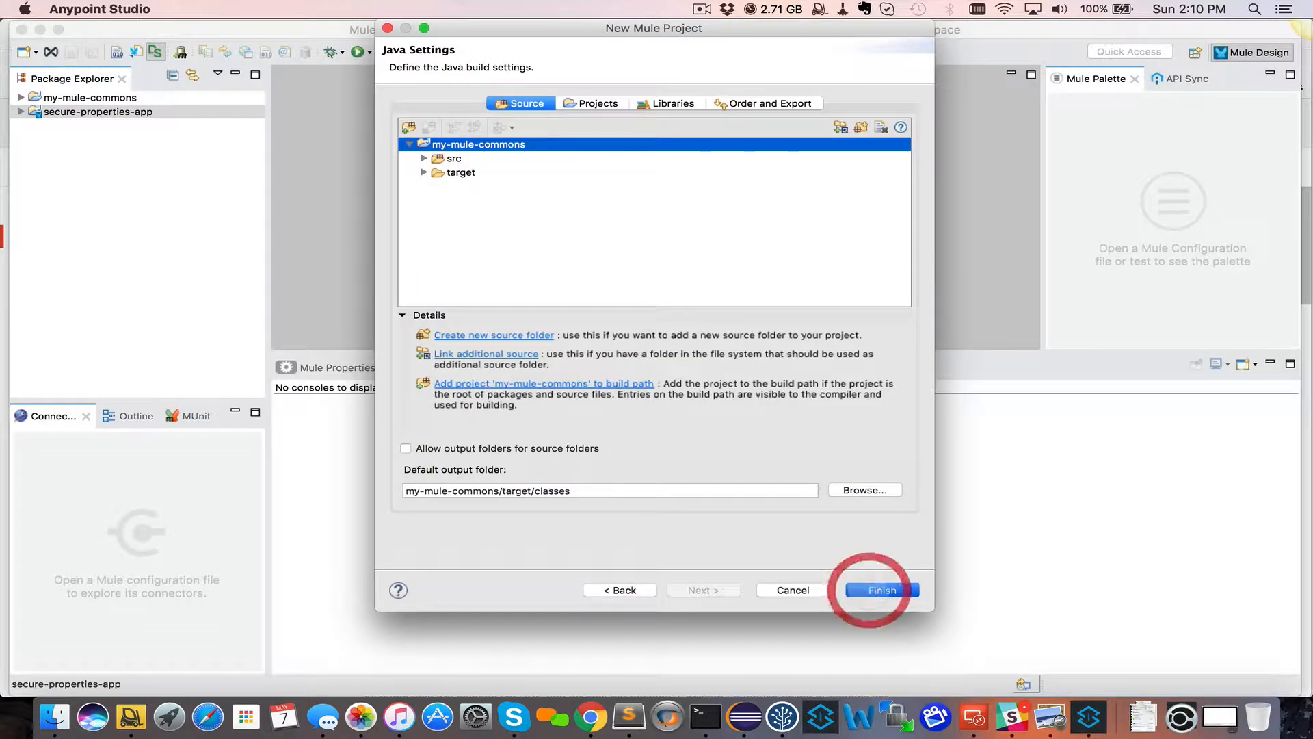
# Finish creating my-mule-commons, then expand it and secure-properties-app in Package Explorer.
pyautogui.click(880, 589)
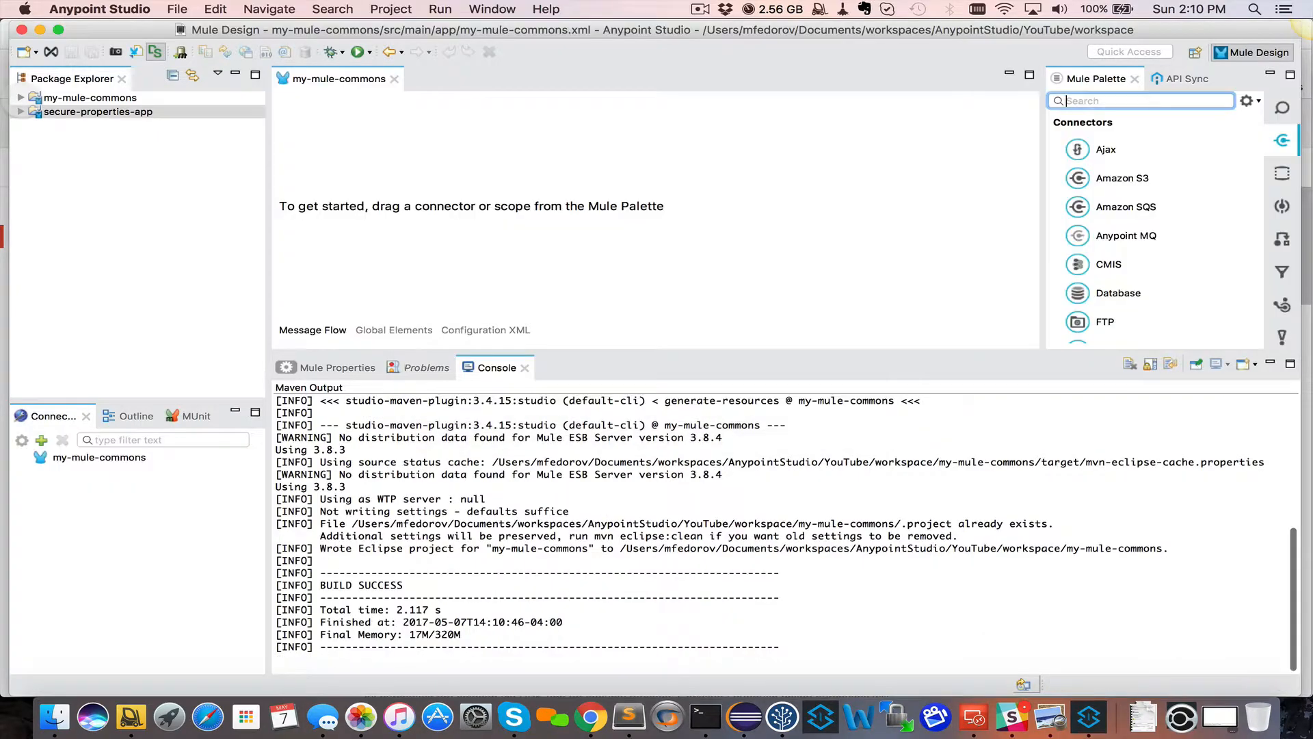
pyautogui.click(21, 97)
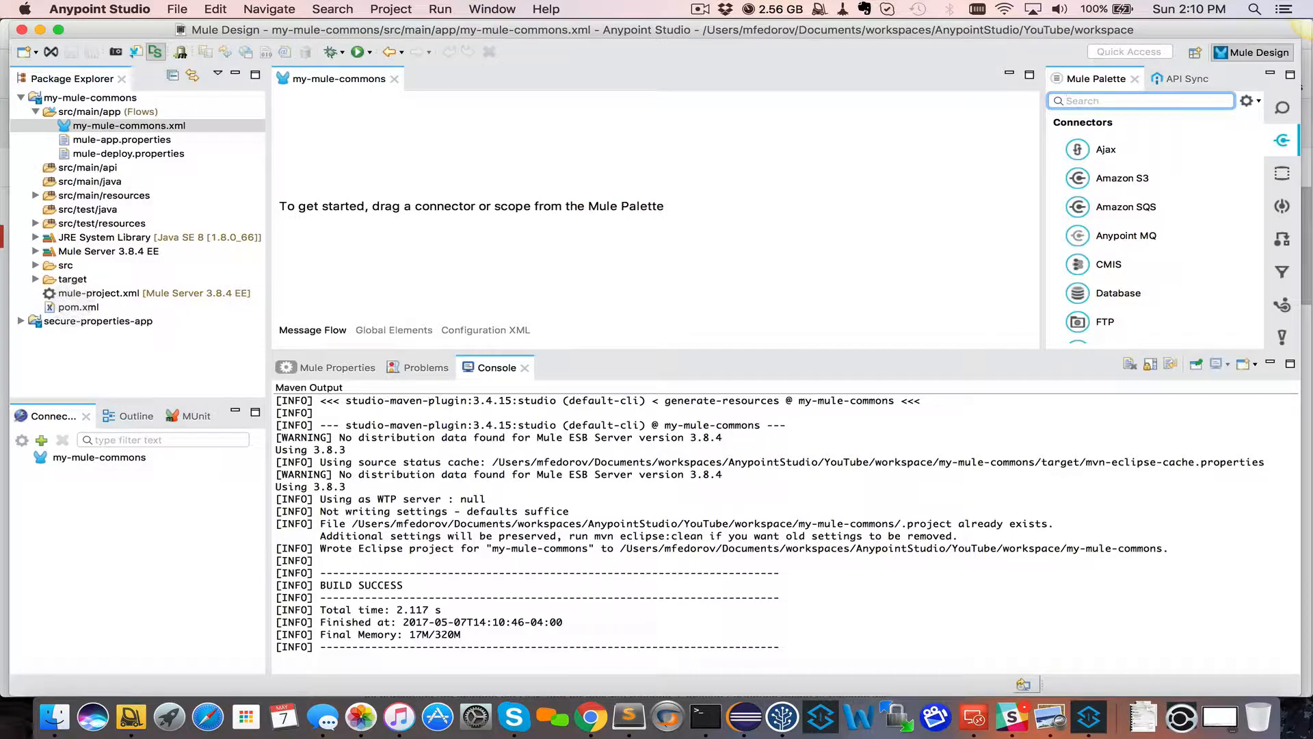
pyautogui.click(78, 307)
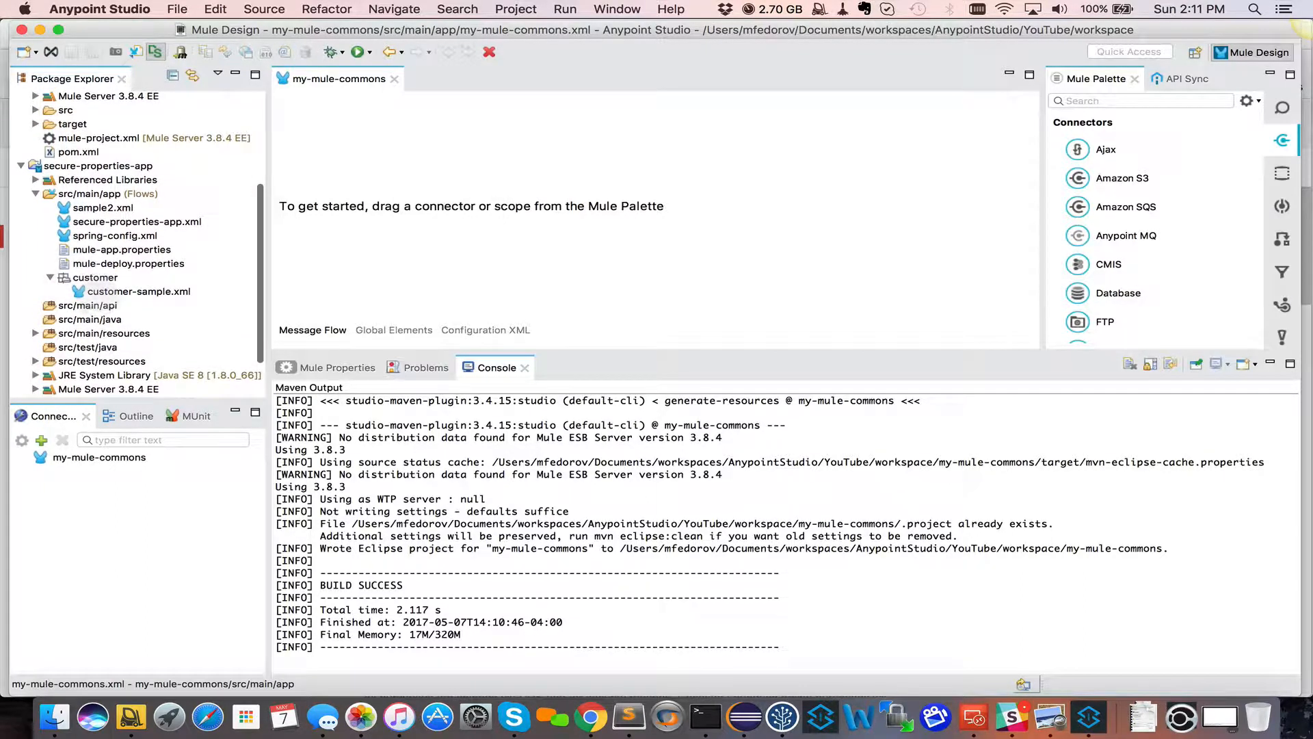
# Move customer-sample.xml into my-mule-commons src/main/app, close the empty flow, and open it.
pyautogui.click(139, 291)
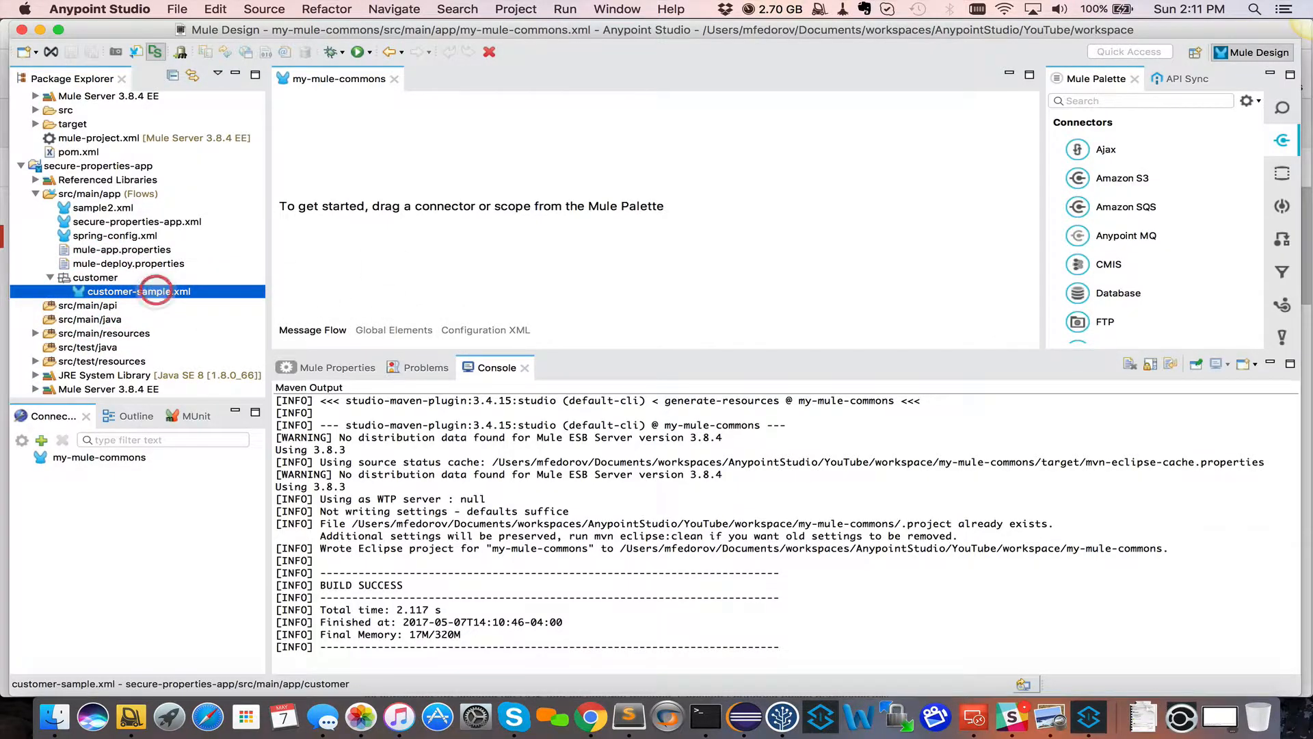
pyautogui.doubleClick(138, 290)
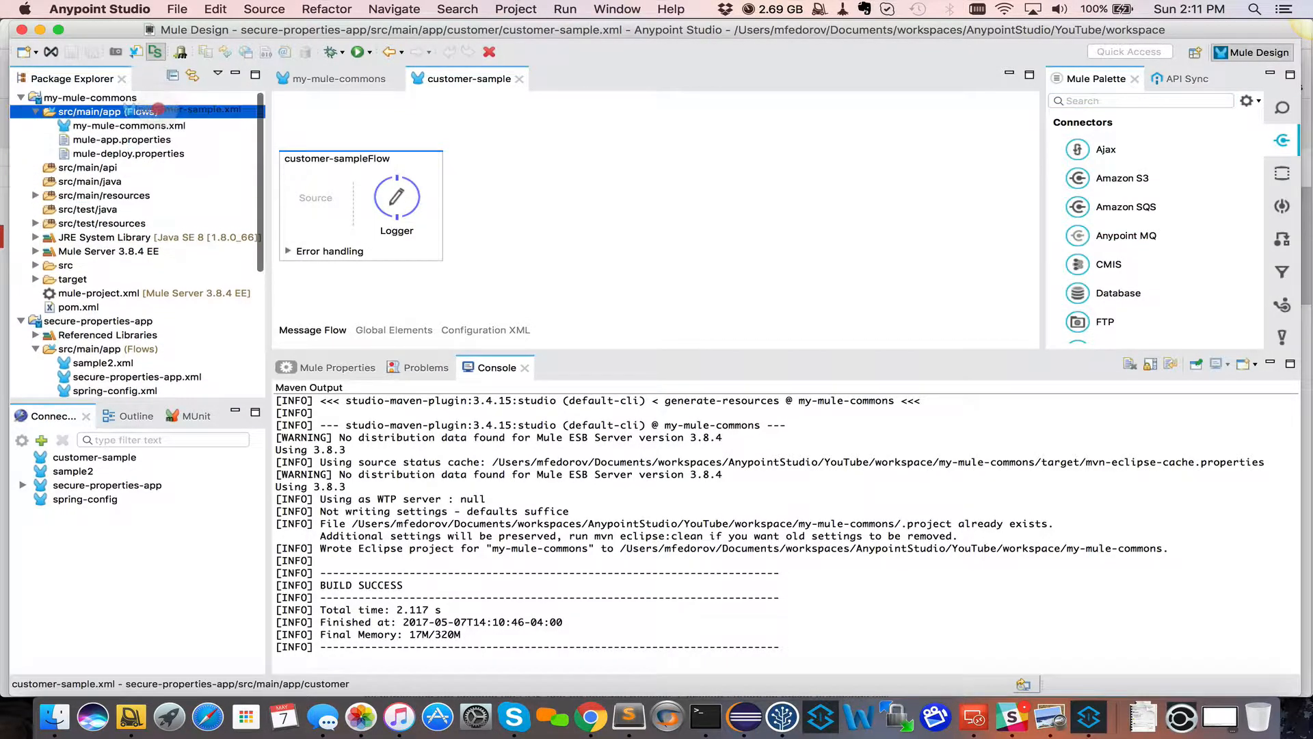
pyautogui.click(339, 78)
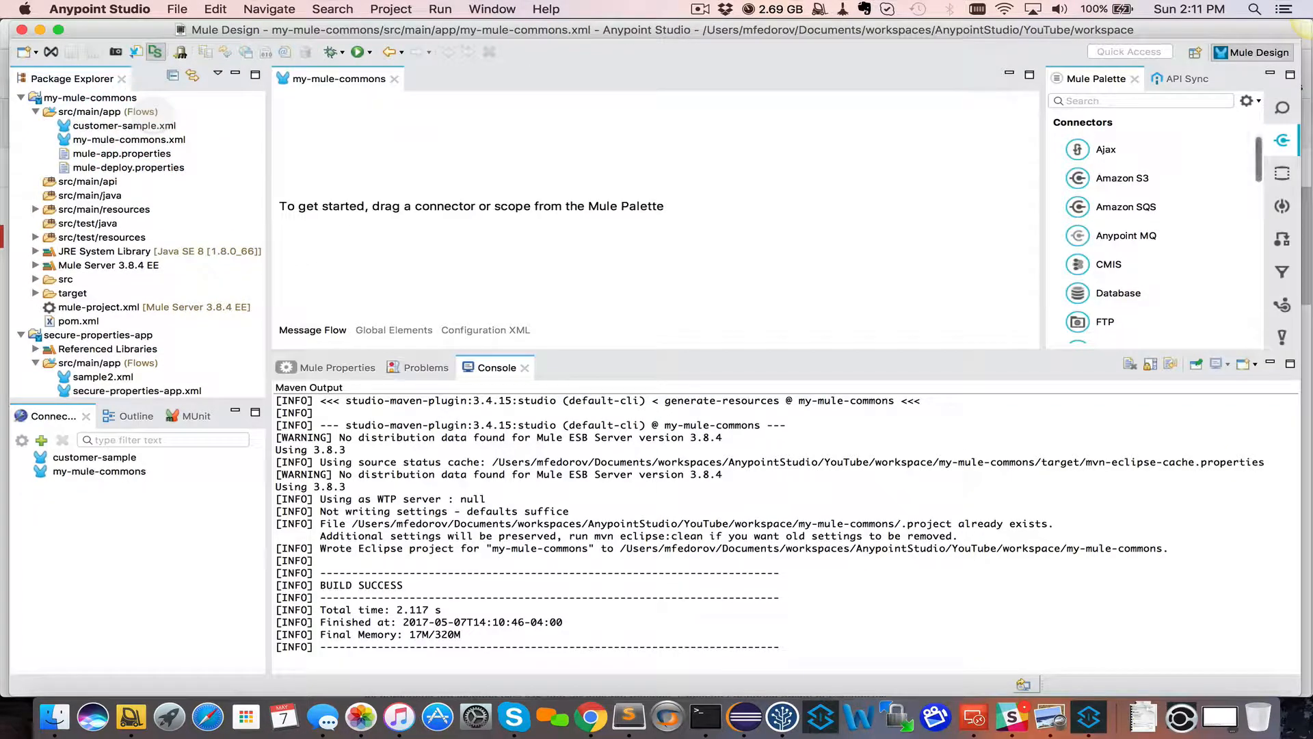
pyautogui.click(128, 140)
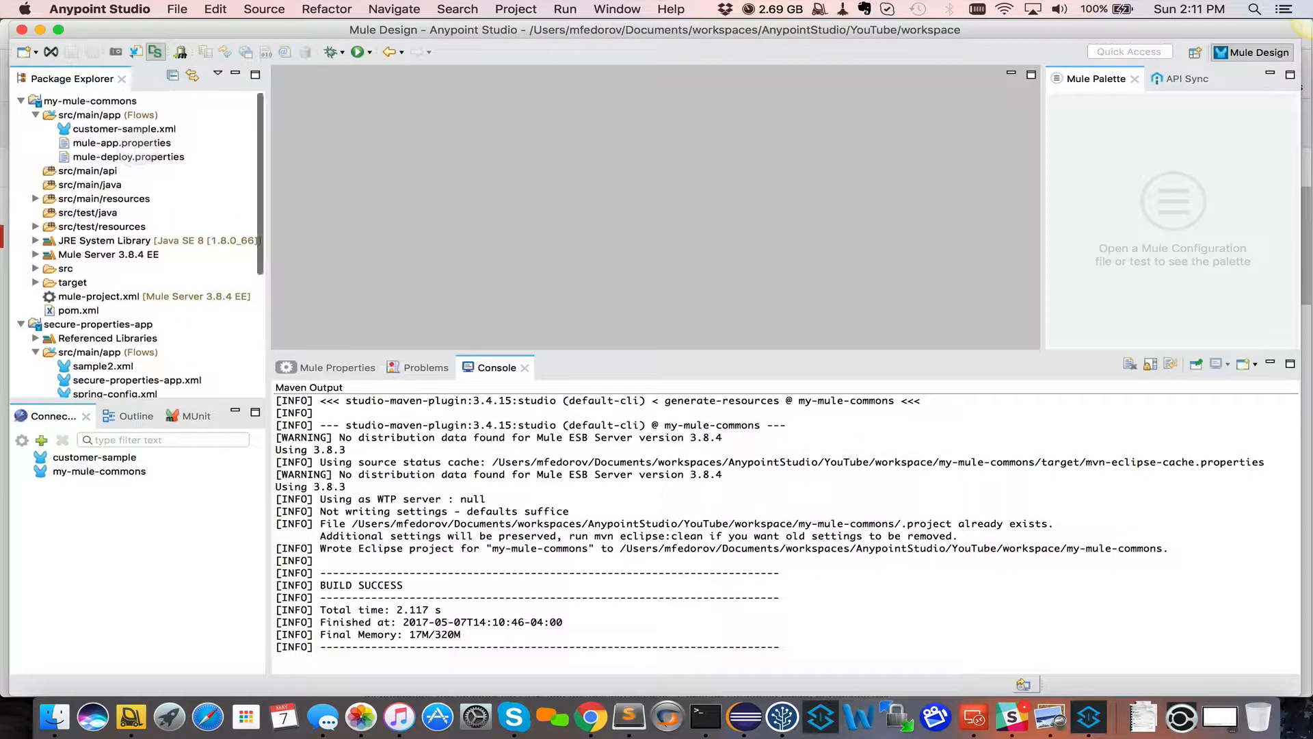
pyautogui.doubleClick(124, 128)
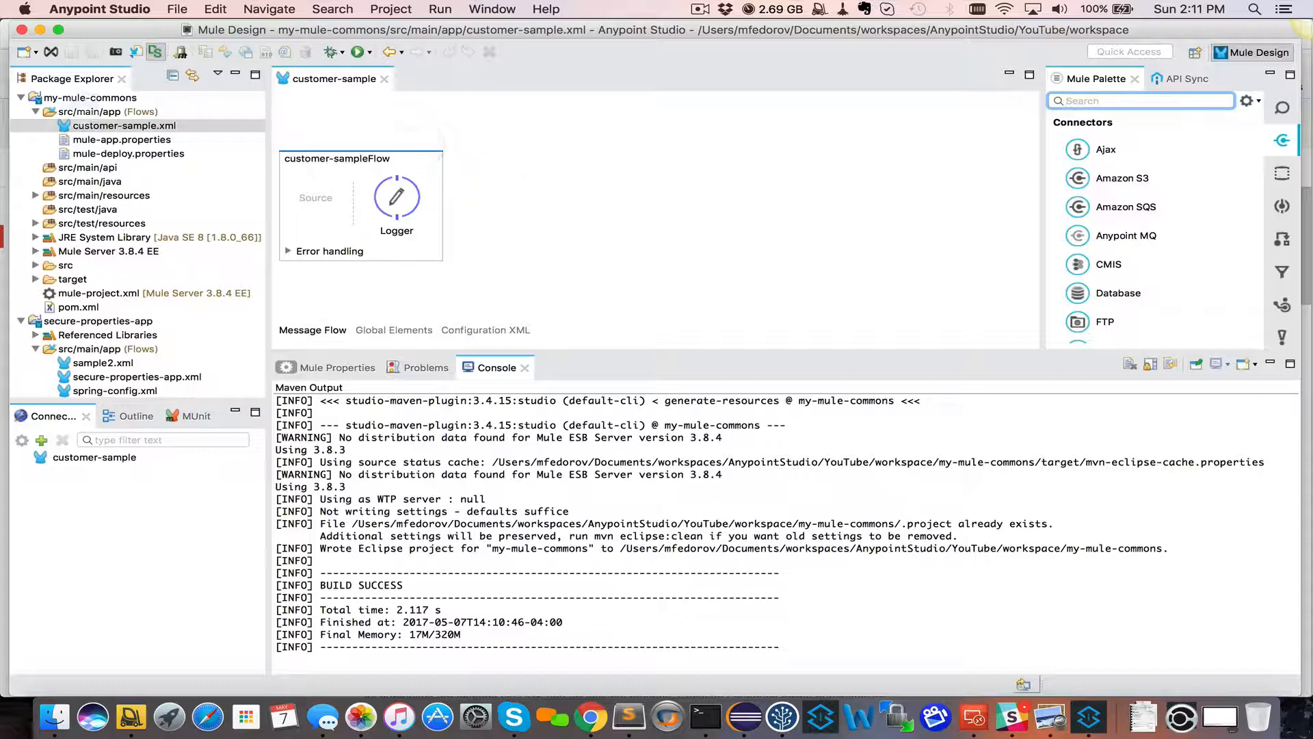
pyautogui.click(90, 97)
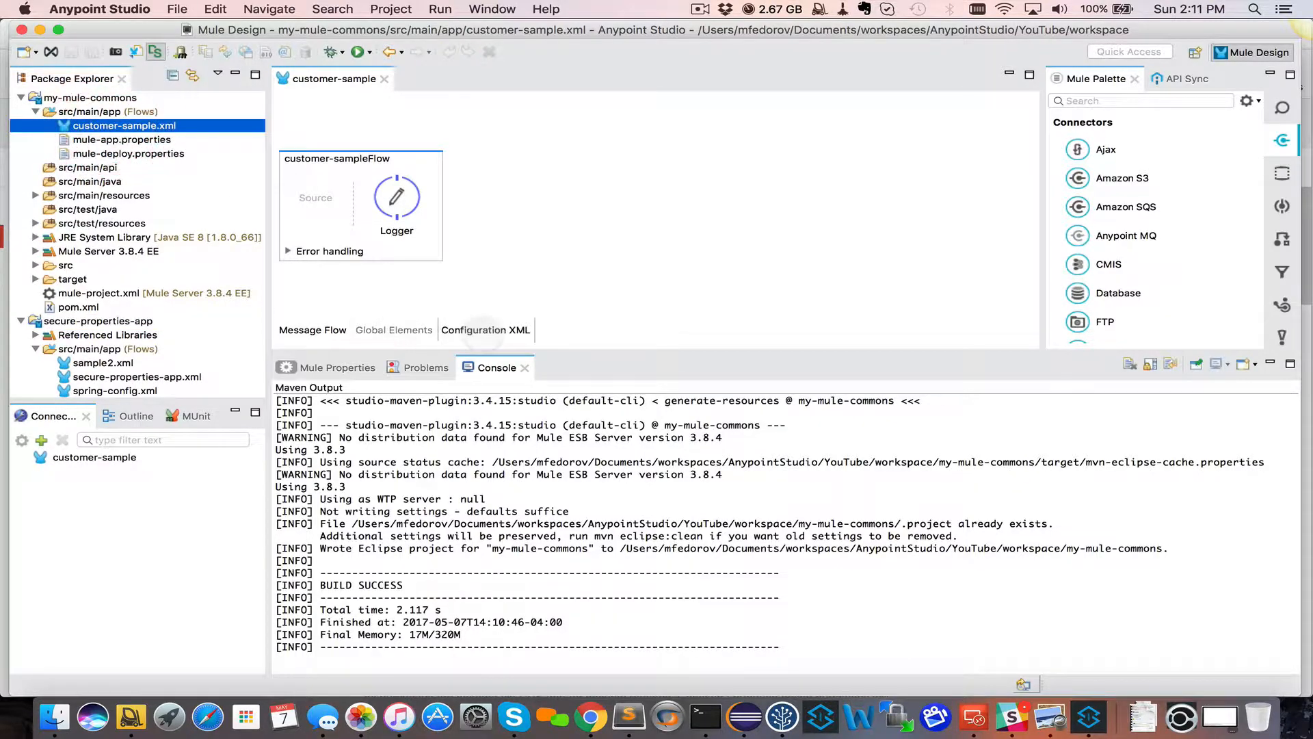
# Add comment 'Change back to "mule" packaging for testing within Studio.' above packaging in pom.xml and save.
pyautogui.click(485, 329)
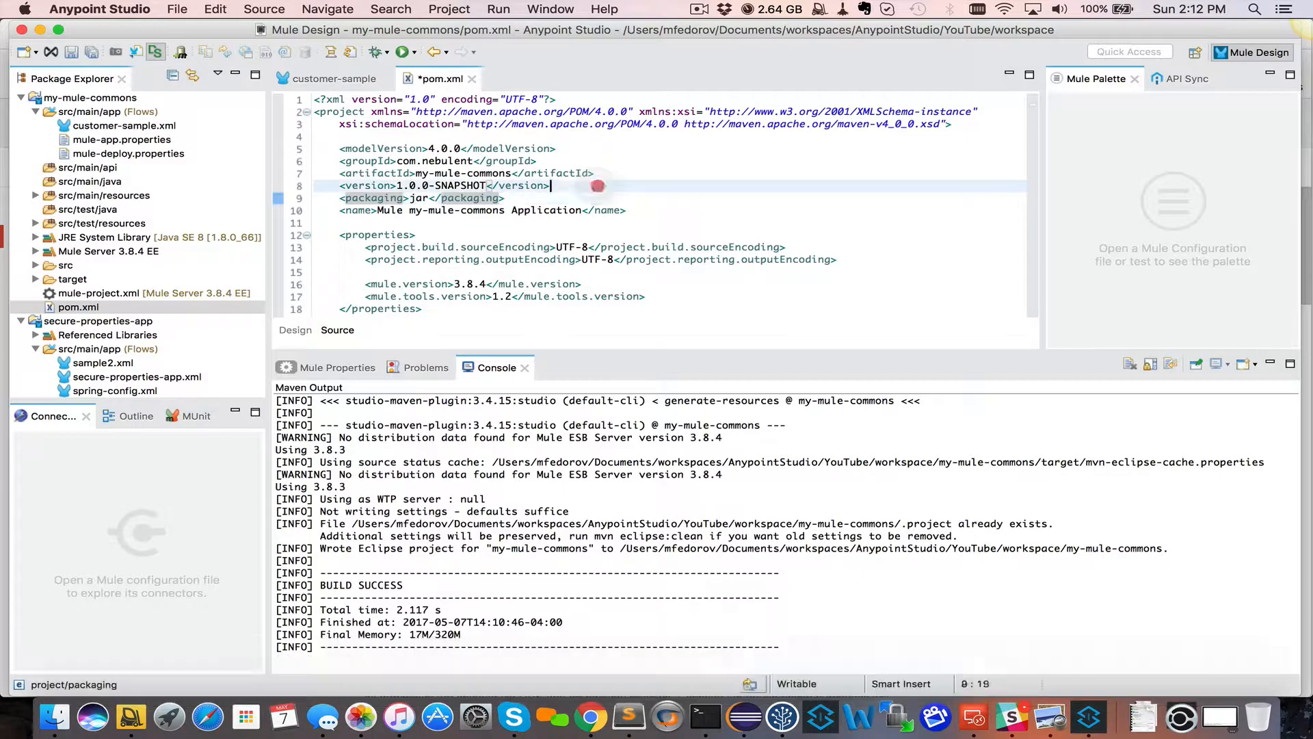
pyautogui.write('<!--')
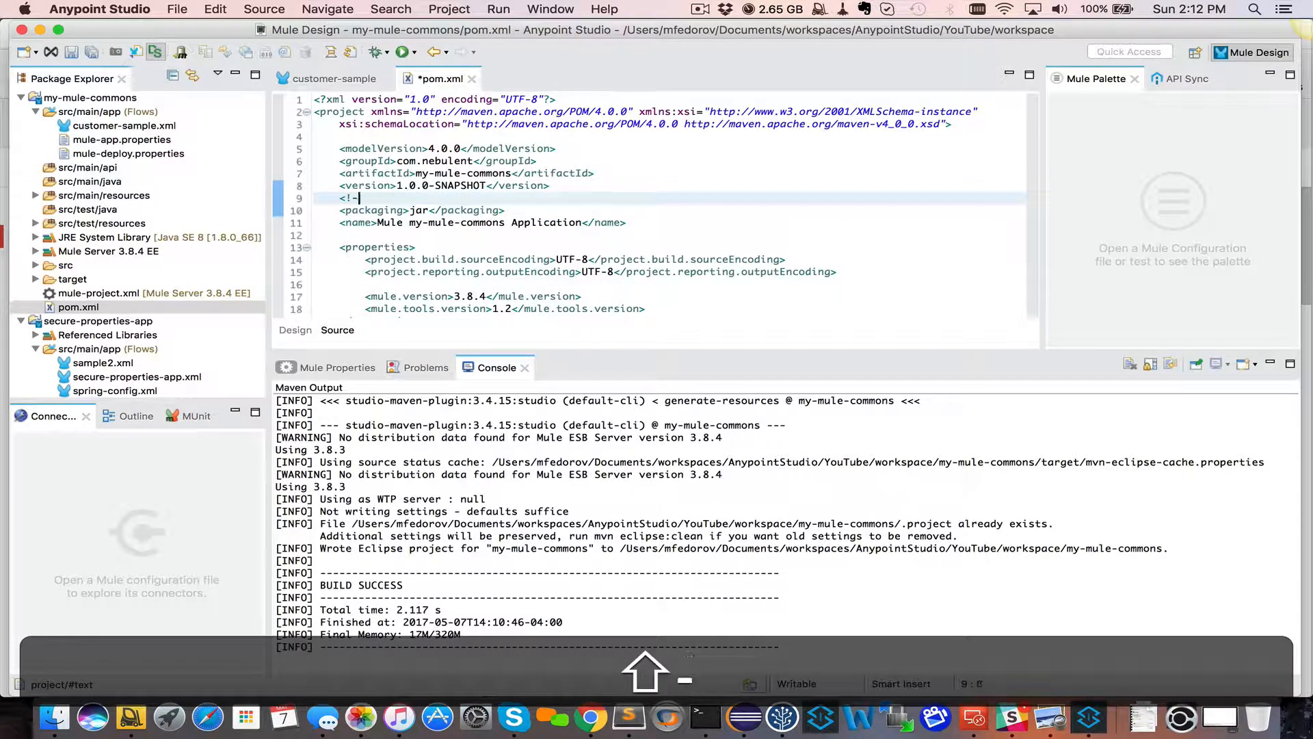
pyautogui.write('Change back to "mule" packaging  -->')
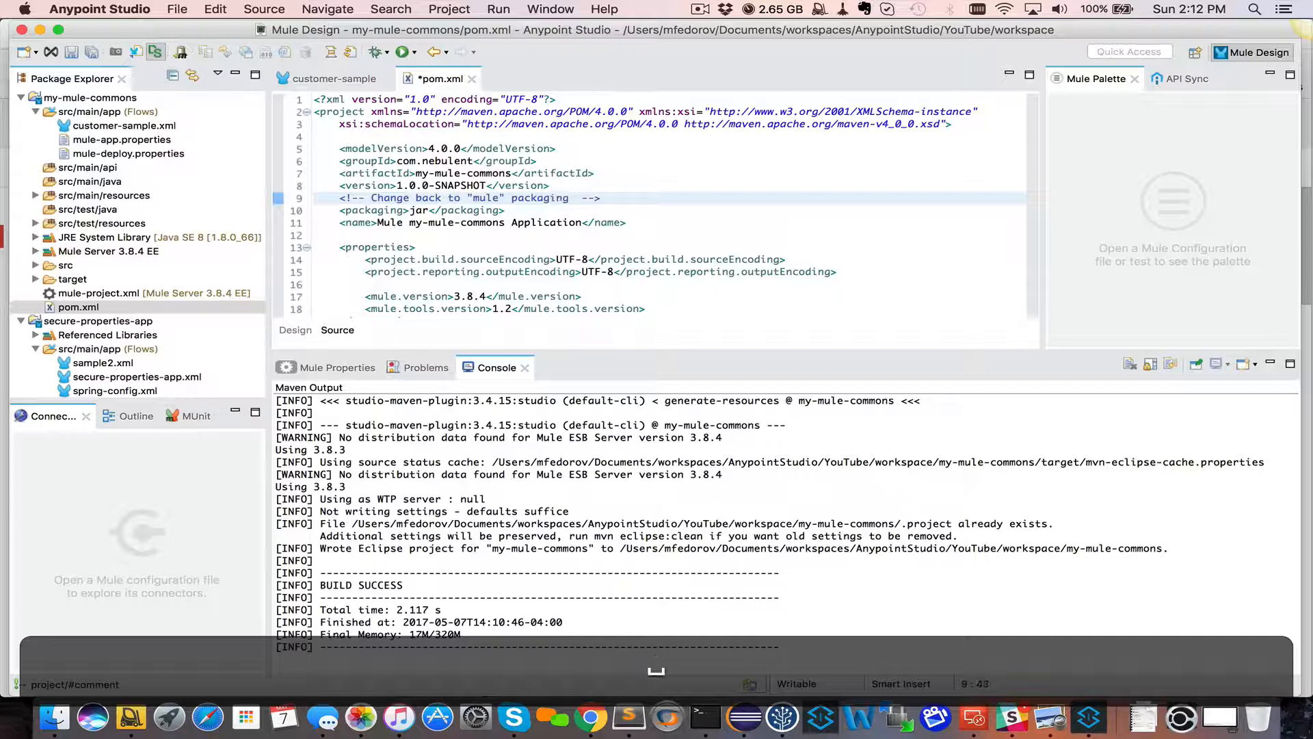
pyautogui.write('for')
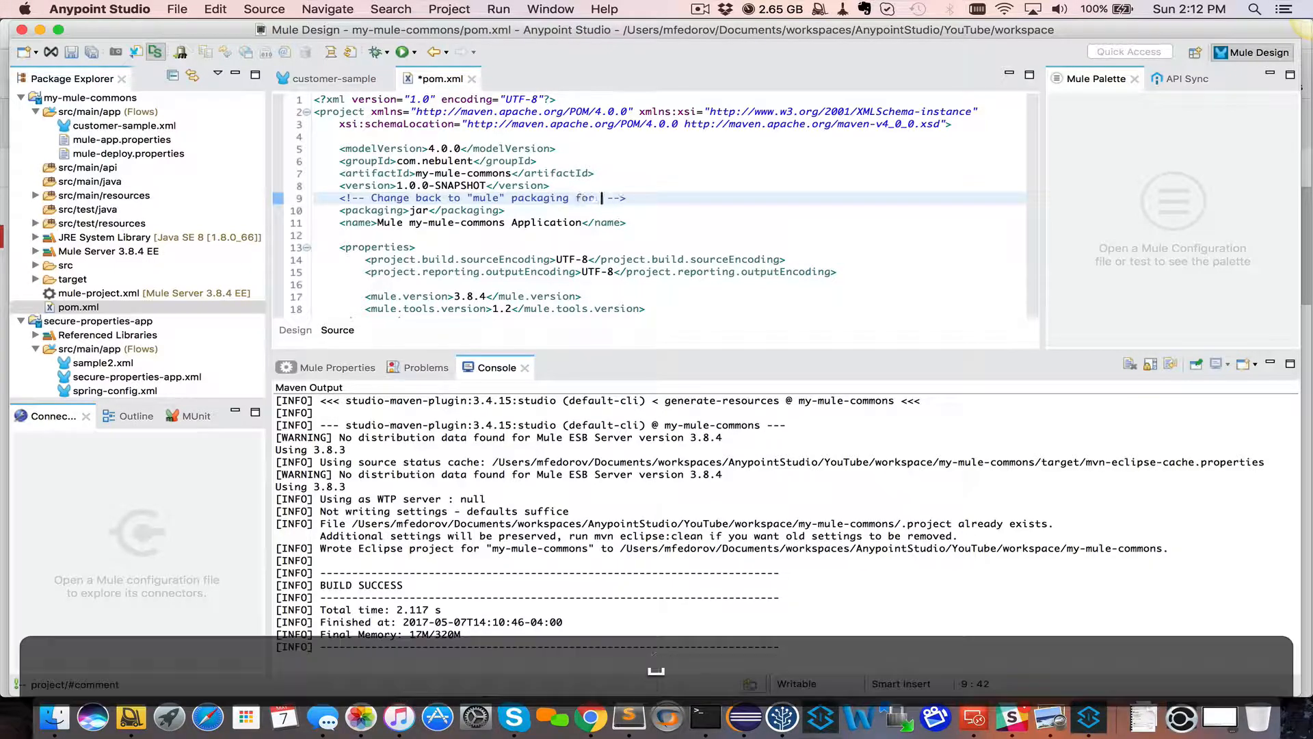
pyautogui.write('testing within Studio')
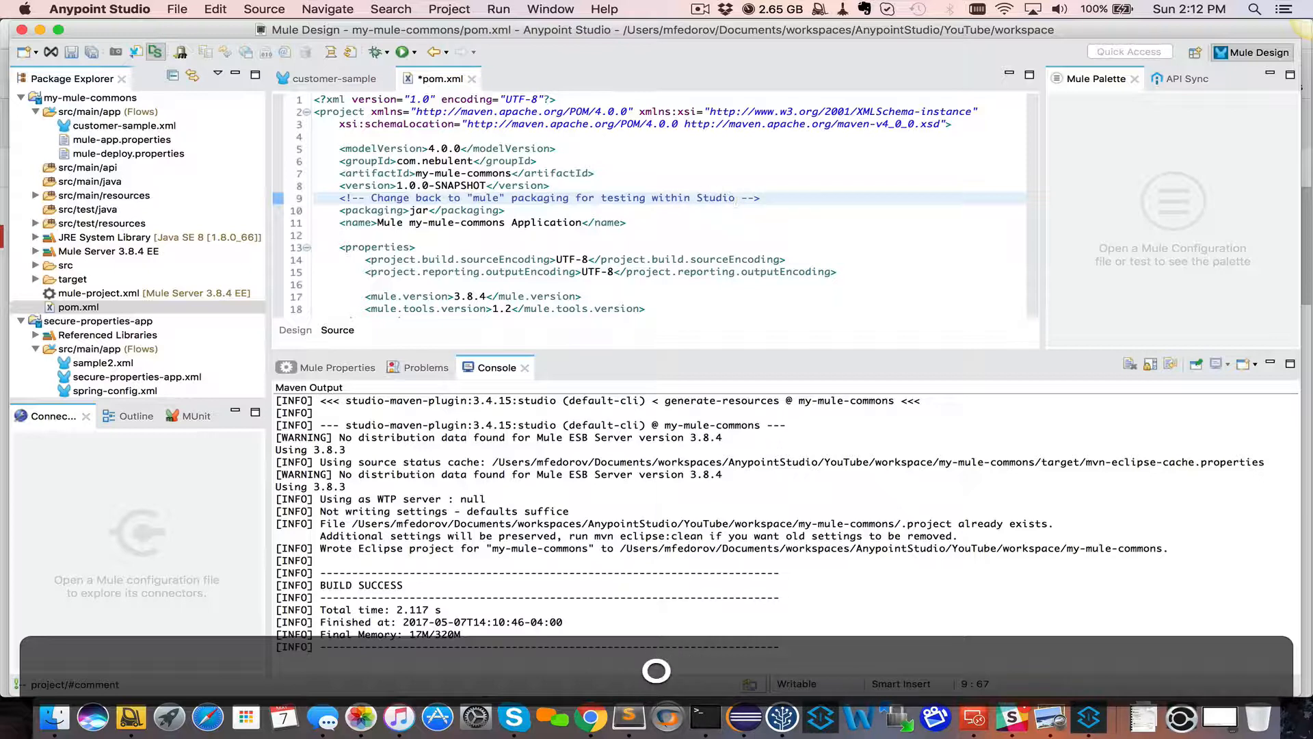
pyautogui.write('.')
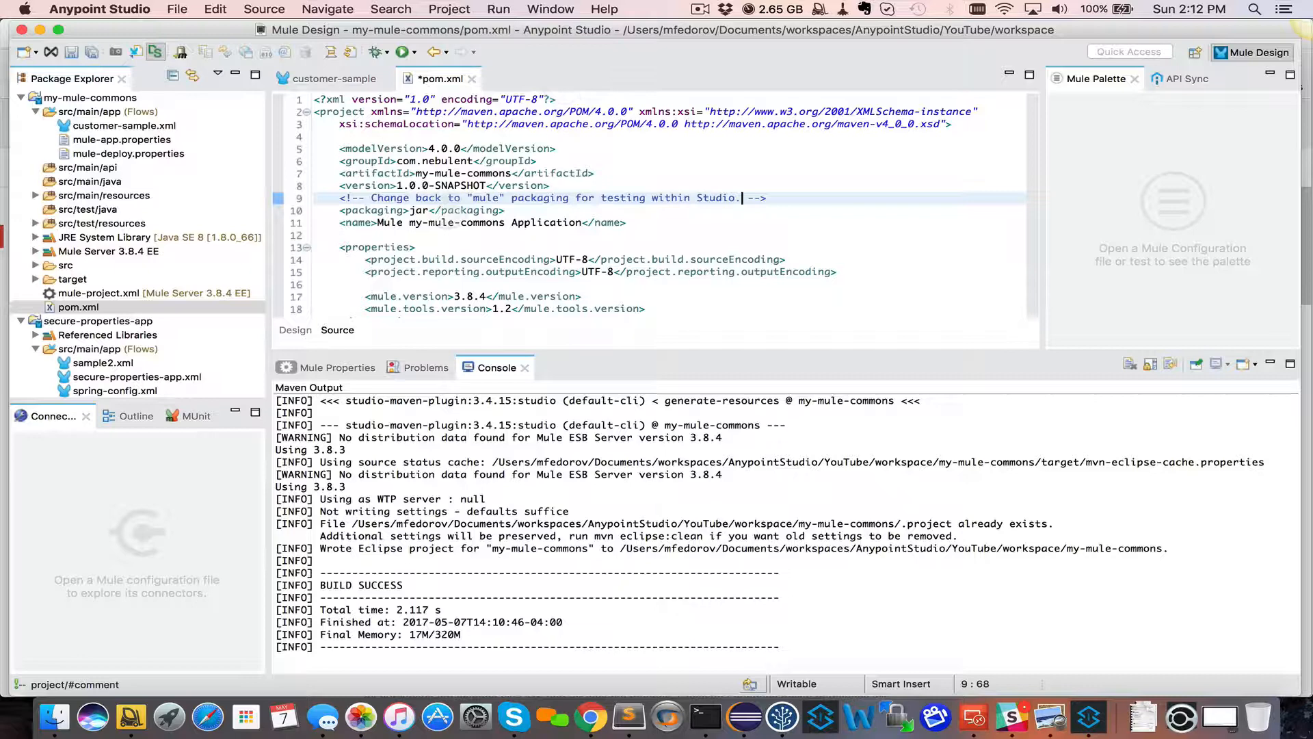
pyautogui.press('cmd+s')
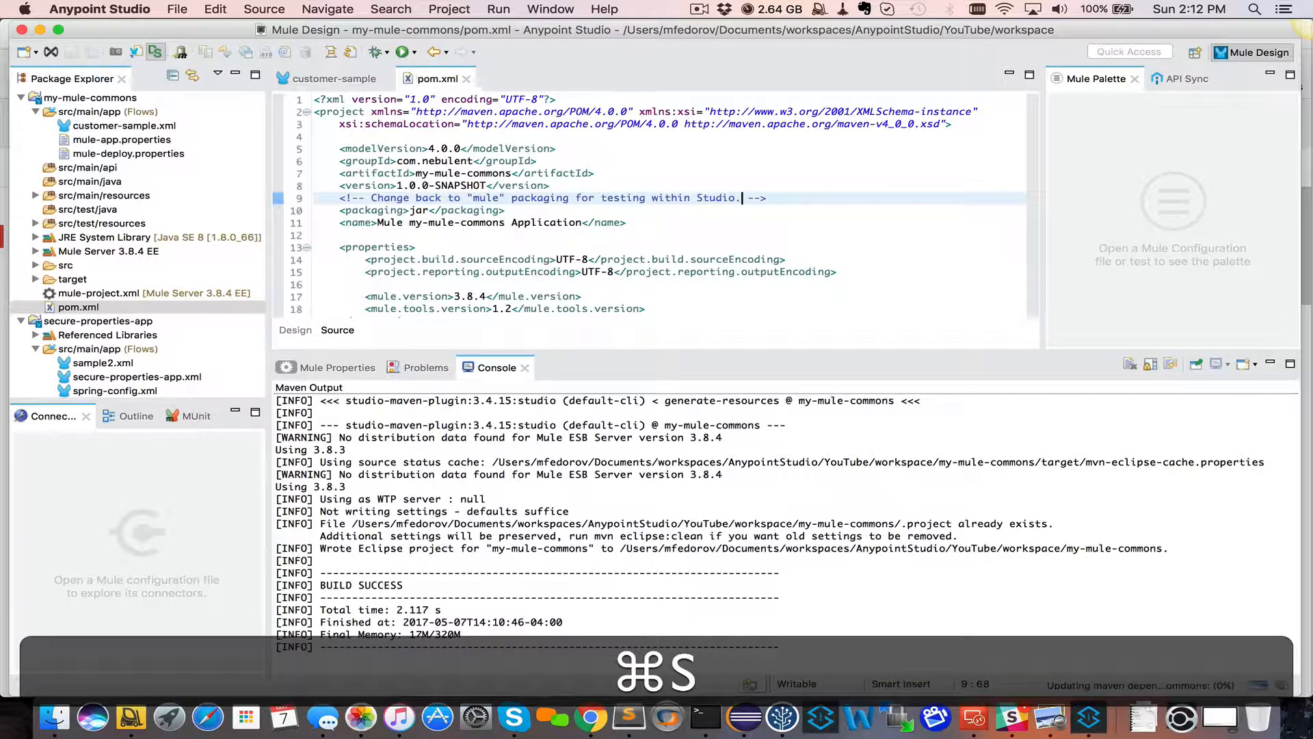
pyautogui.press('cmd+s')
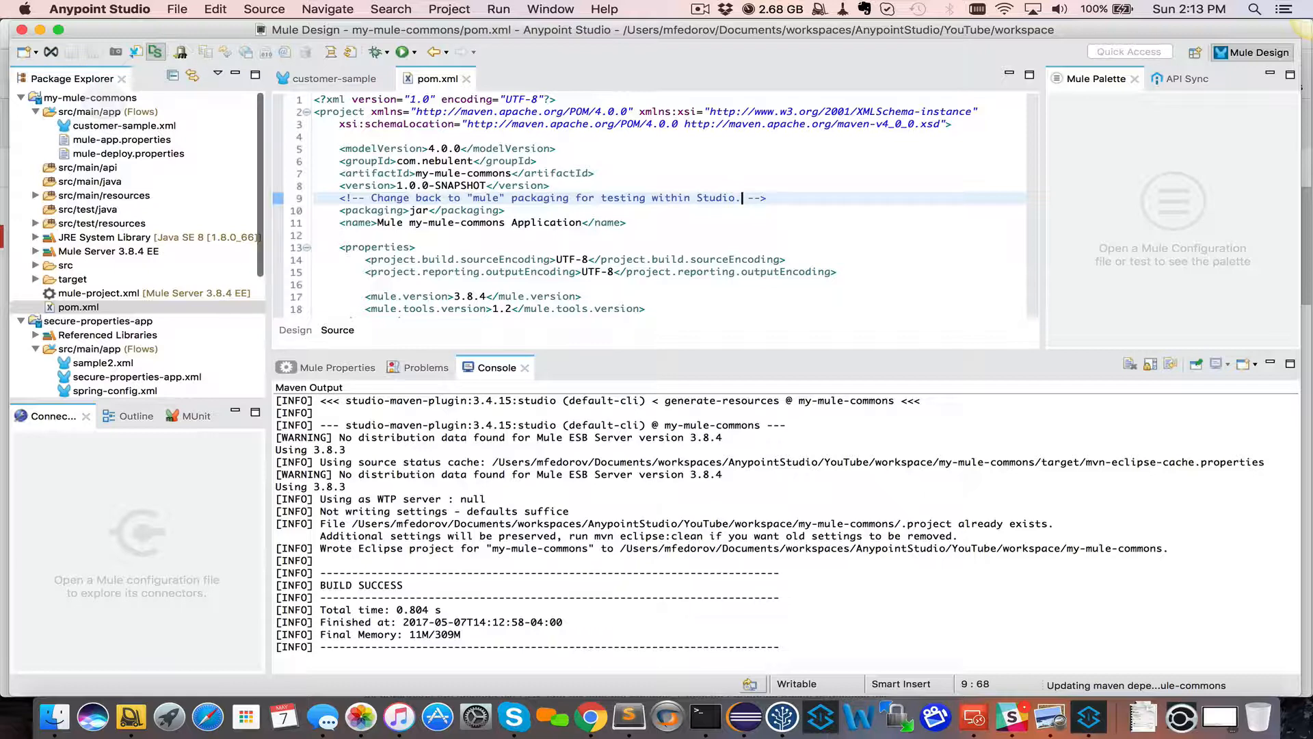
# Run a Maven clean build of my-mule-commons and confirm BUILD SUCCESS.
pyautogui.rightClick(87, 98)
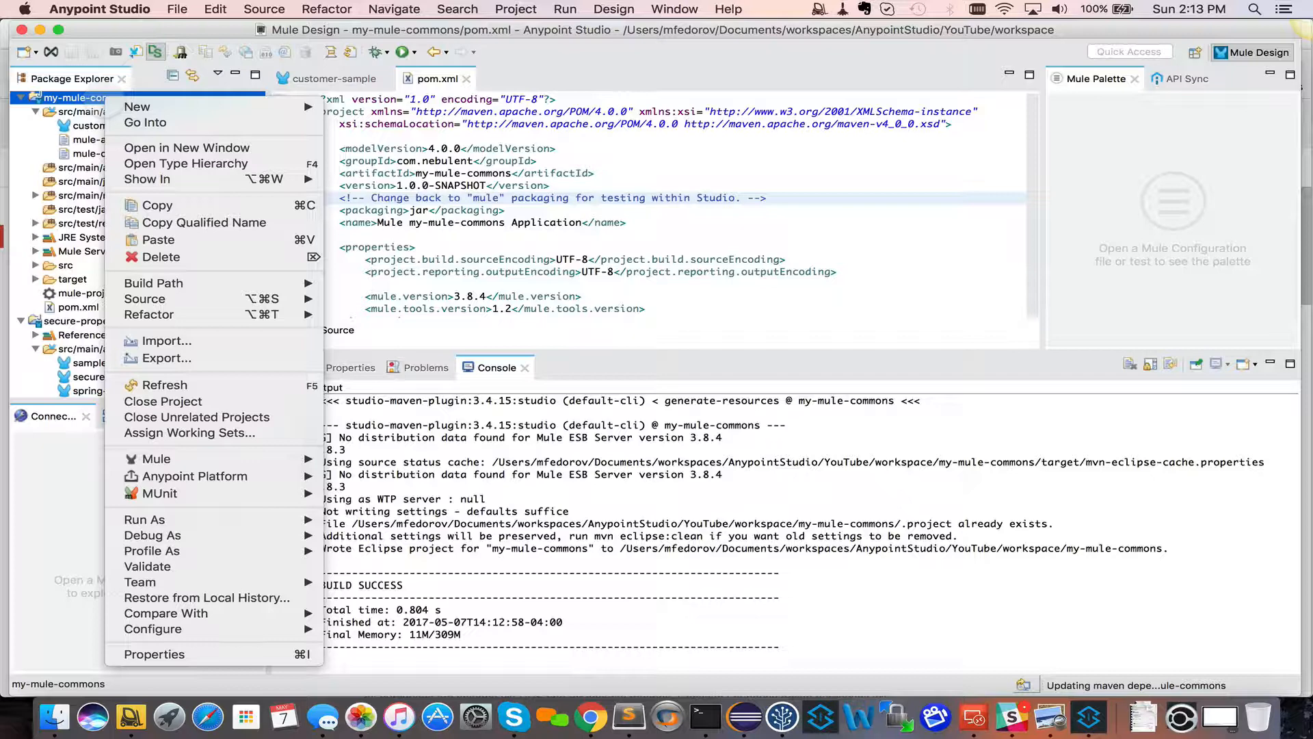
pyautogui.moveTo(153, 535)
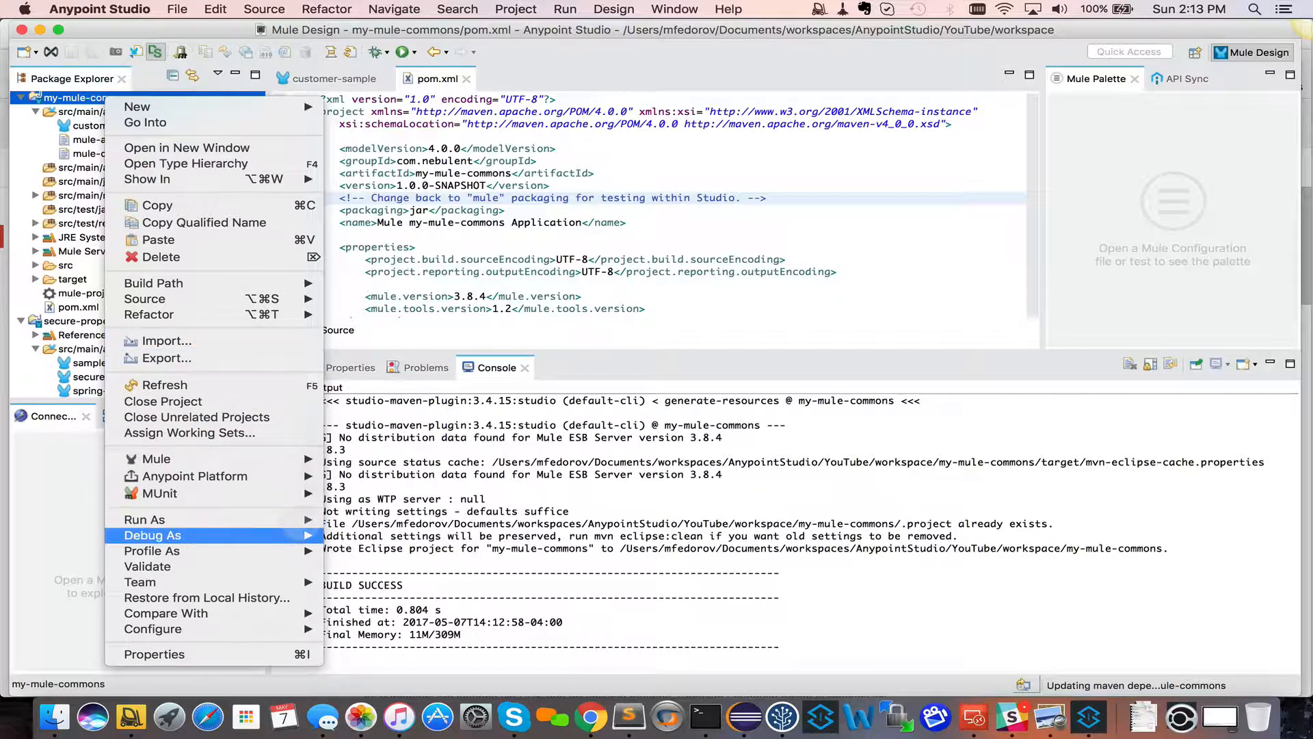
pyautogui.moveTo(145, 519)
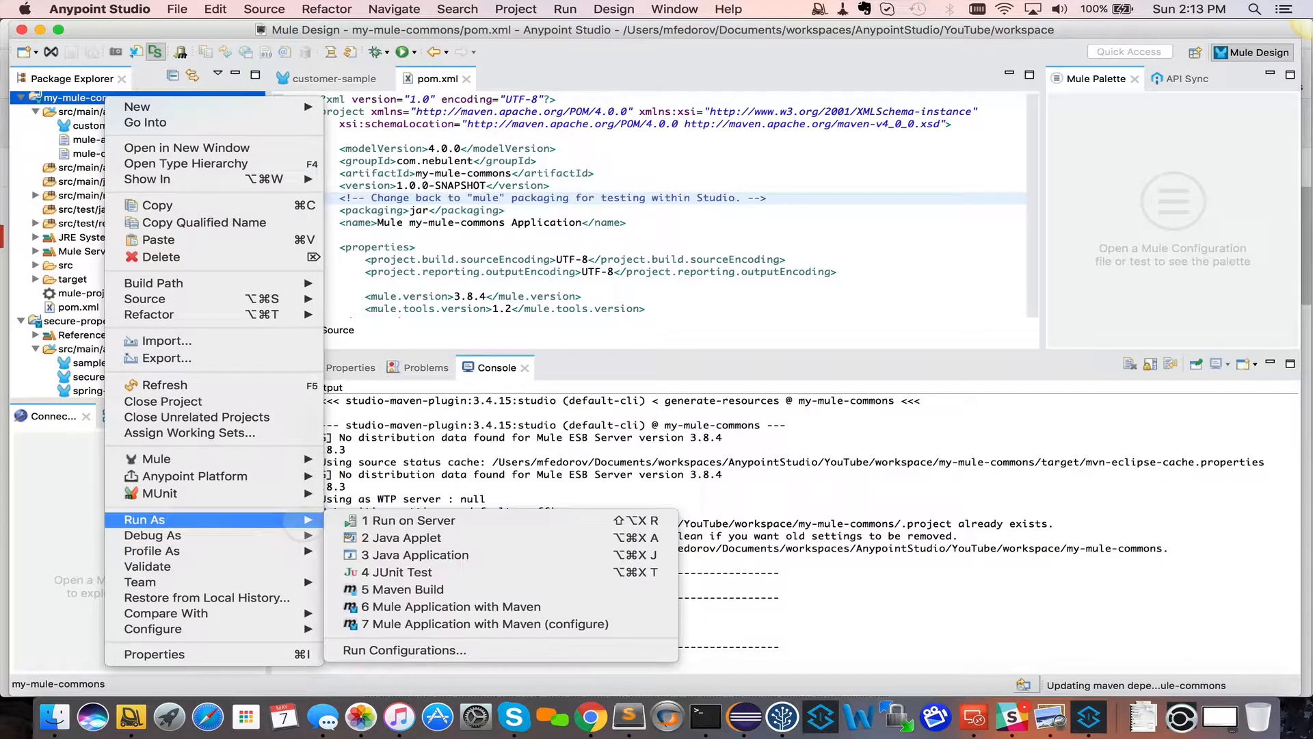
pyautogui.moveTo(403, 588)
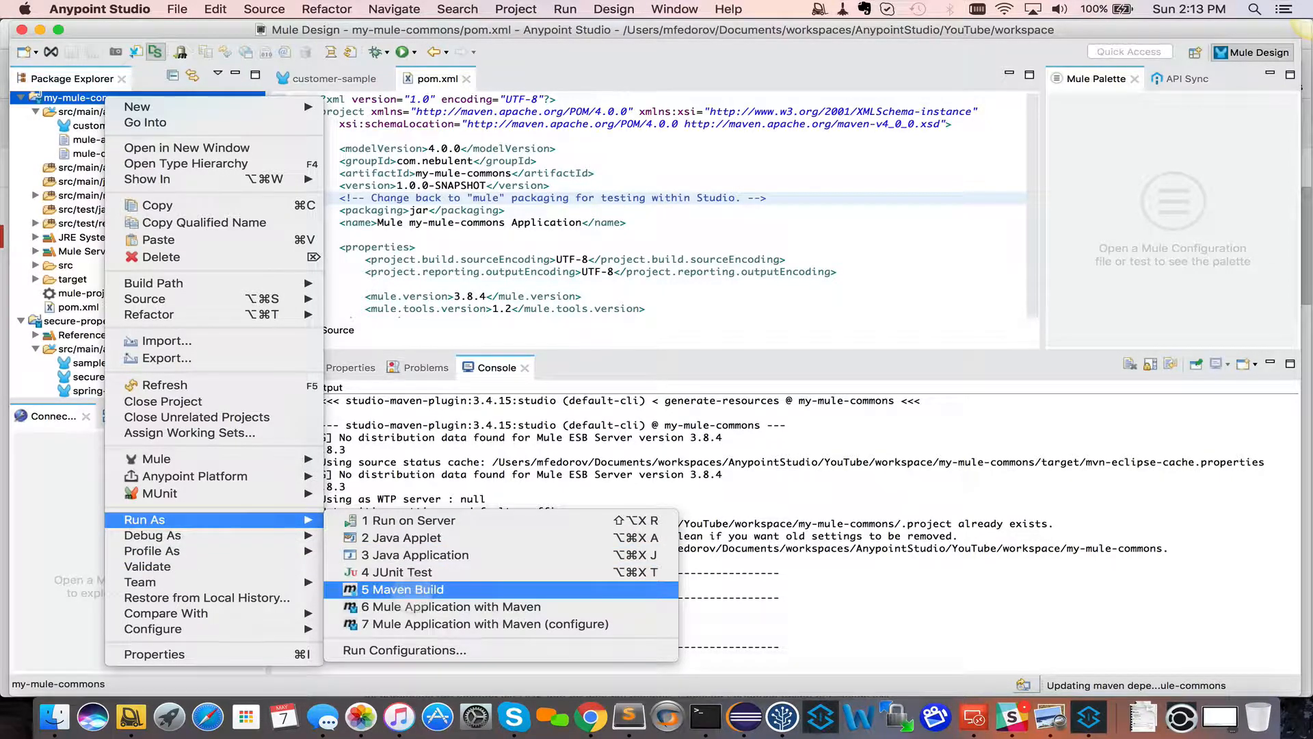
pyautogui.click(403, 588)
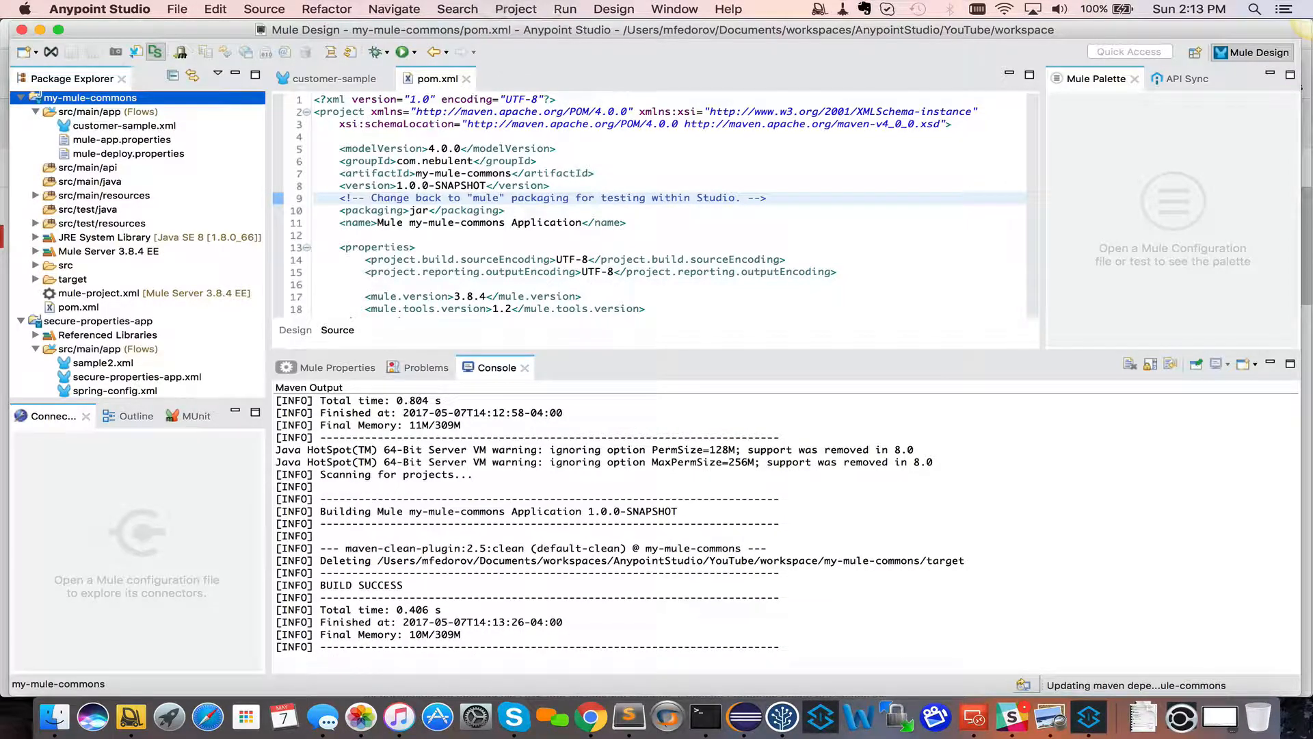
pyautogui.click(727, 9)
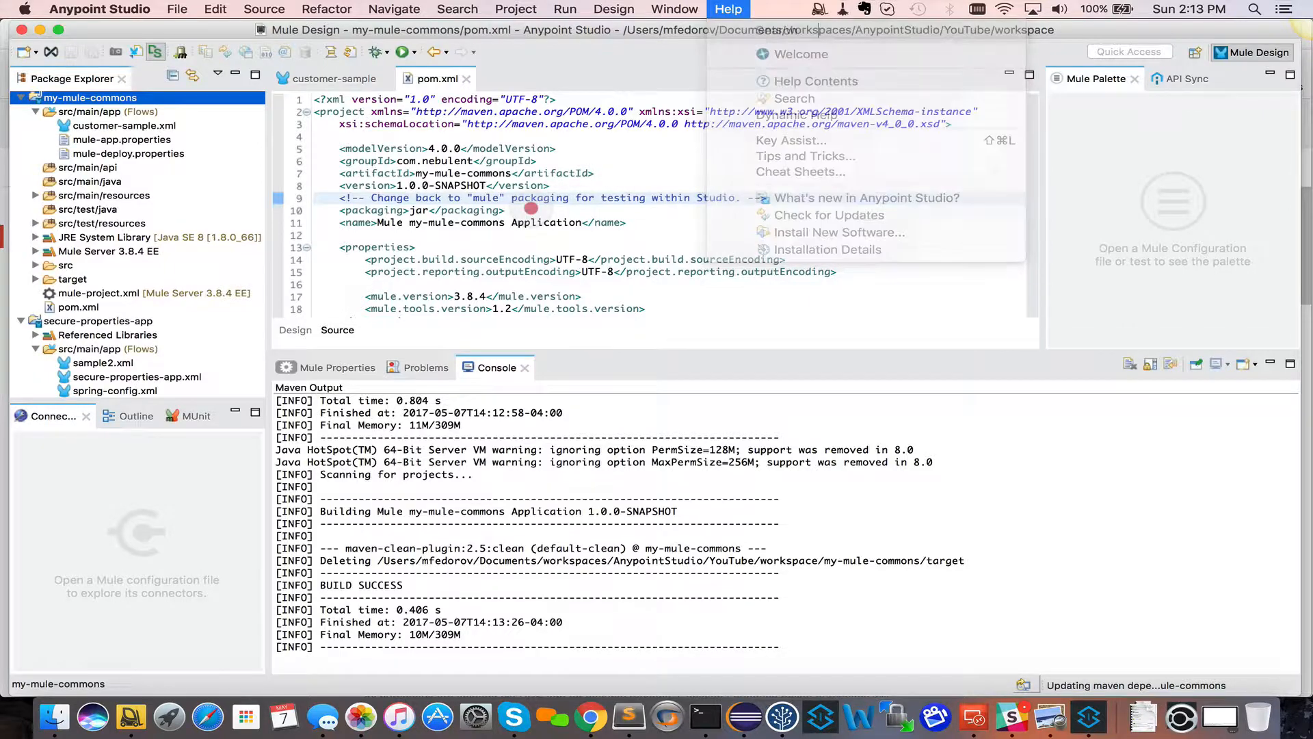
pyautogui.click(727, 9)
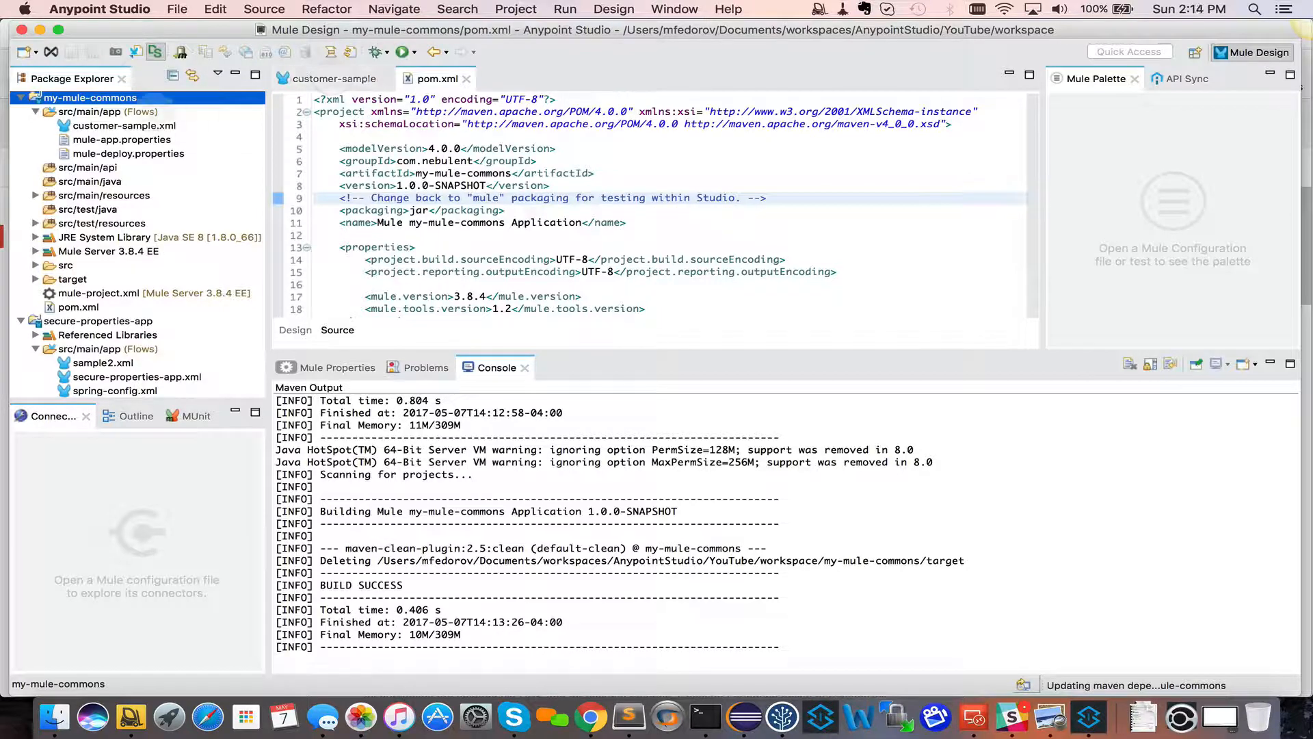
pyautogui.rightClick(87, 97)
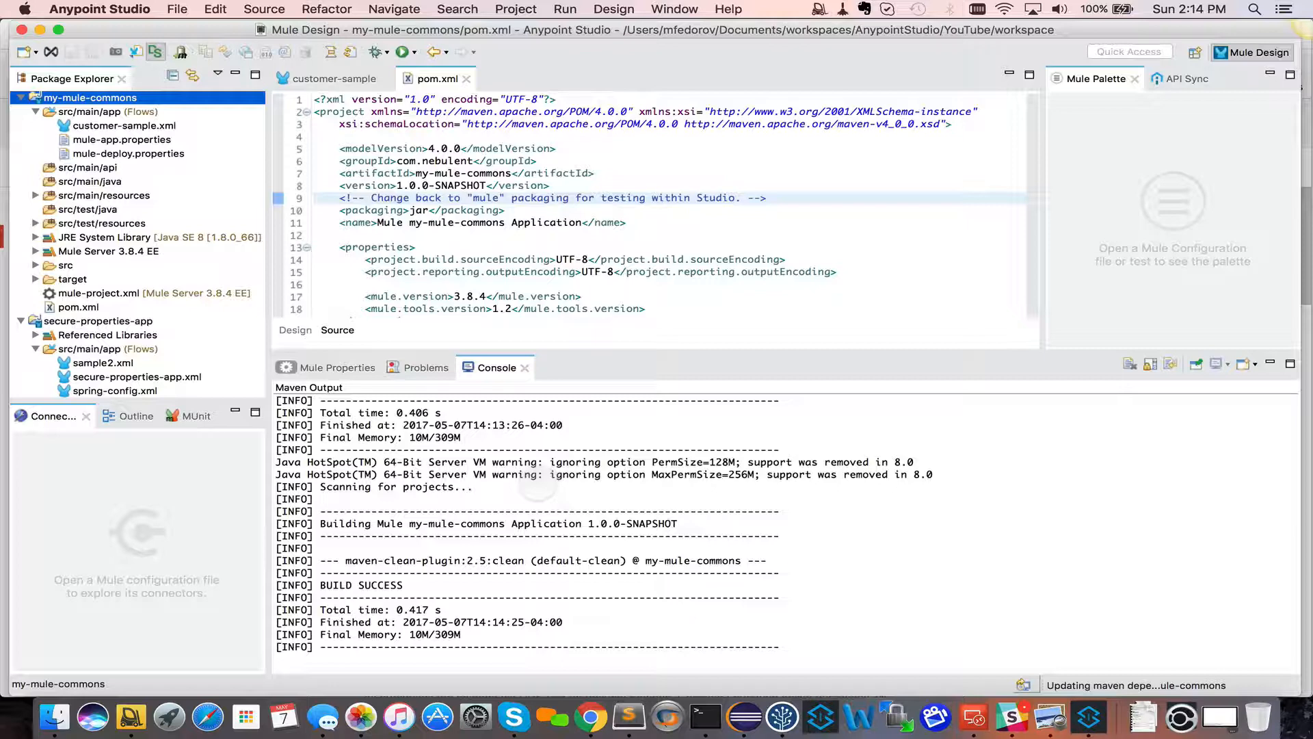
# Run Maven config 'my-mule-commons (mvn install)' with goals clean install and tests skipped.
pyautogui.rightClick(88, 97)
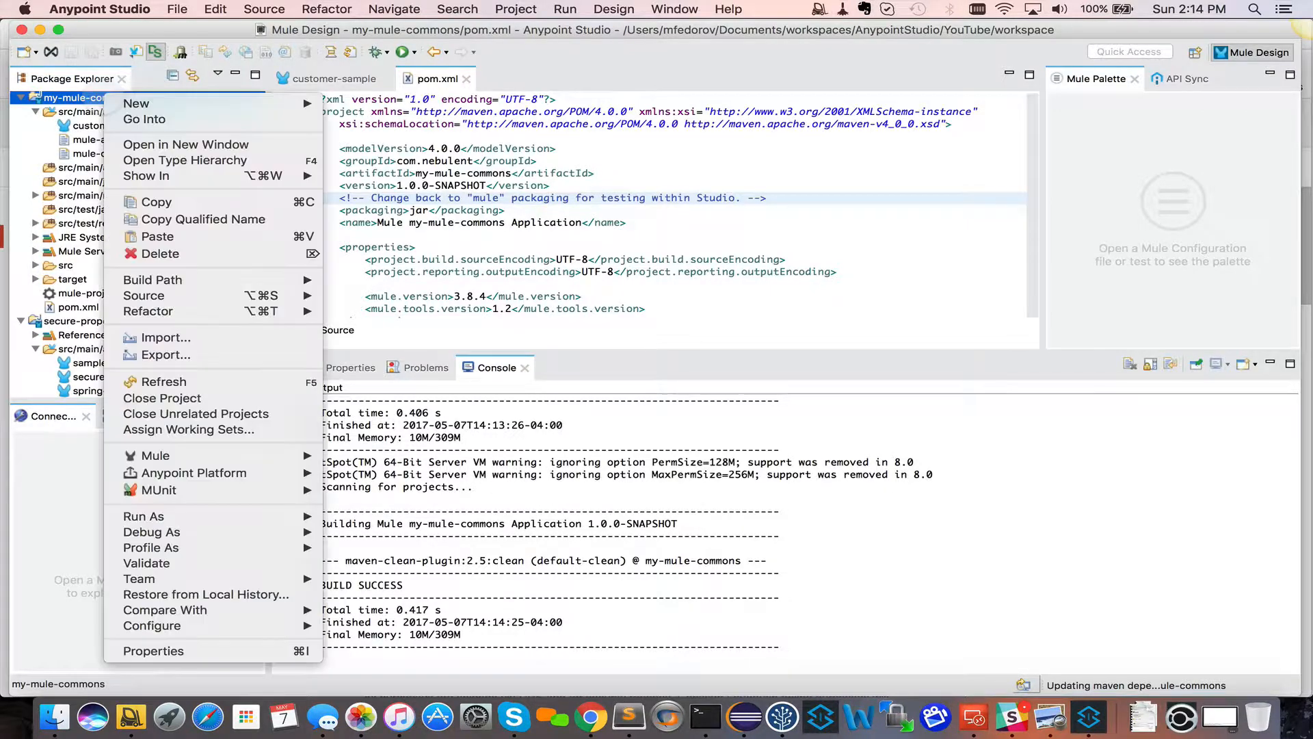
pyautogui.moveTo(195, 413)
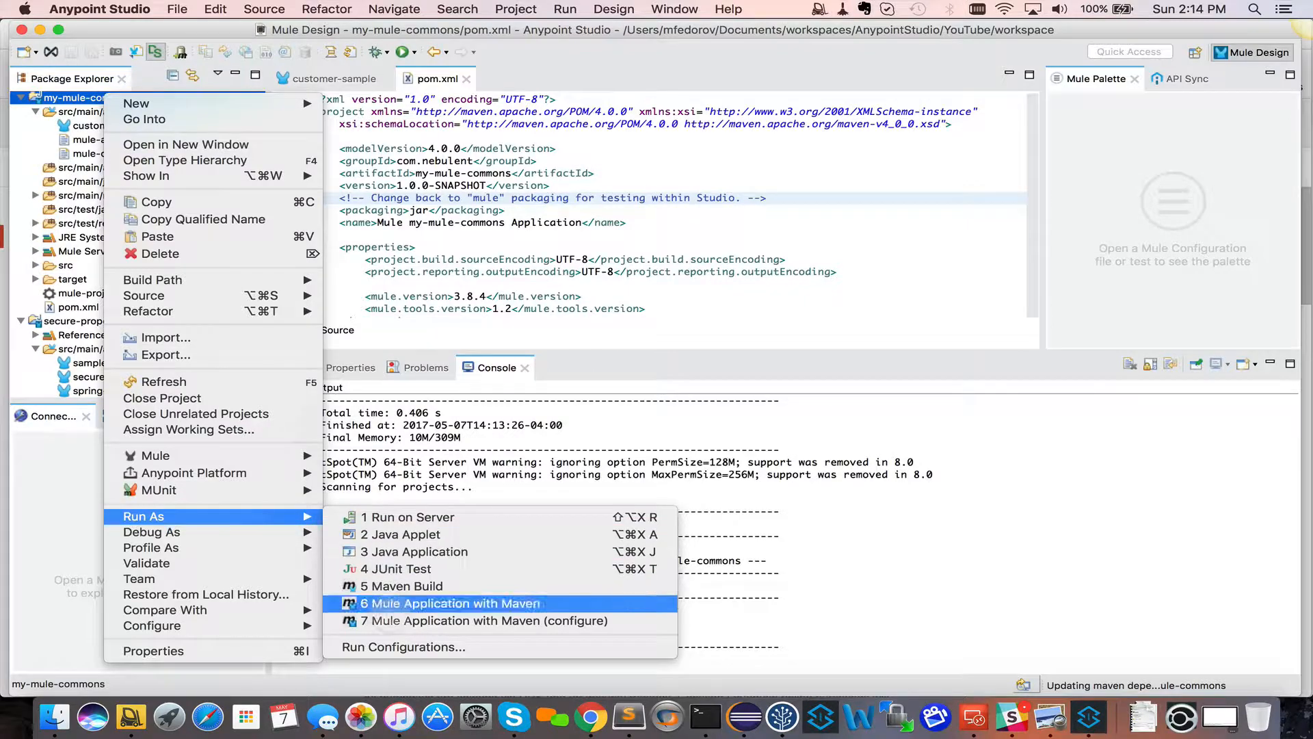
pyautogui.click(403, 646)
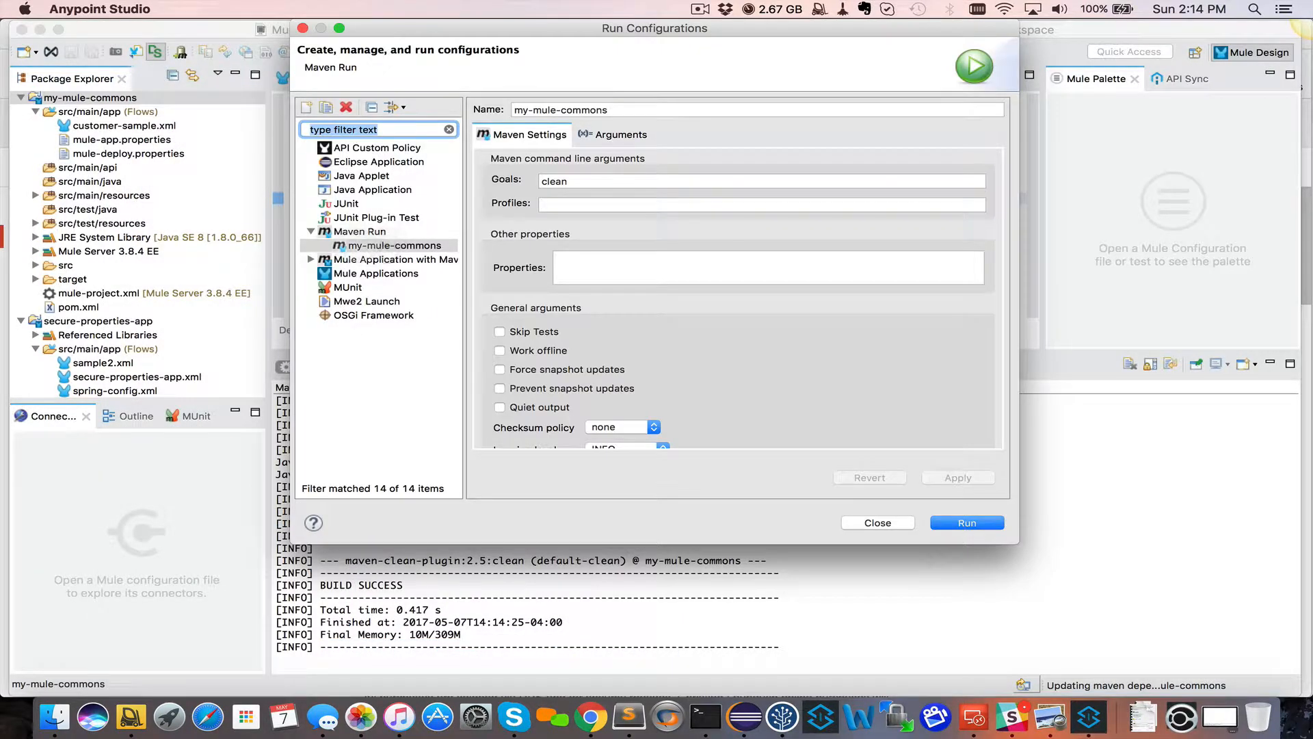
pyautogui.click(393, 245)
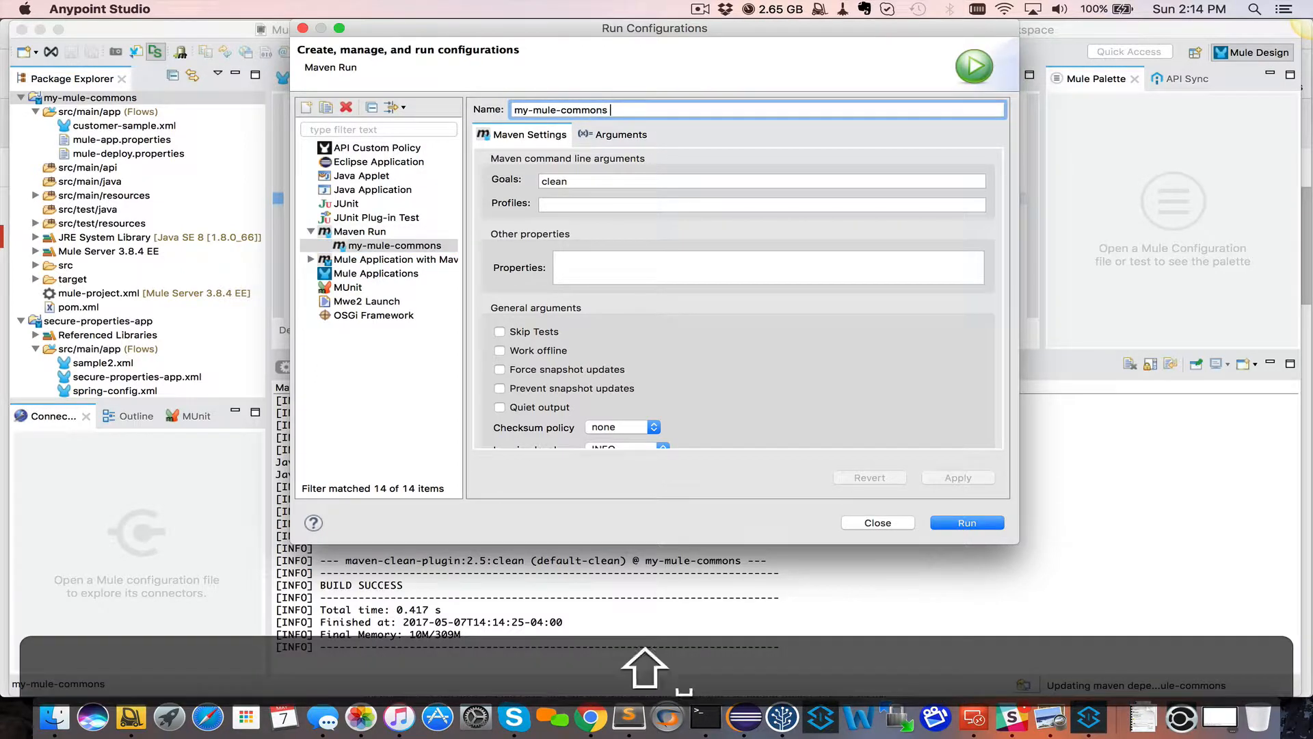
pyautogui.write('(mv)')
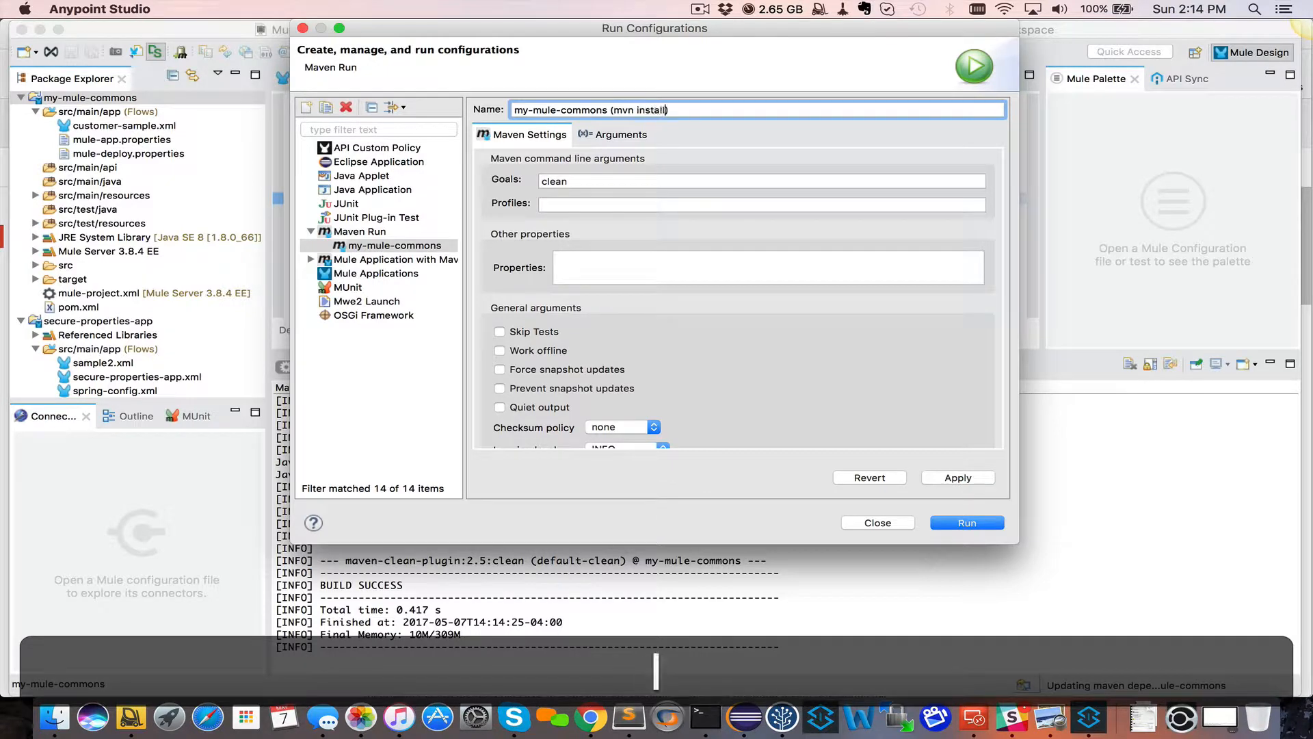
pyautogui.click(760, 180)
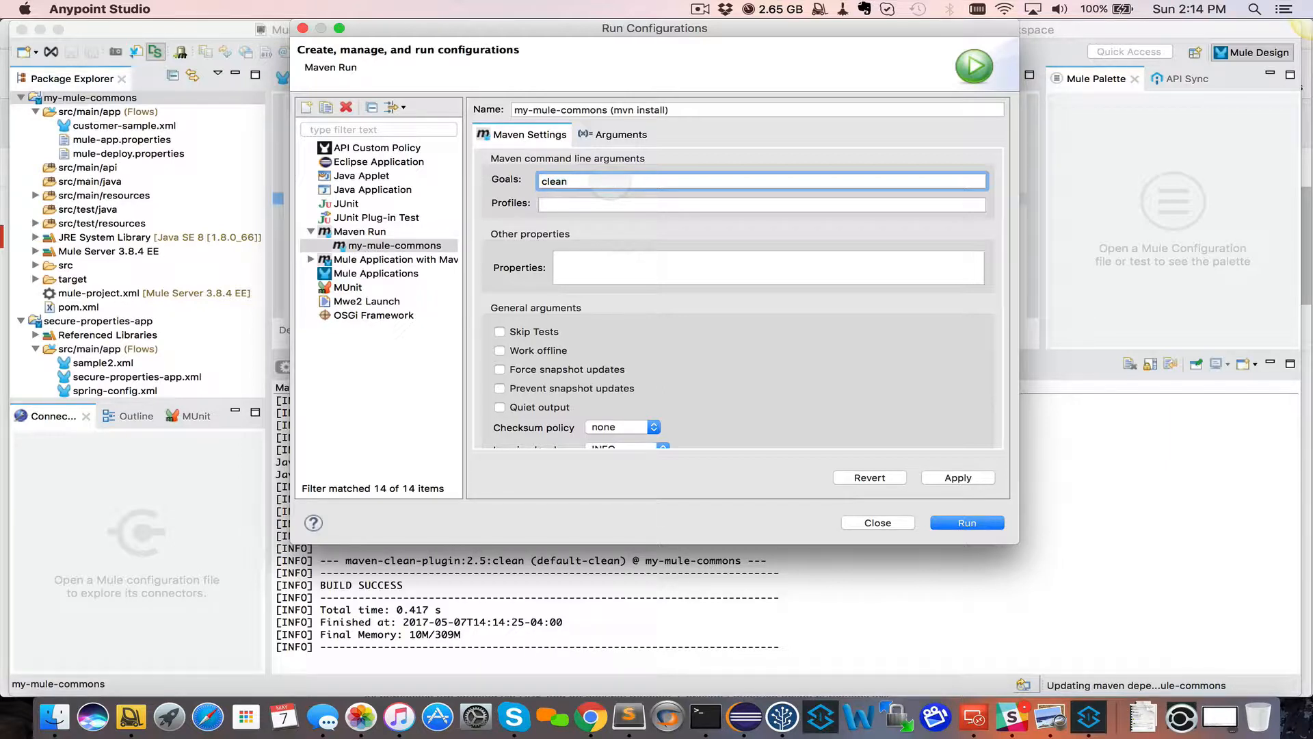
pyautogui.write('install')
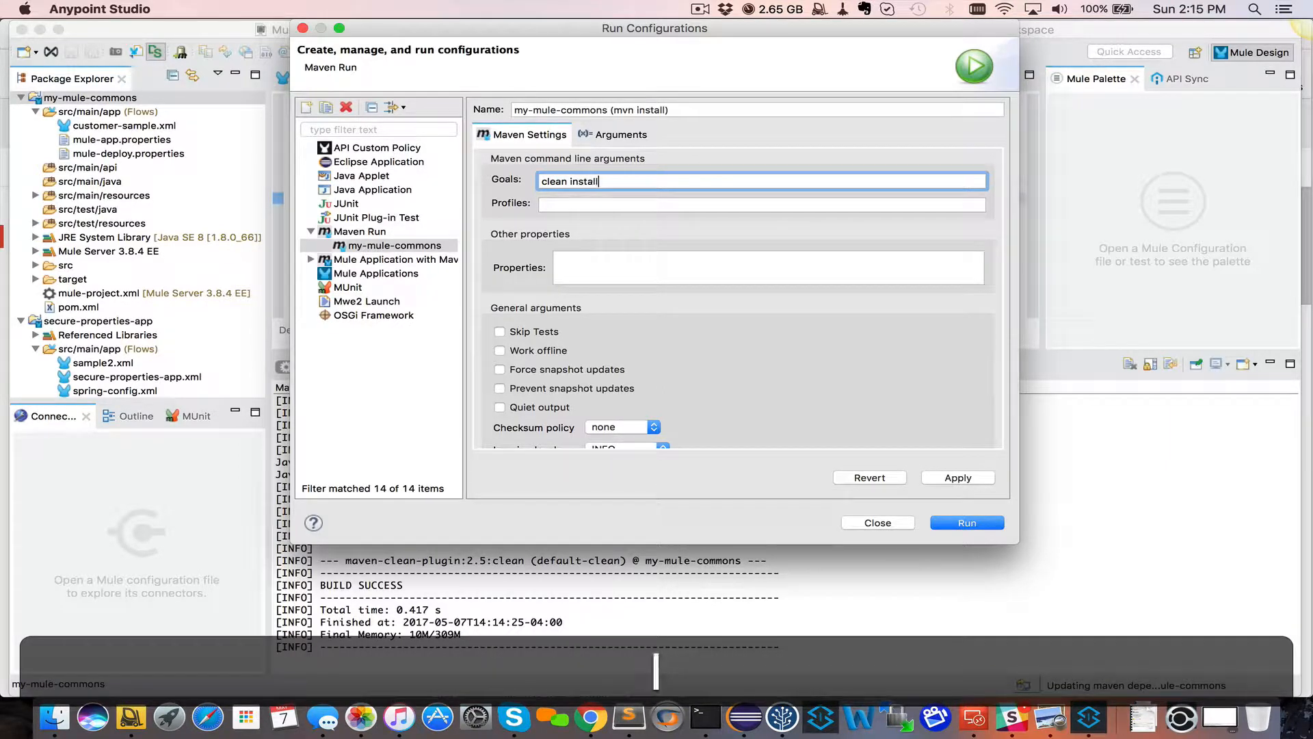
pyautogui.click(500, 332)
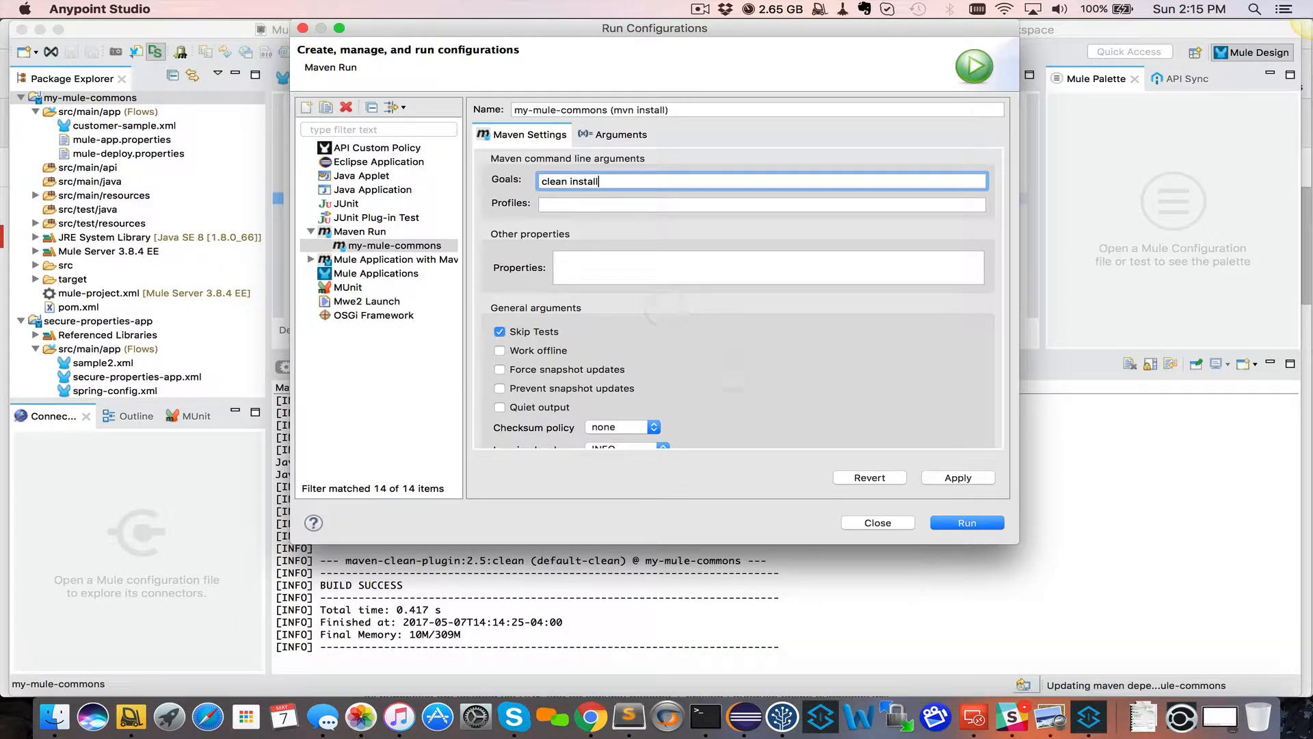
pyautogui.click(965, 522)
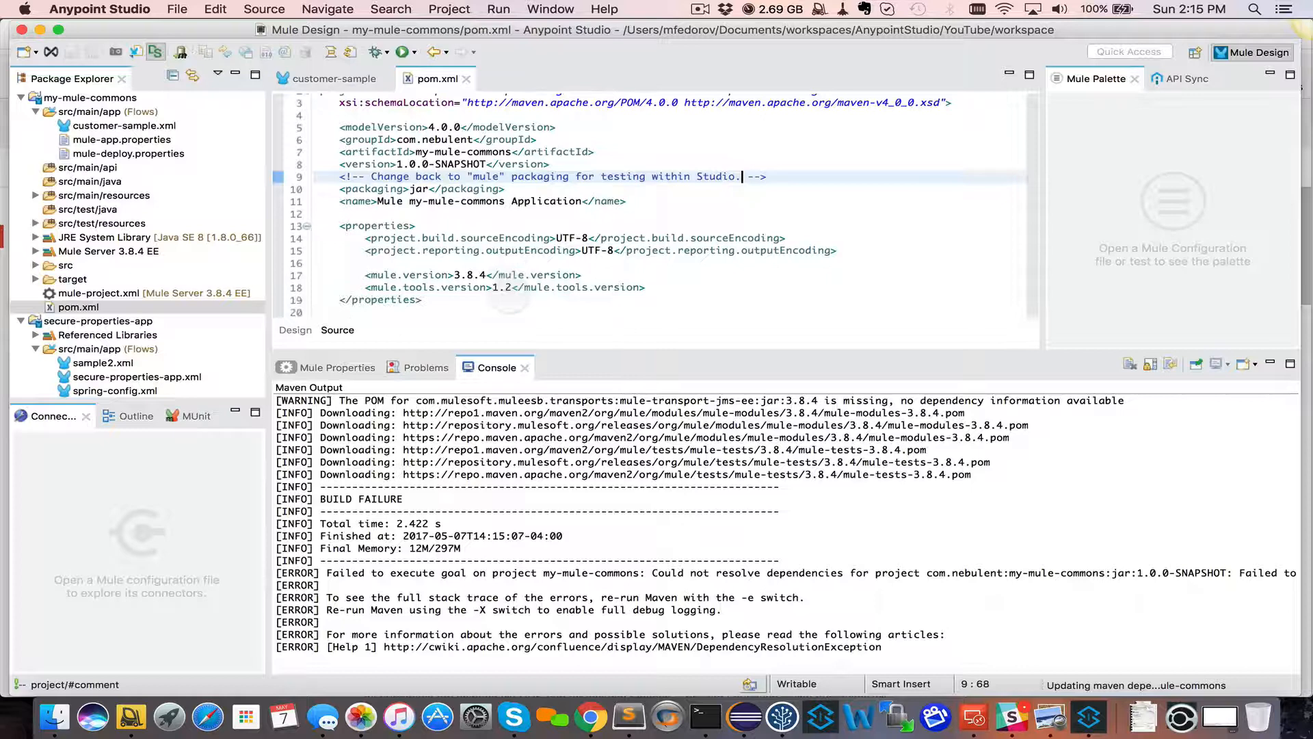
# Save pom.xml with the MuleSoft release and Enterprise plugin repositories appended at the end.
pyautogui.scroll(-3)
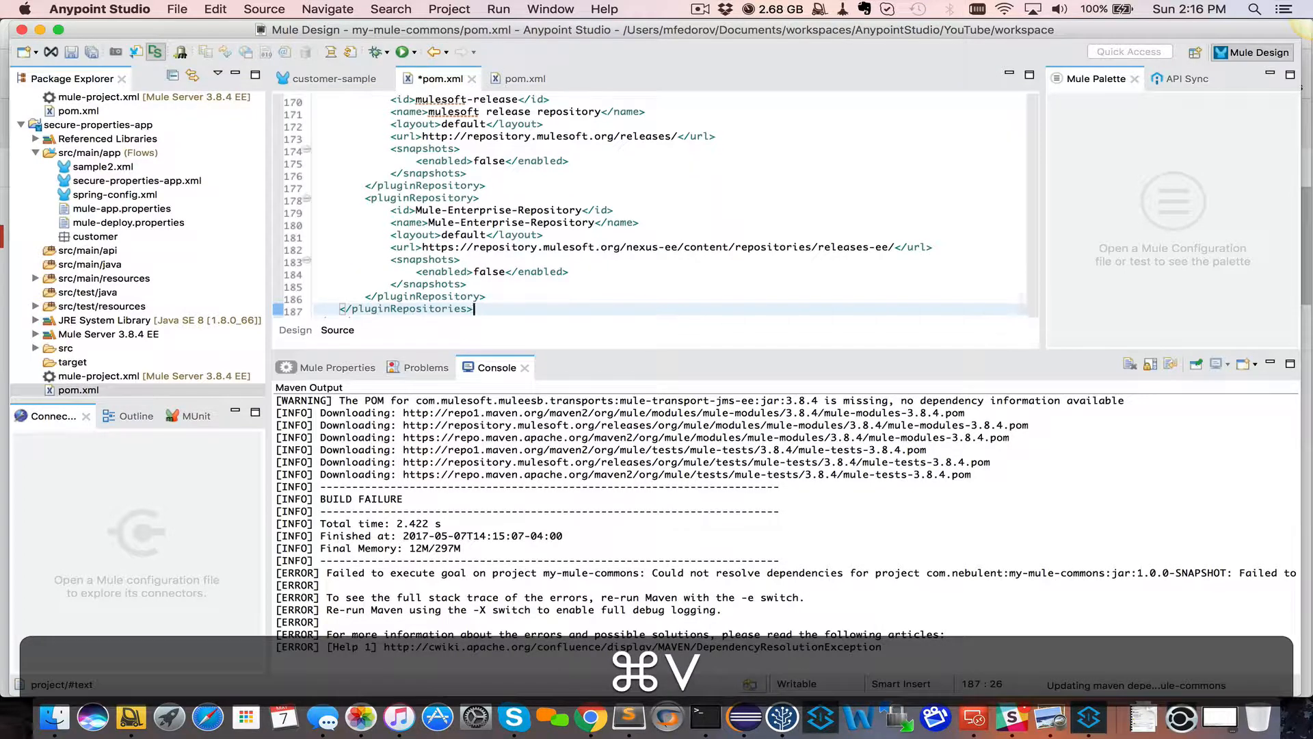
pyautogui.press('cmd+s')
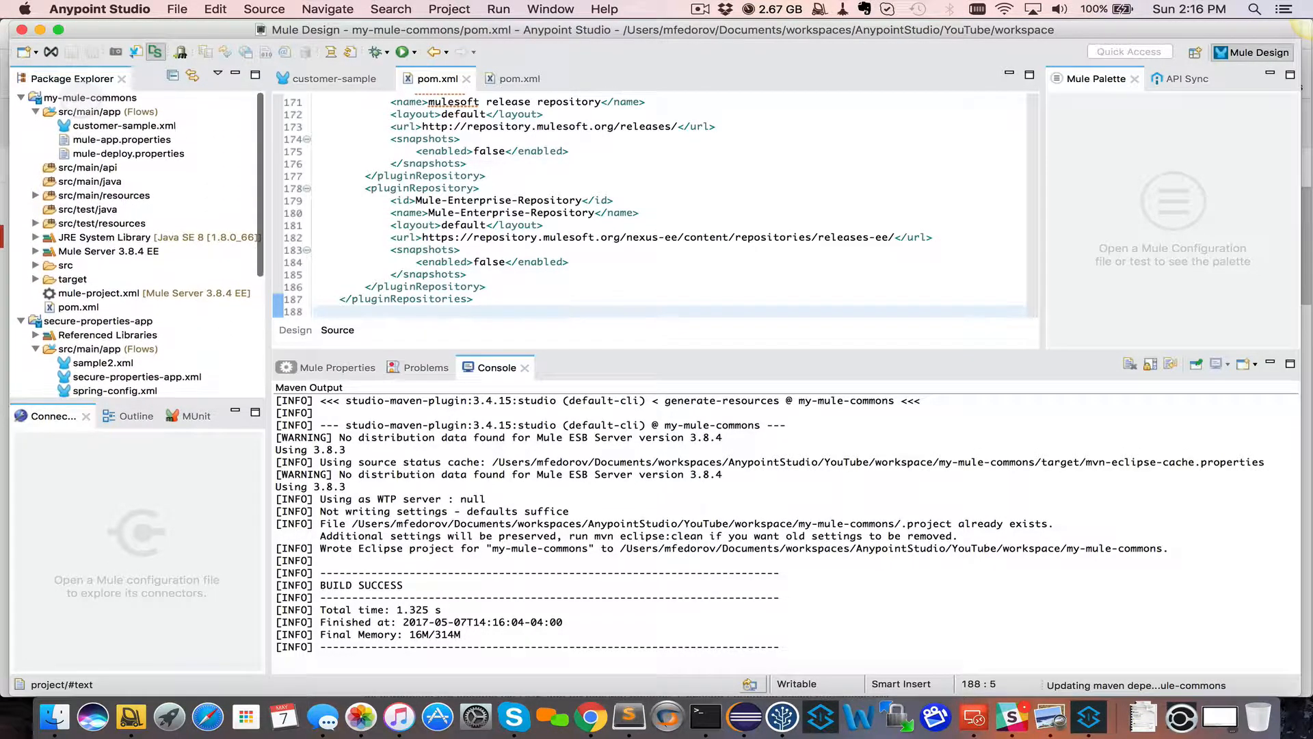
# Run the mvn install build and verify the 1.0.0-SNAPSHOT jar lands in ~/.m2.
pyautogui.rightClick(89, 97)
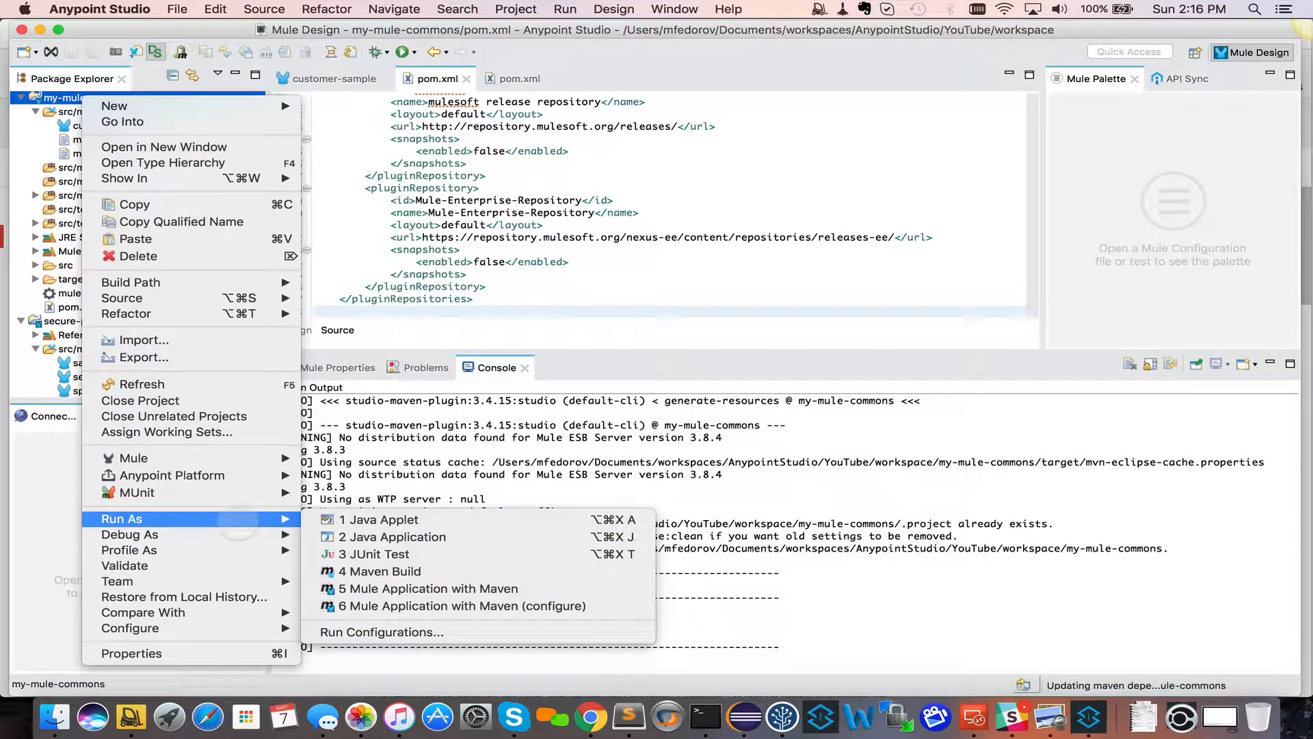
pyautogui.click(380, 571)
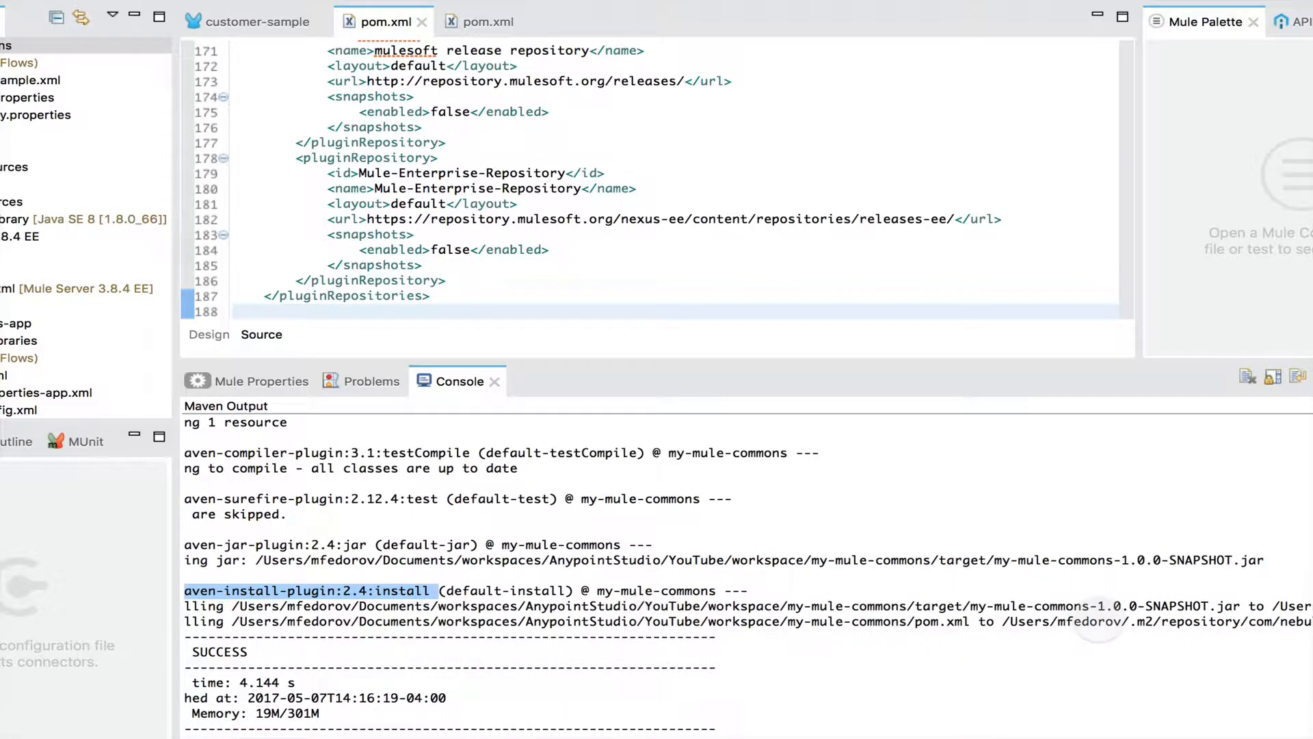
pyautogui.hscroll(3)
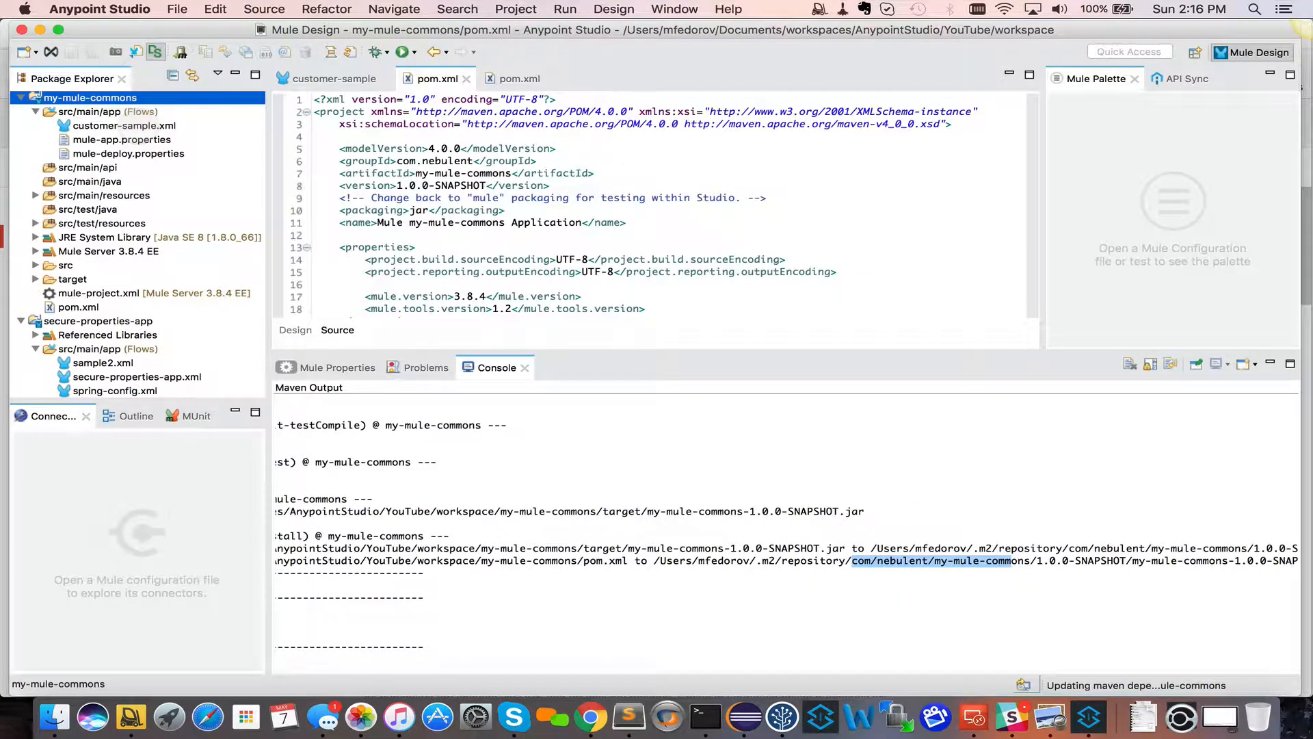
# Add a com.nebulent my-mule-commons 1.0.0-SNAPSHOT dependency under a 'Custom common flows' comment.
pyautogui.click(79, 307)
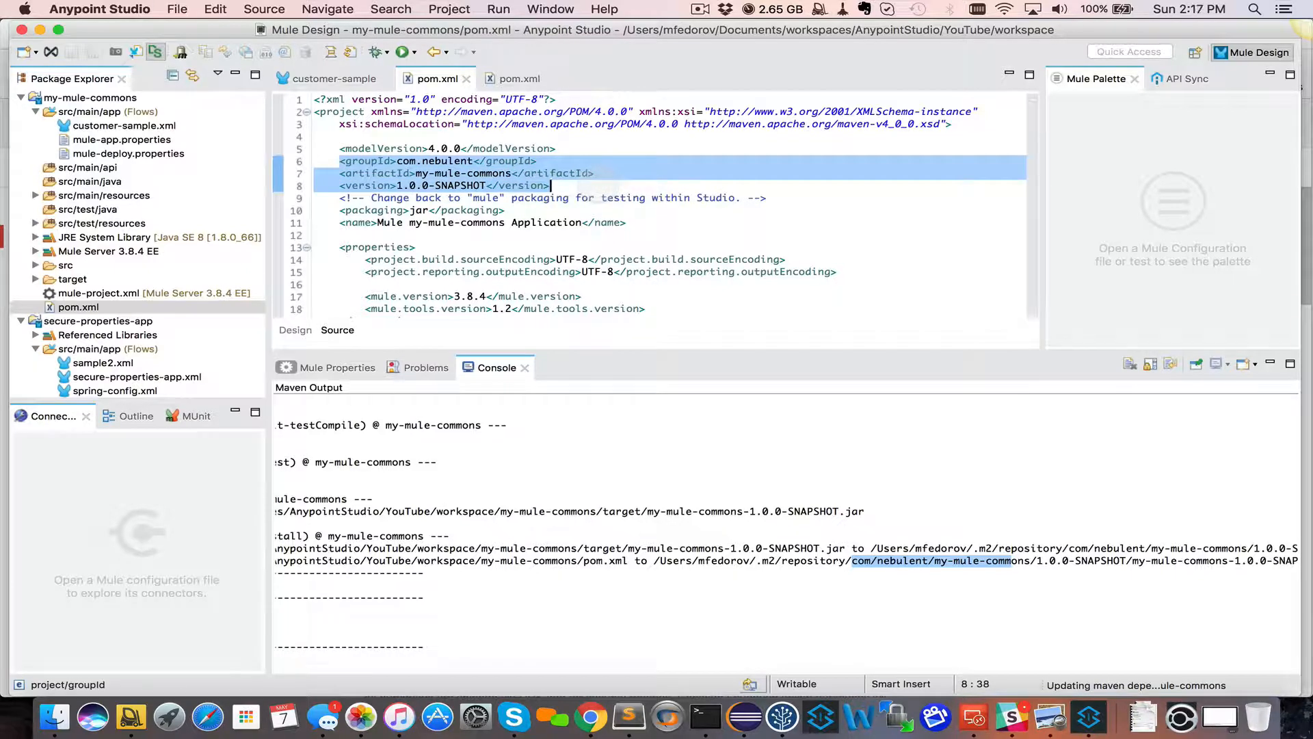
pyautogui.press('cmd')
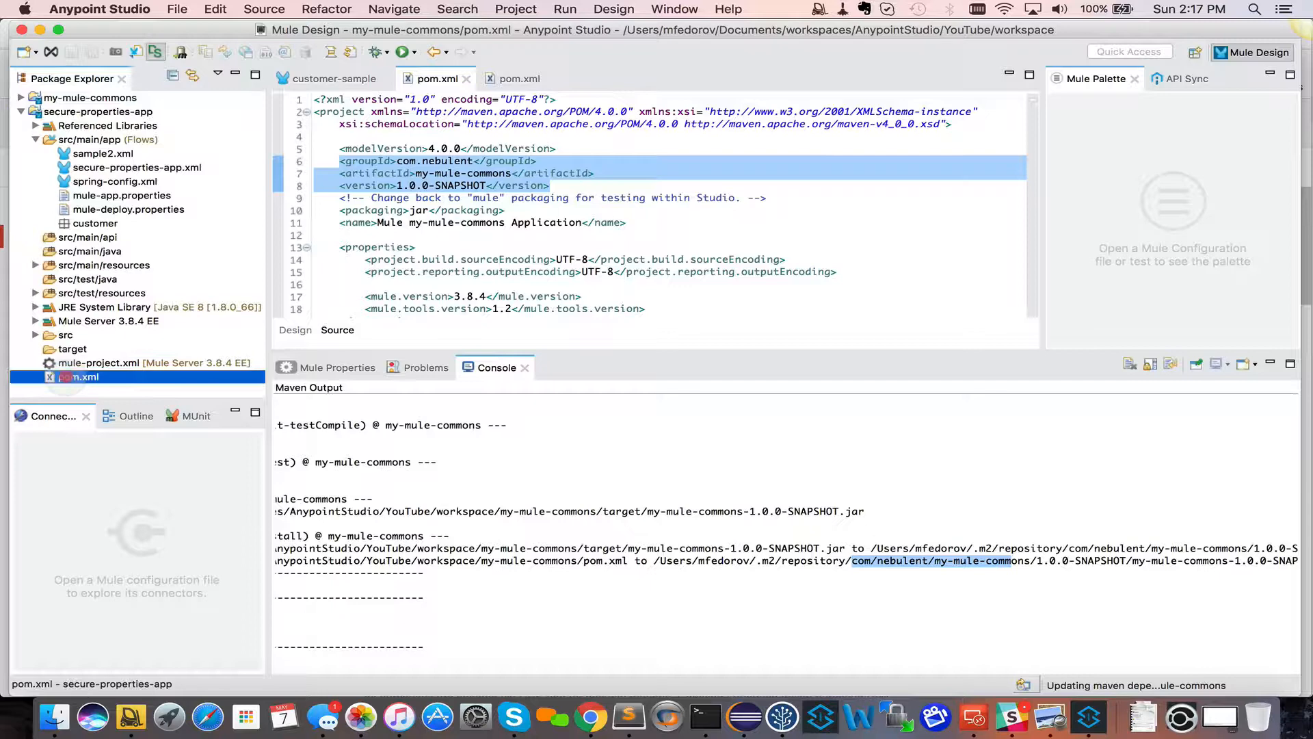
pyautogui.click(519, 78)
pyautogui.write('<!--  -->')
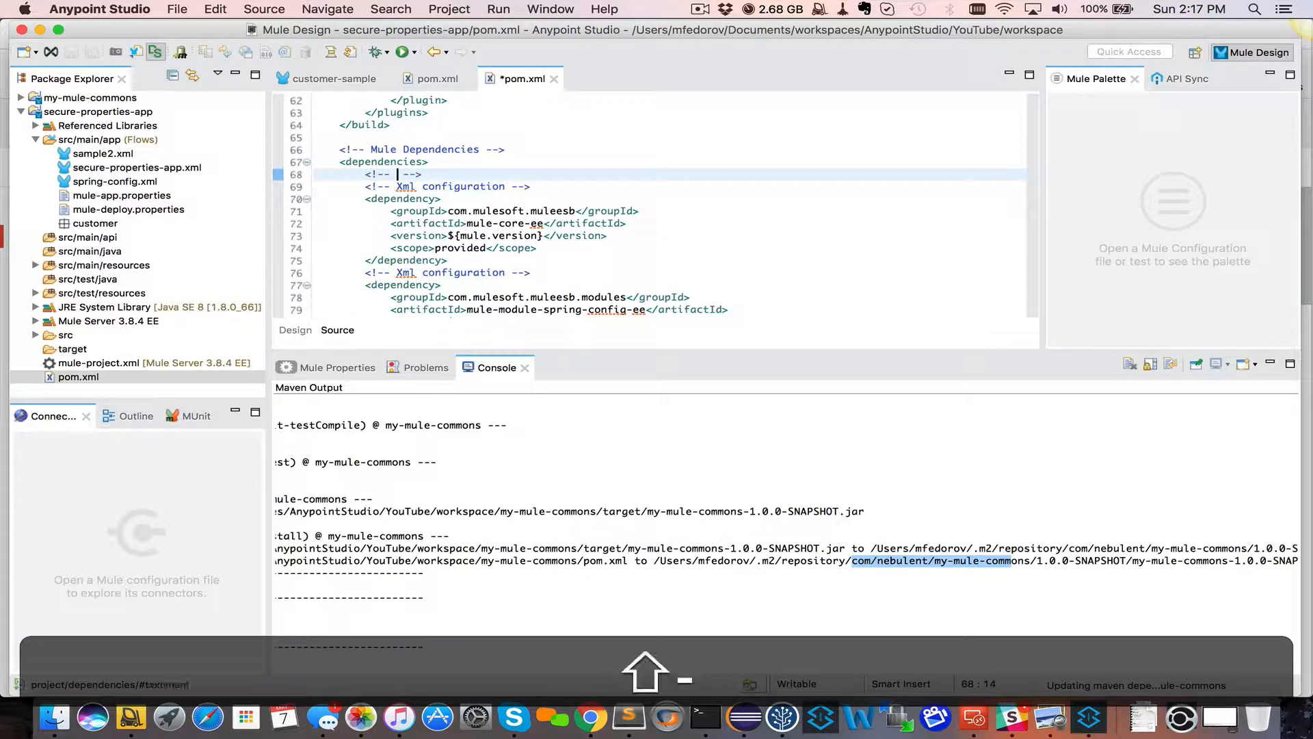
pyautogui.write('Custom common flows.')
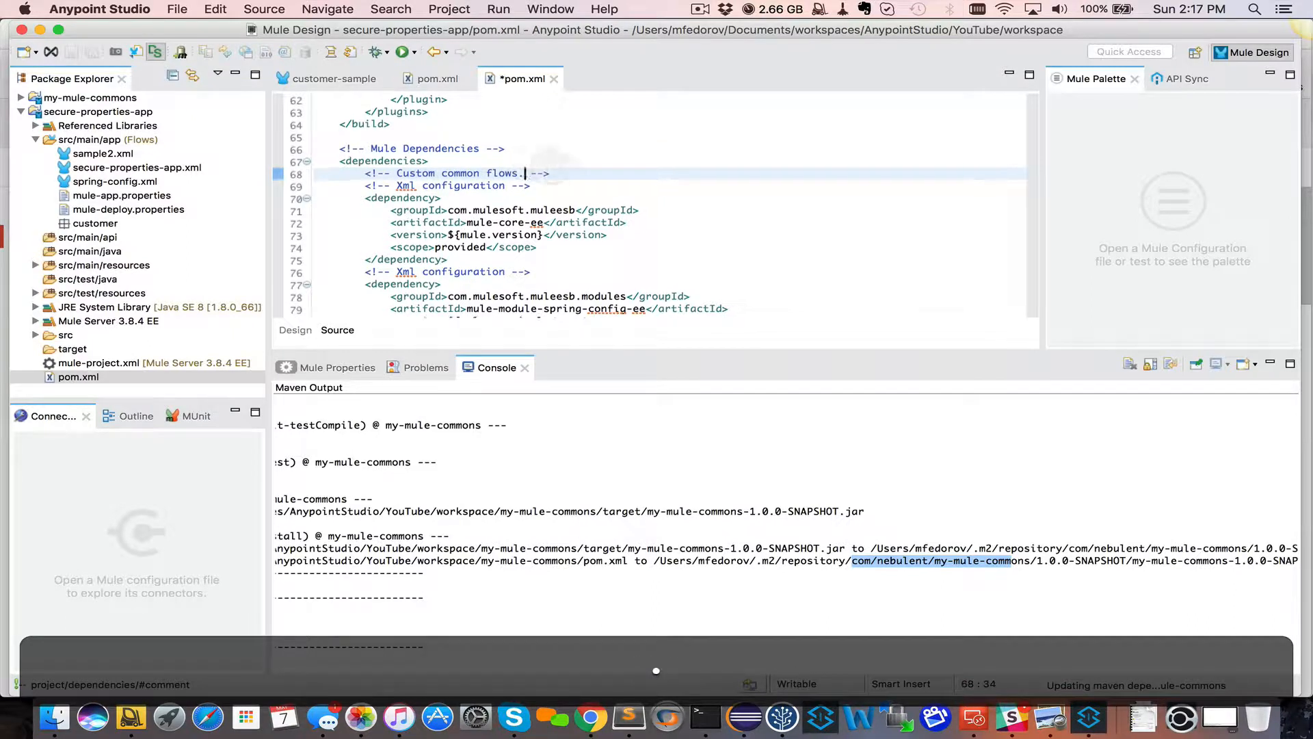
pyautogui.write('<dependency>')
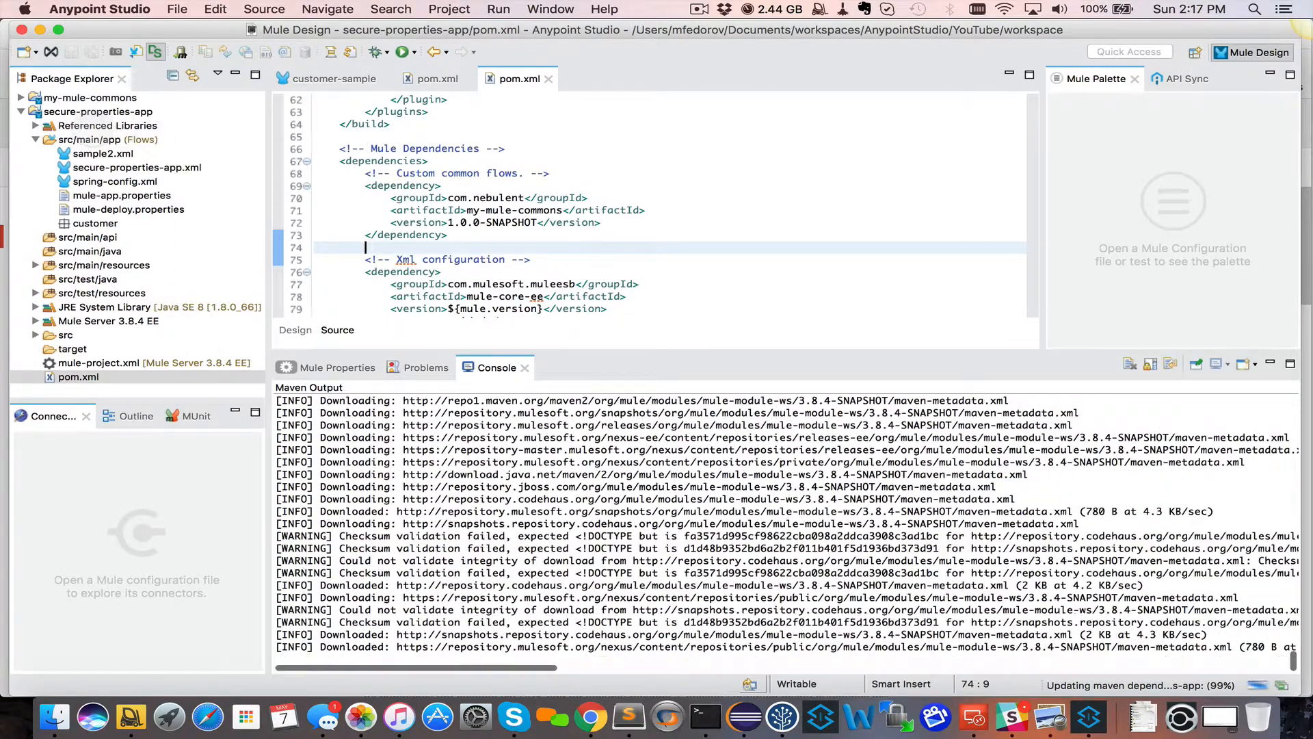
# Browse the my-mule-commons jar in Referenced Libraries, opening customer-sample.xml and then spring-config.xml.
pyautogui.click(105, 125)
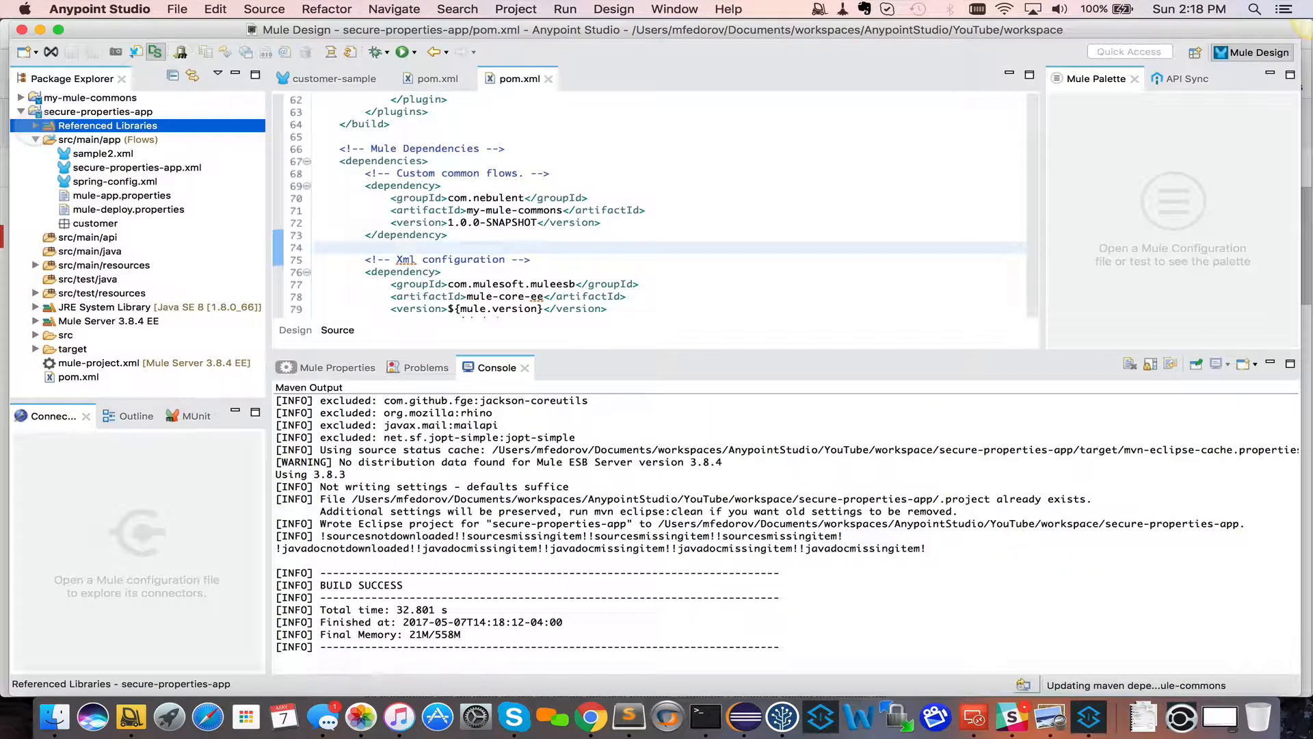
pyautogui.click(37, 125)
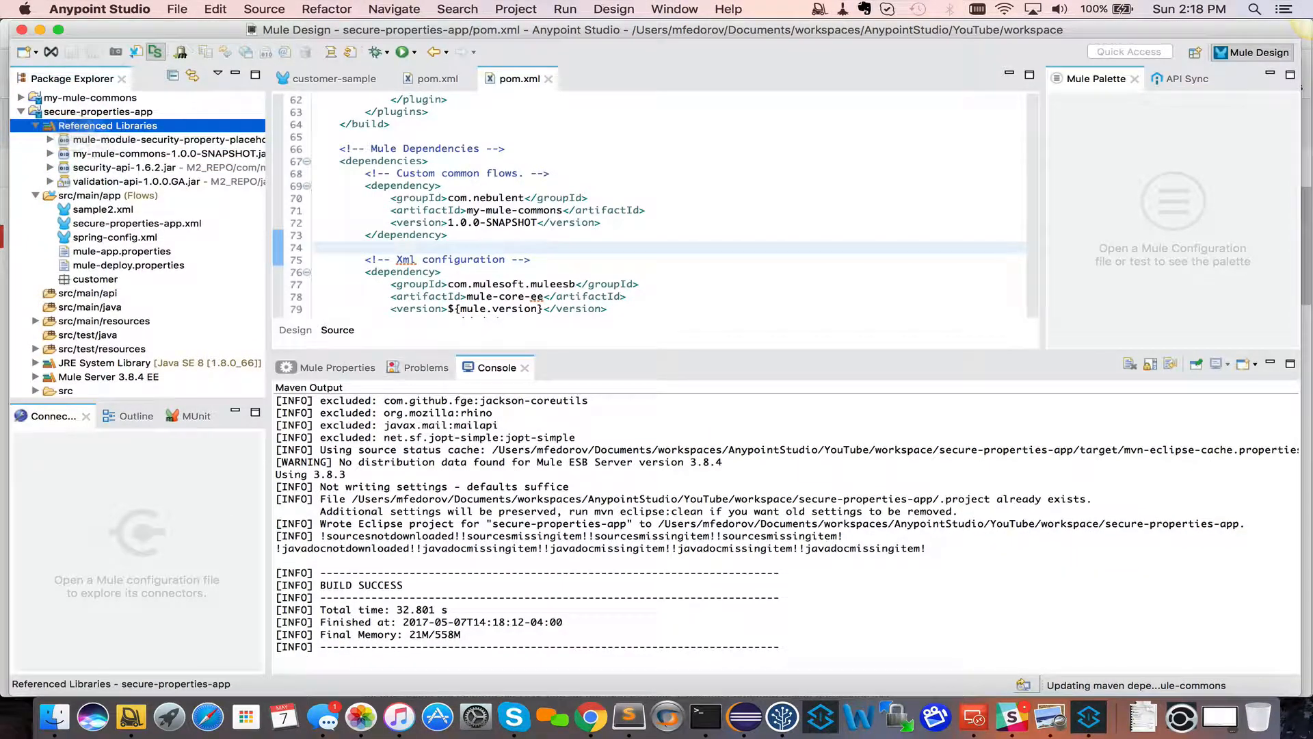
pyautogui.click(168, 153)
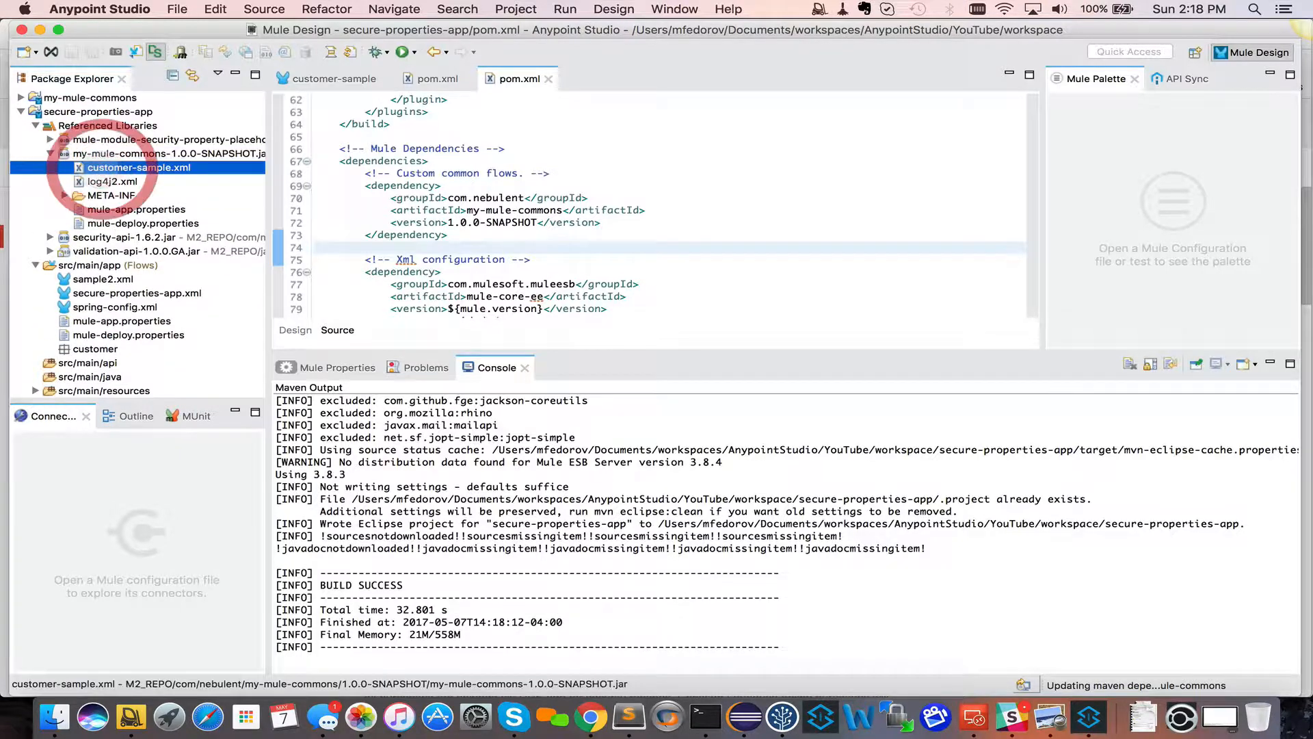
pyautogui.doubleClick(138, 167)
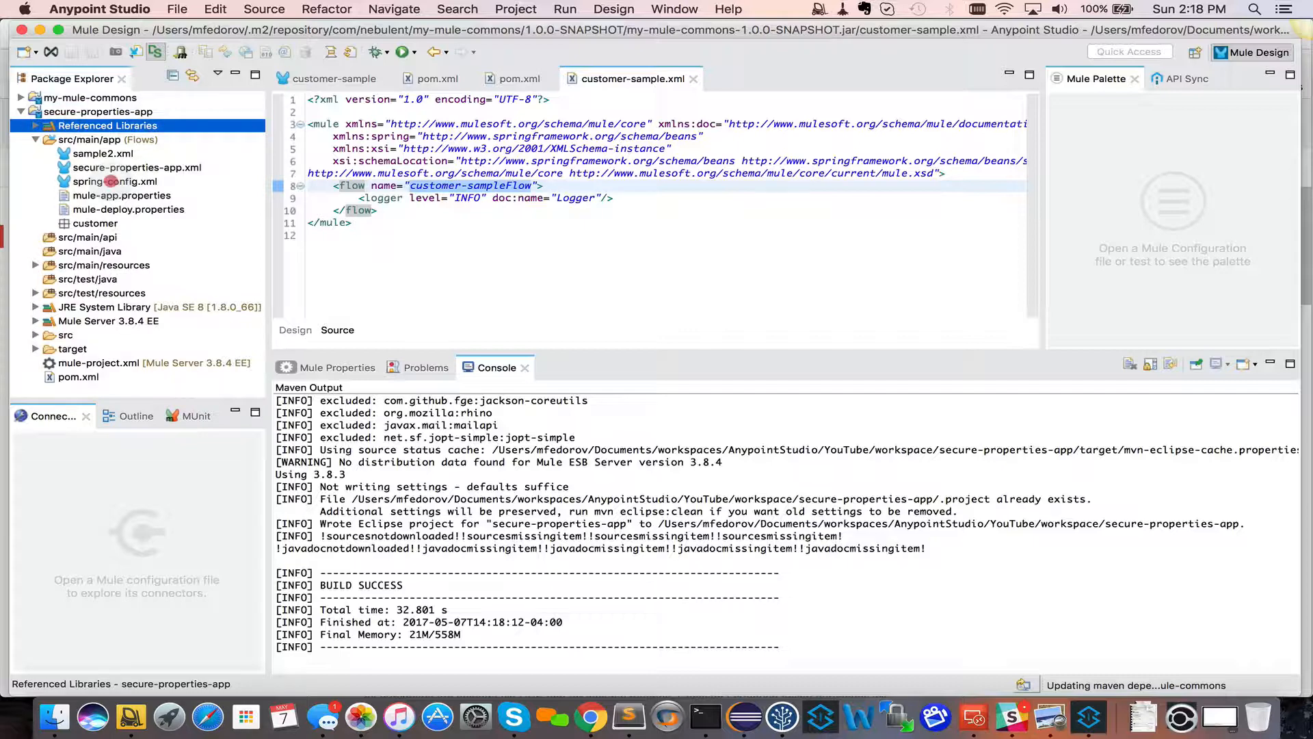
pyautogui.doubleClick(115, 180)
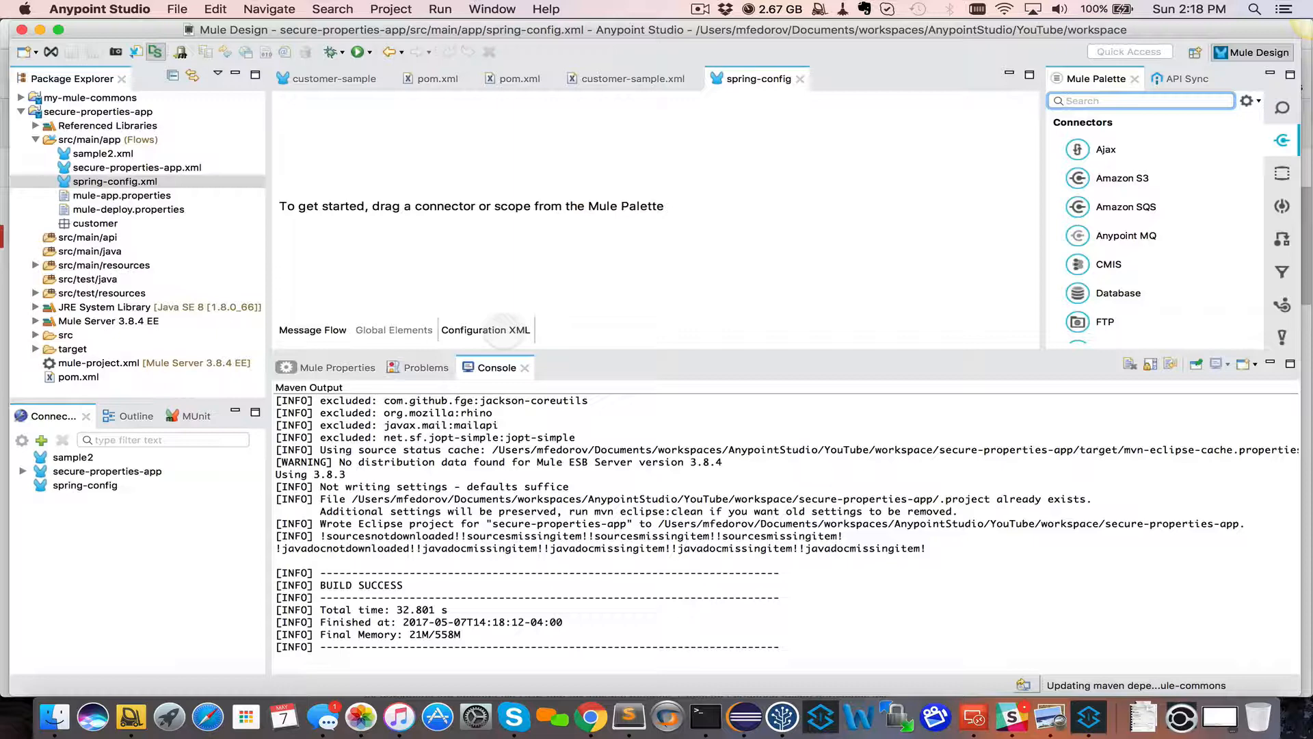
# In the XML source, change the import resource from my-spring.xml to classpath:customer-sample.xml and save.
pyautogui.click(484, 329)
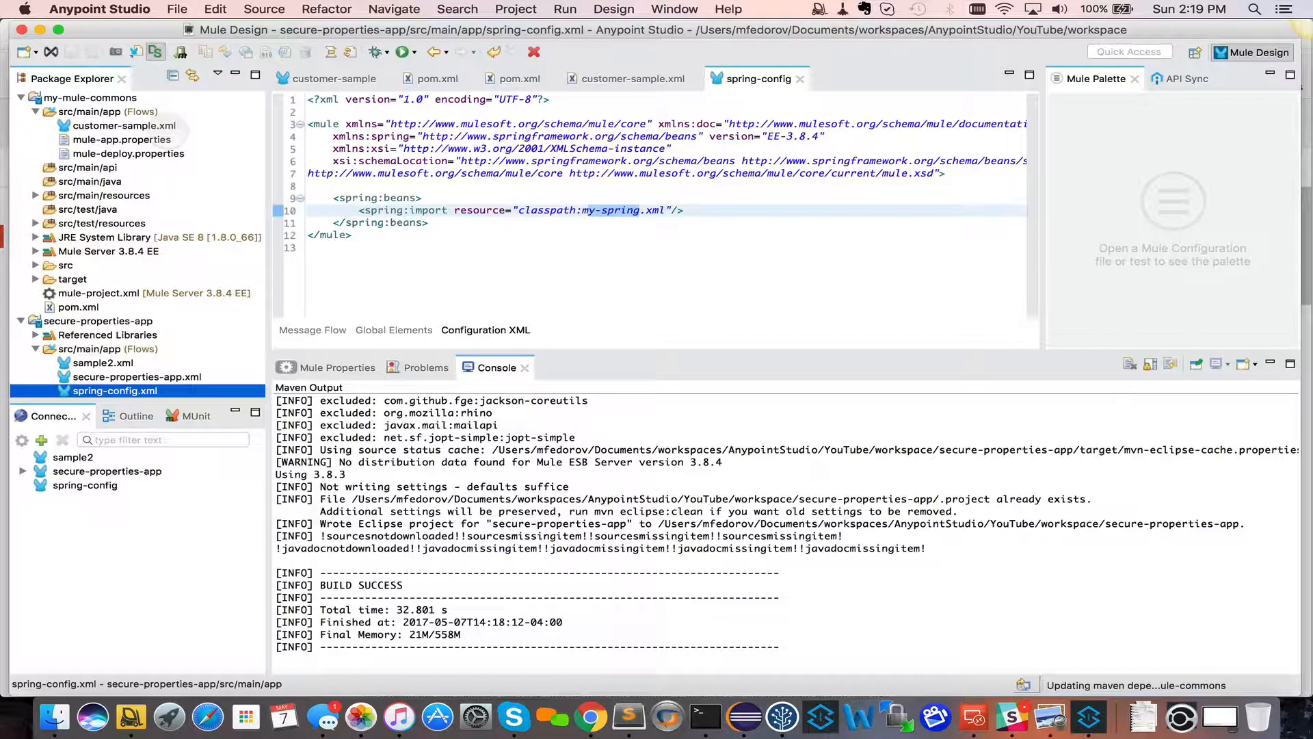
pyautogui.click(638, 210)
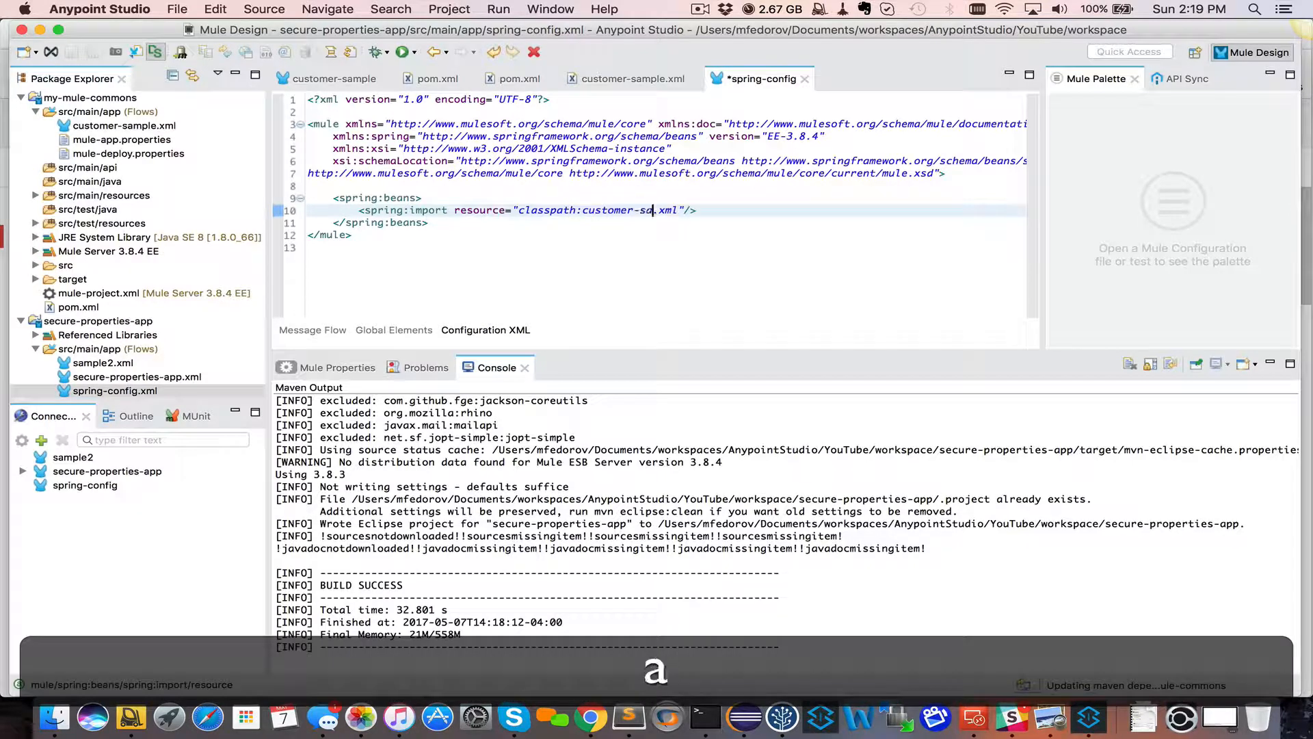
pyautogui.write('mple')
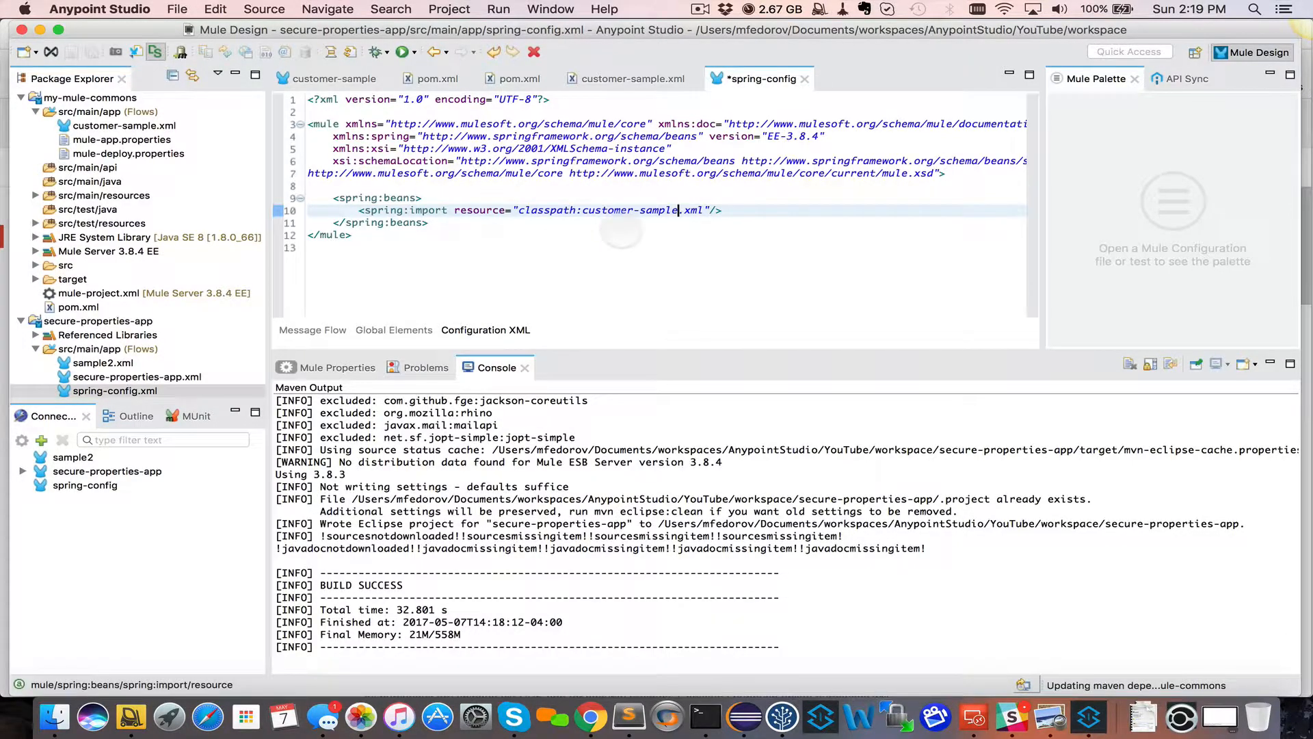
pyautogui.press('cmd+s')
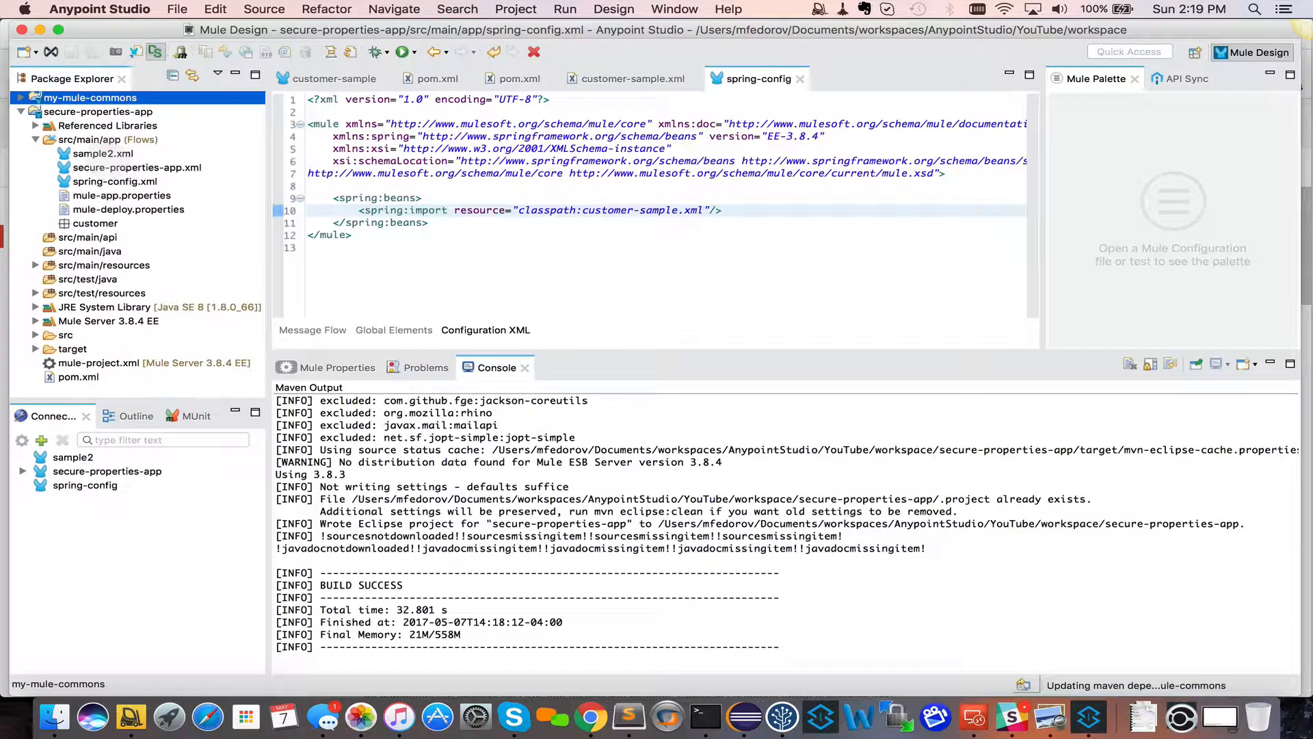
# Open sample2.xml and the secure-properties-app flow, then delete sample2.xml from the project.
pyautogui.doubleClick(103, 153)
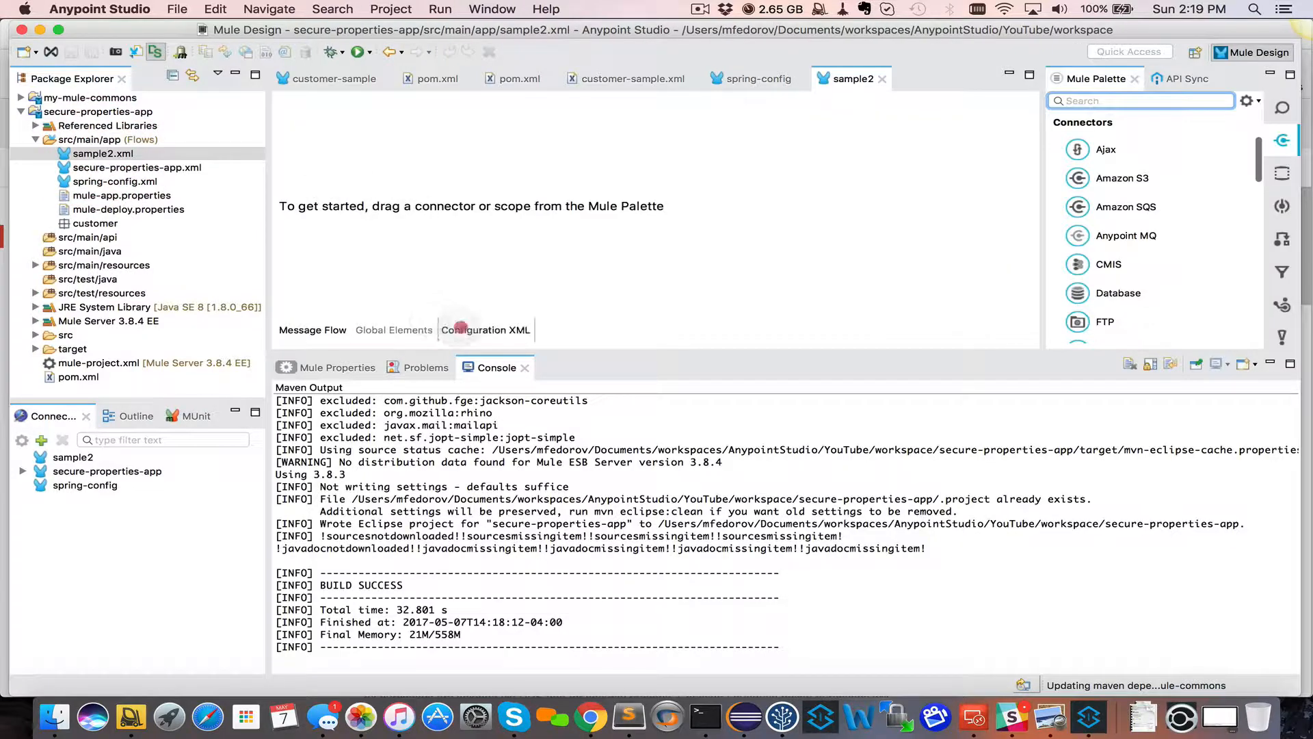
pyautogui.click(485, 329)
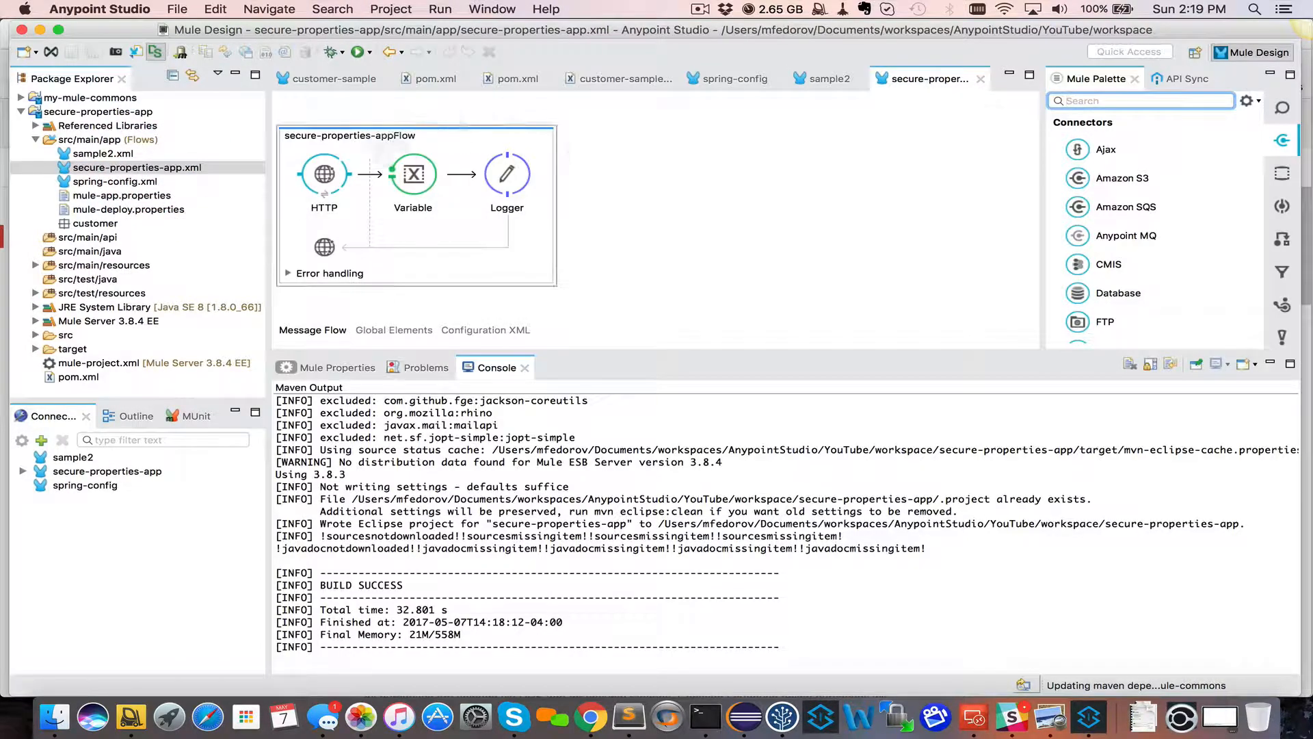
pyautogui.click(102, 153)
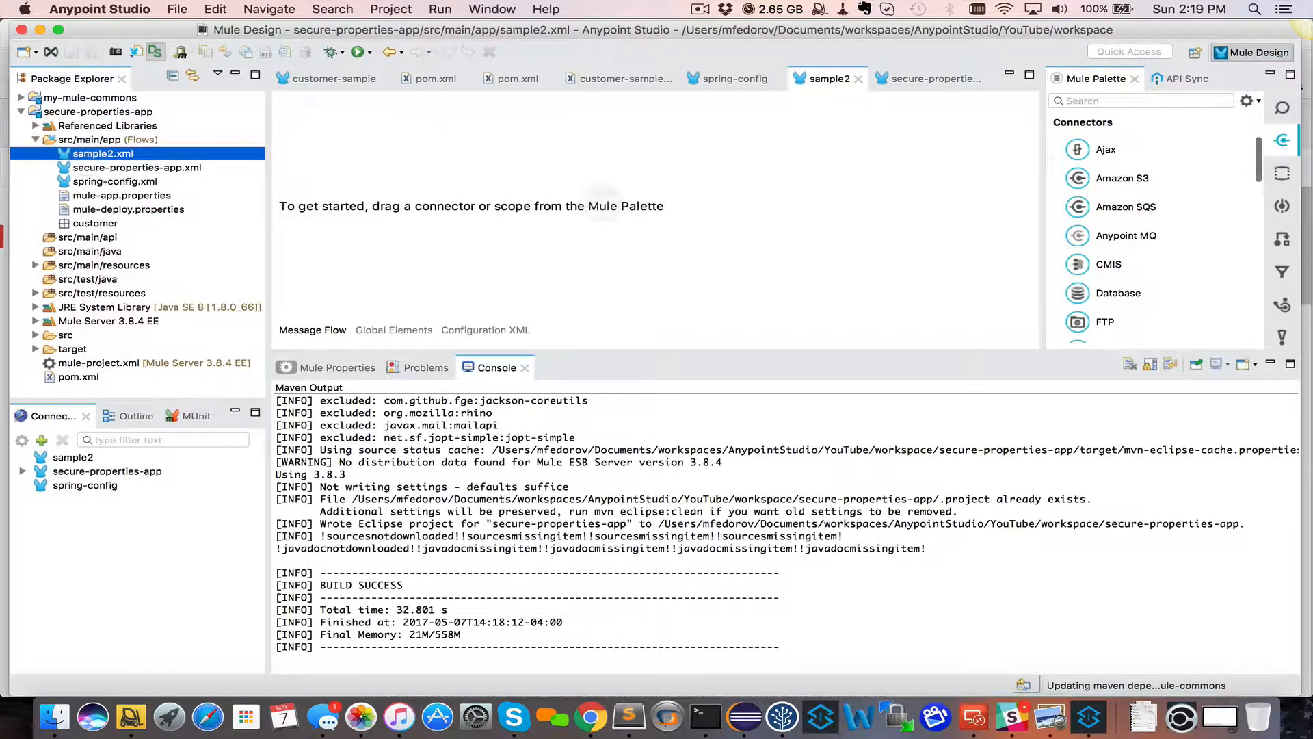
pyautogui.rightClick(102, 154)
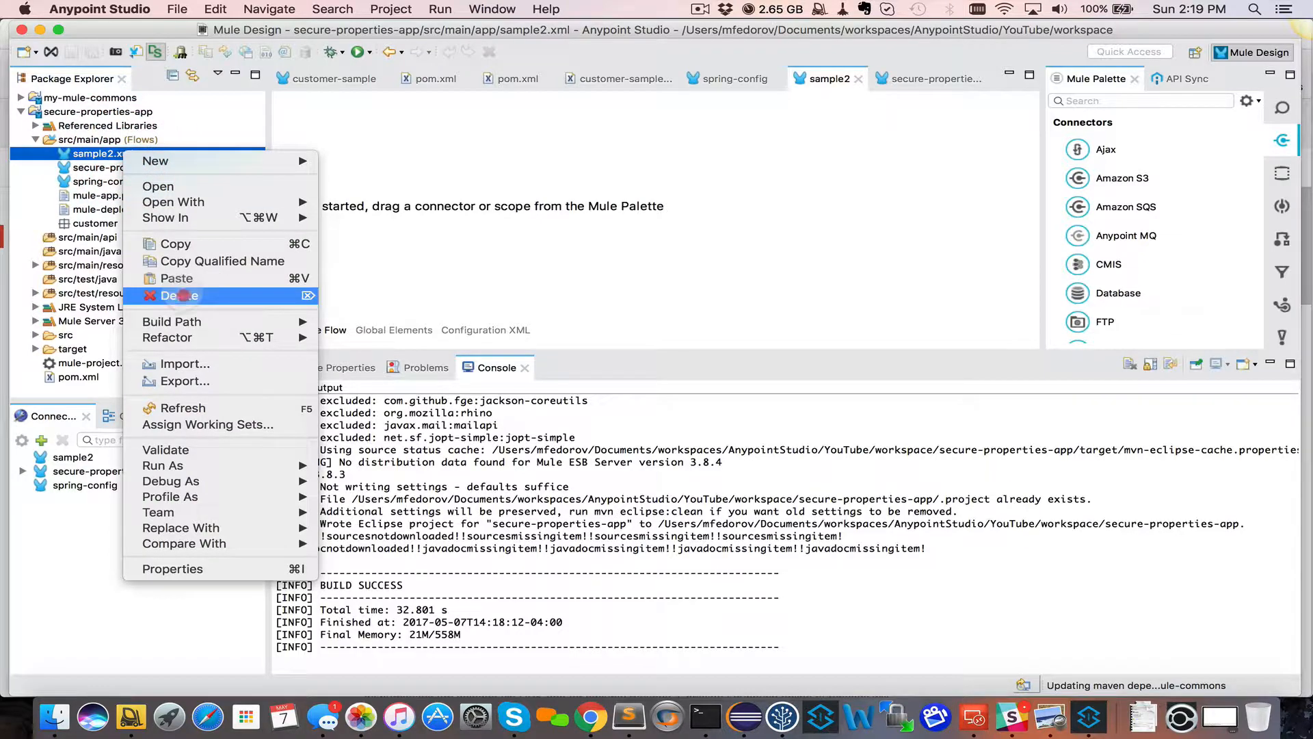
pyautogui.click(179, 295)
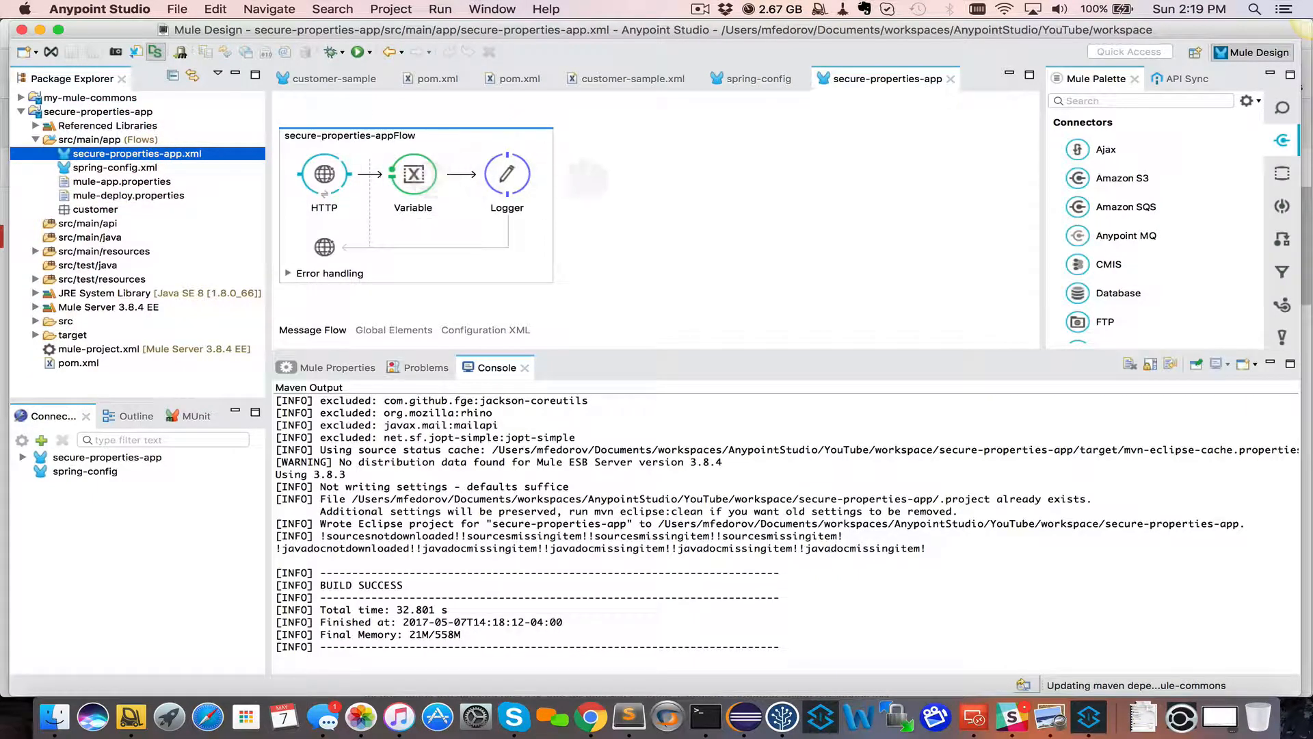
# Search the palette for 'flow' and add a Flow Reference, initially selecting secure-properties-appFlow.
pyautogui.click(1139, 101)
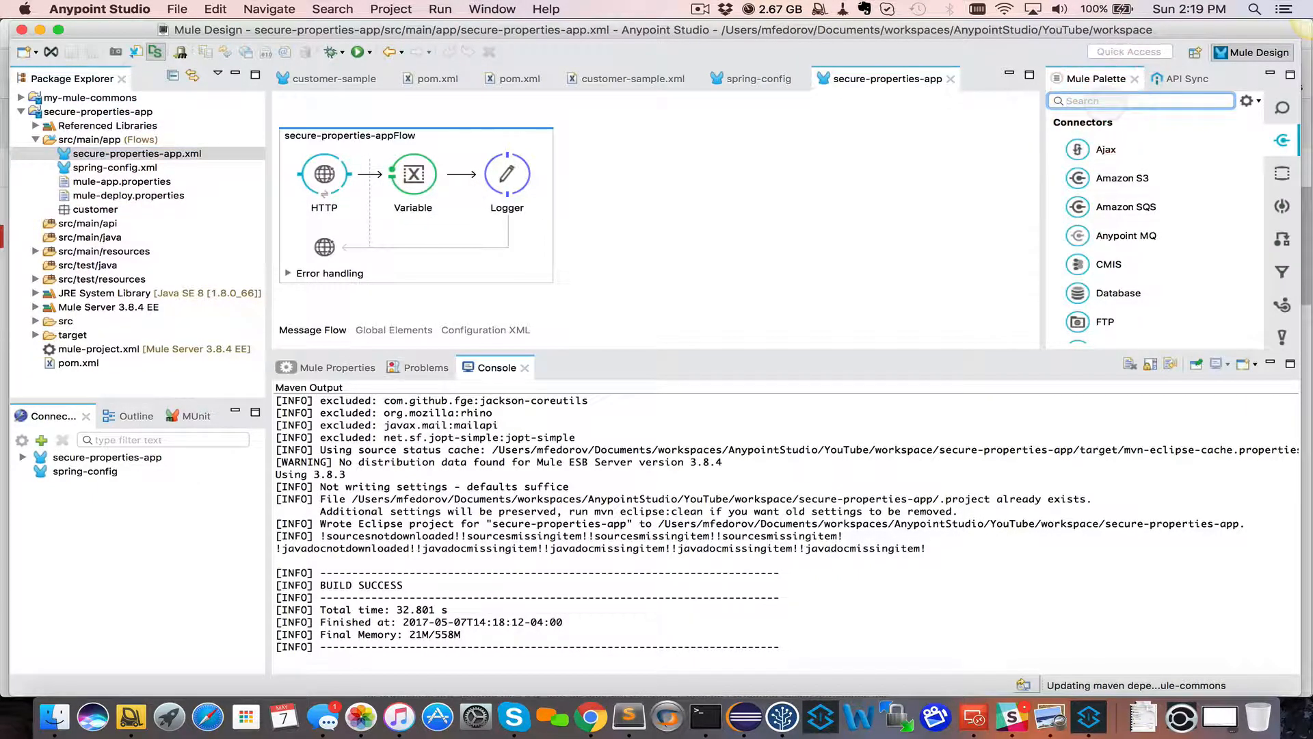
pyautogui.write('flow')
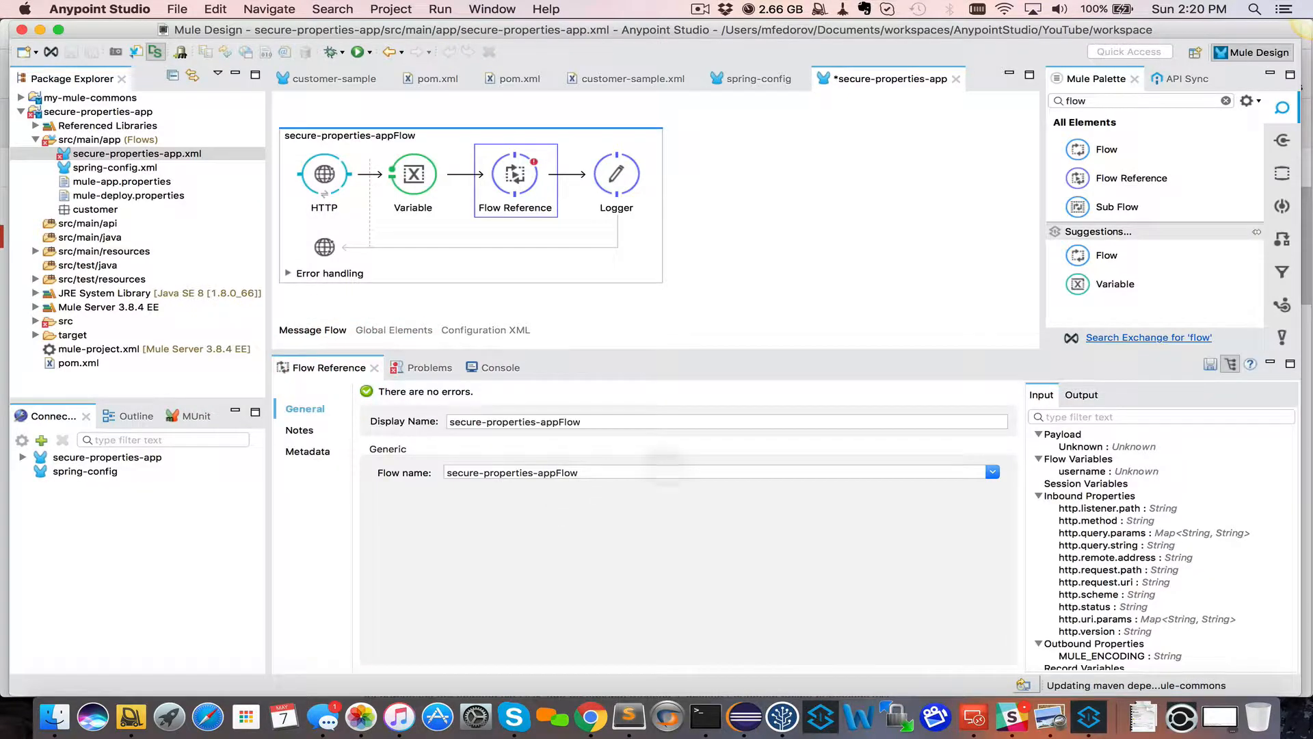
pyautogui.click(992, 471)
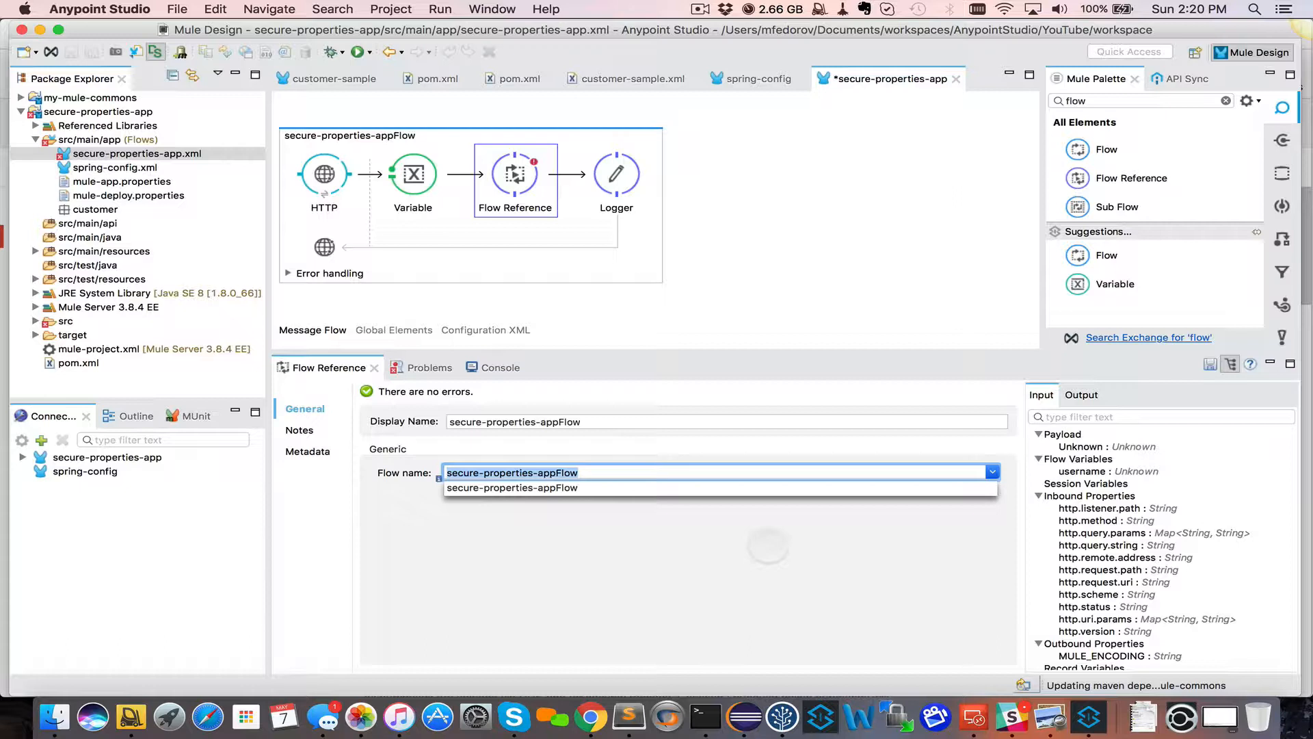
pyautogui.click(512, 488)
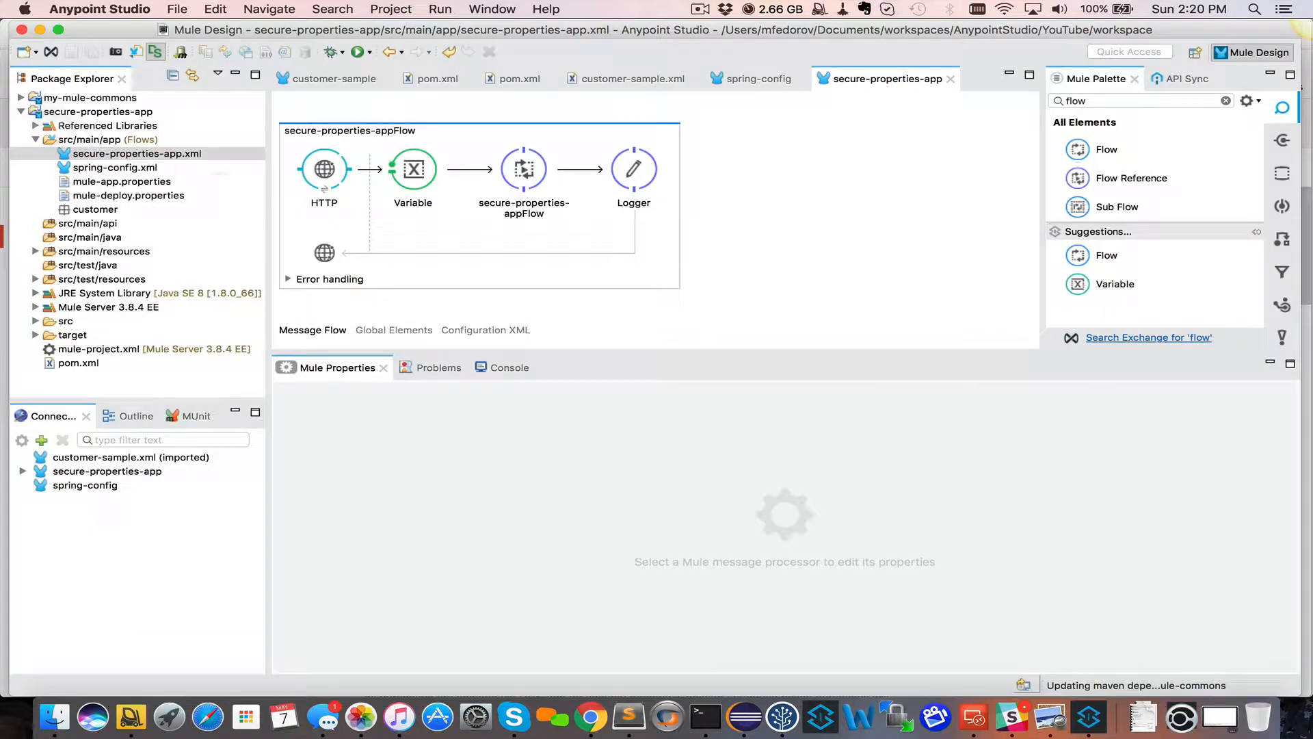
pyautogui.rightClick(97, 111)
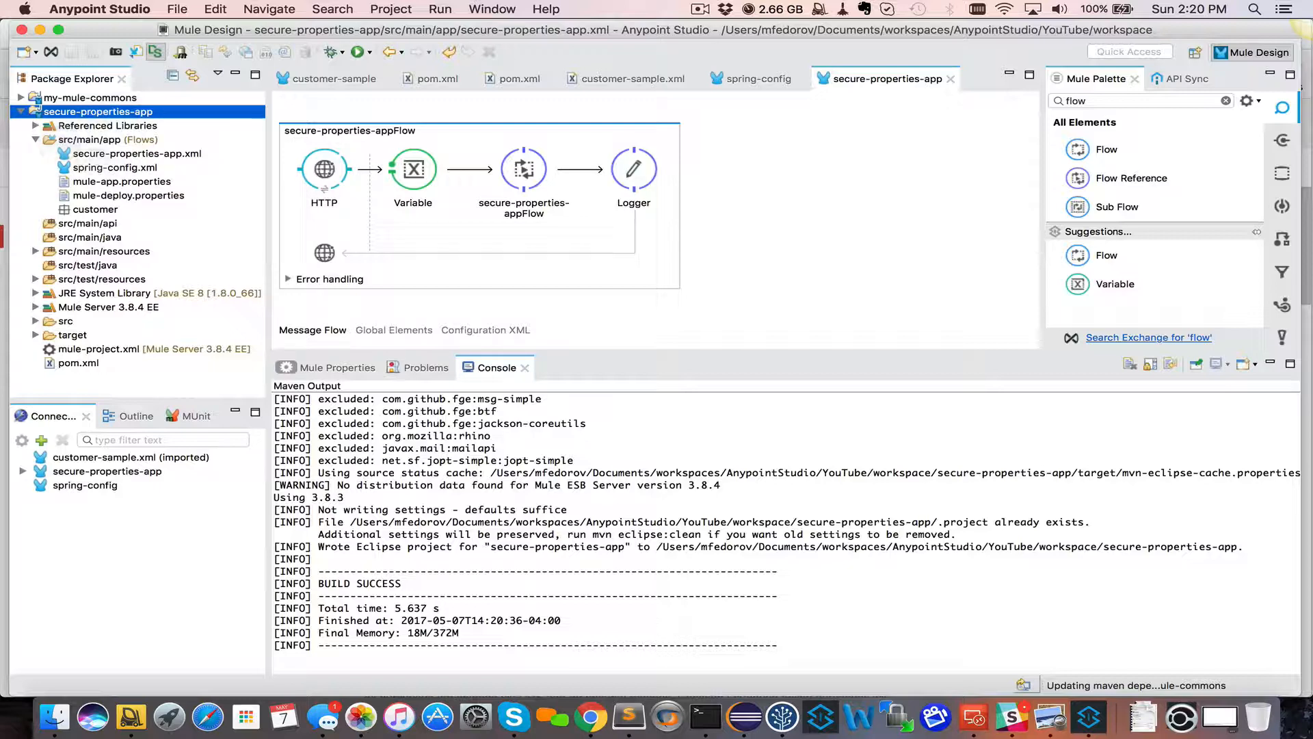
# Point the Flow Reference at customer-sampleFlow and save the secure-properties-app flow.
pyautogui.click(137, 153)
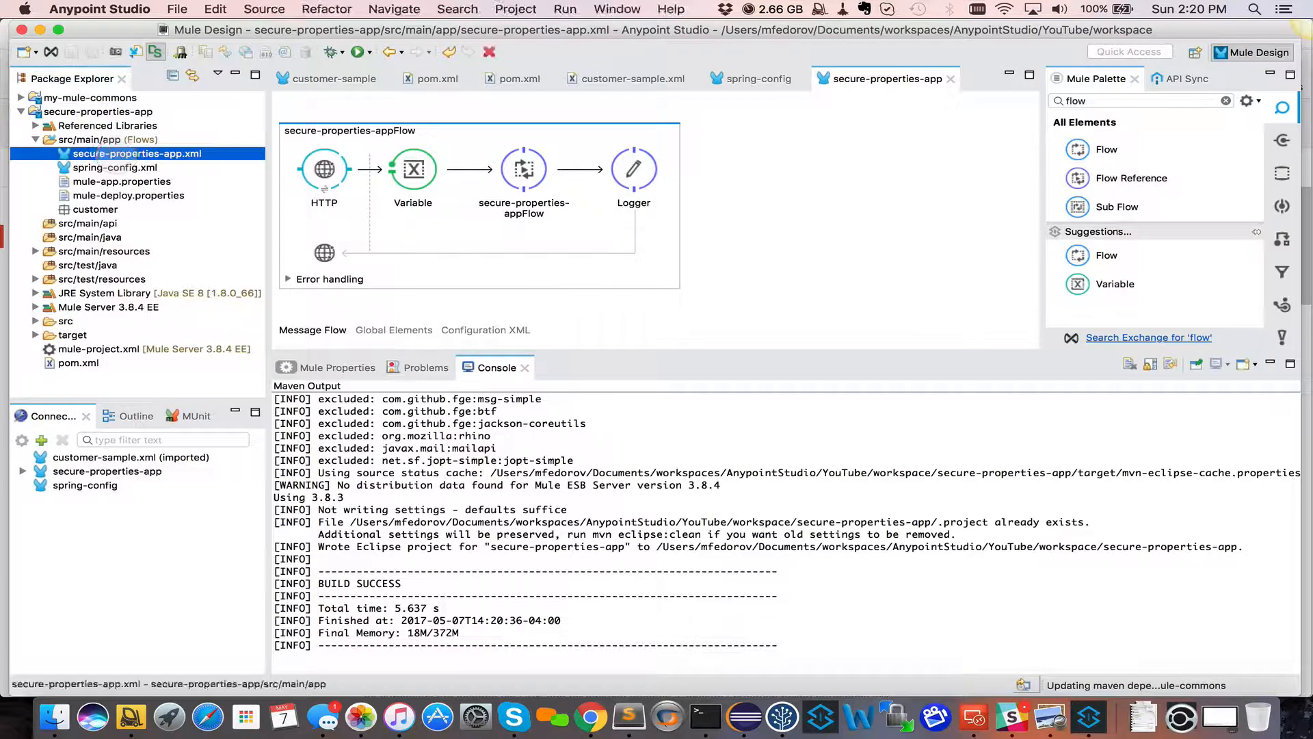
pyautogui.click(524, 169)
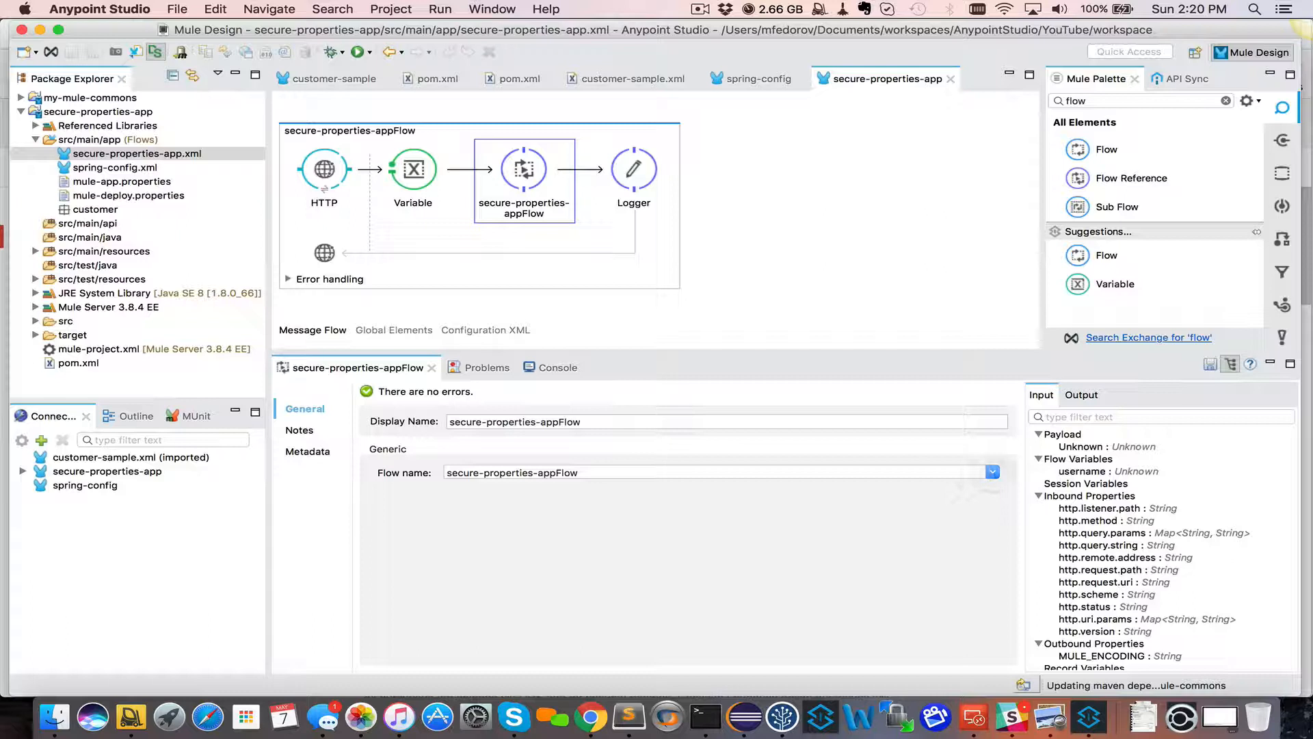
pyautogui.click(993, 472)
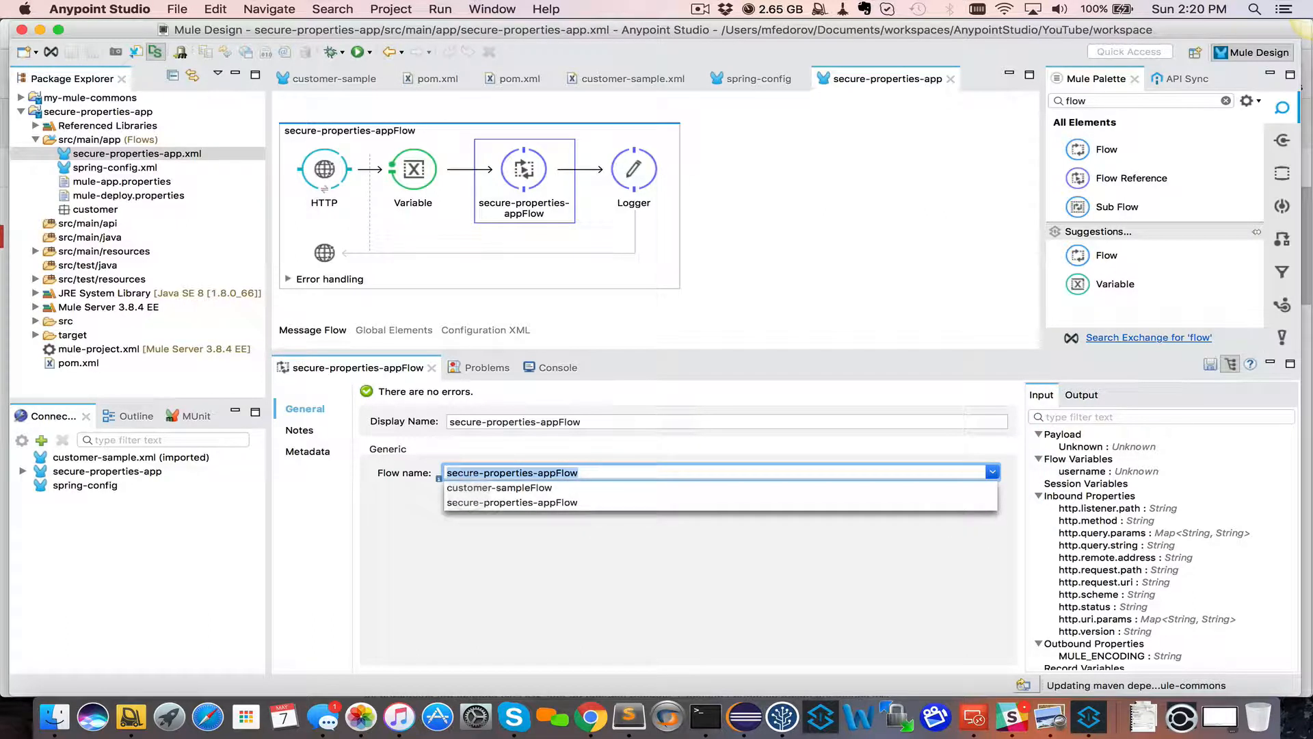
pyautogui.click(499, 488)
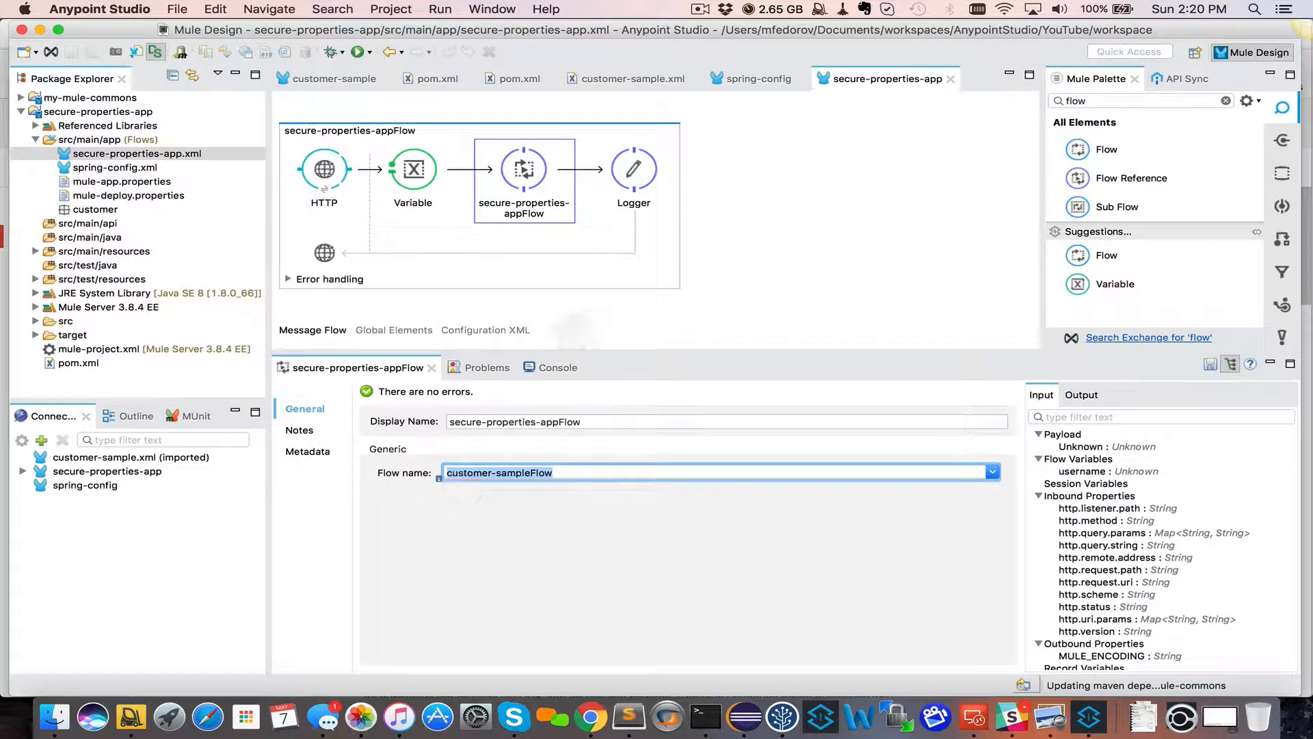
pyautogui.press('cmd+s')
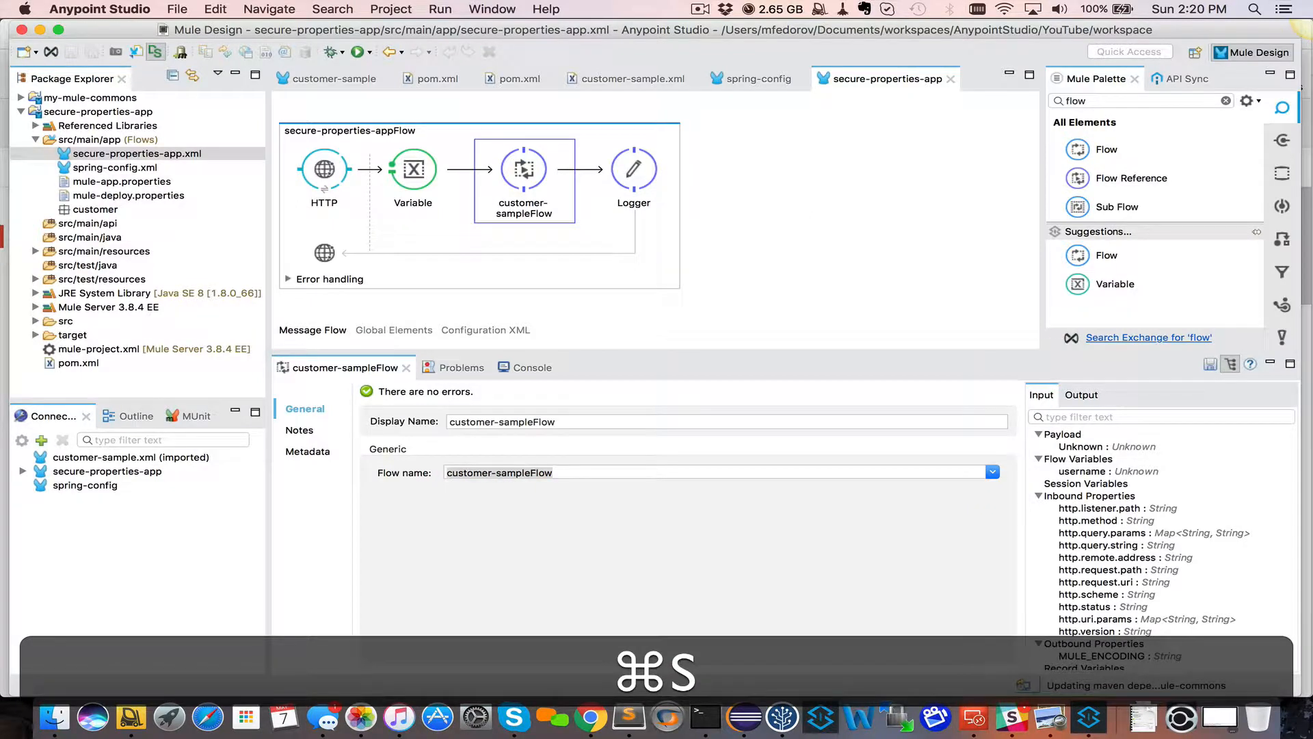
pyautogui.press('cmd+s')
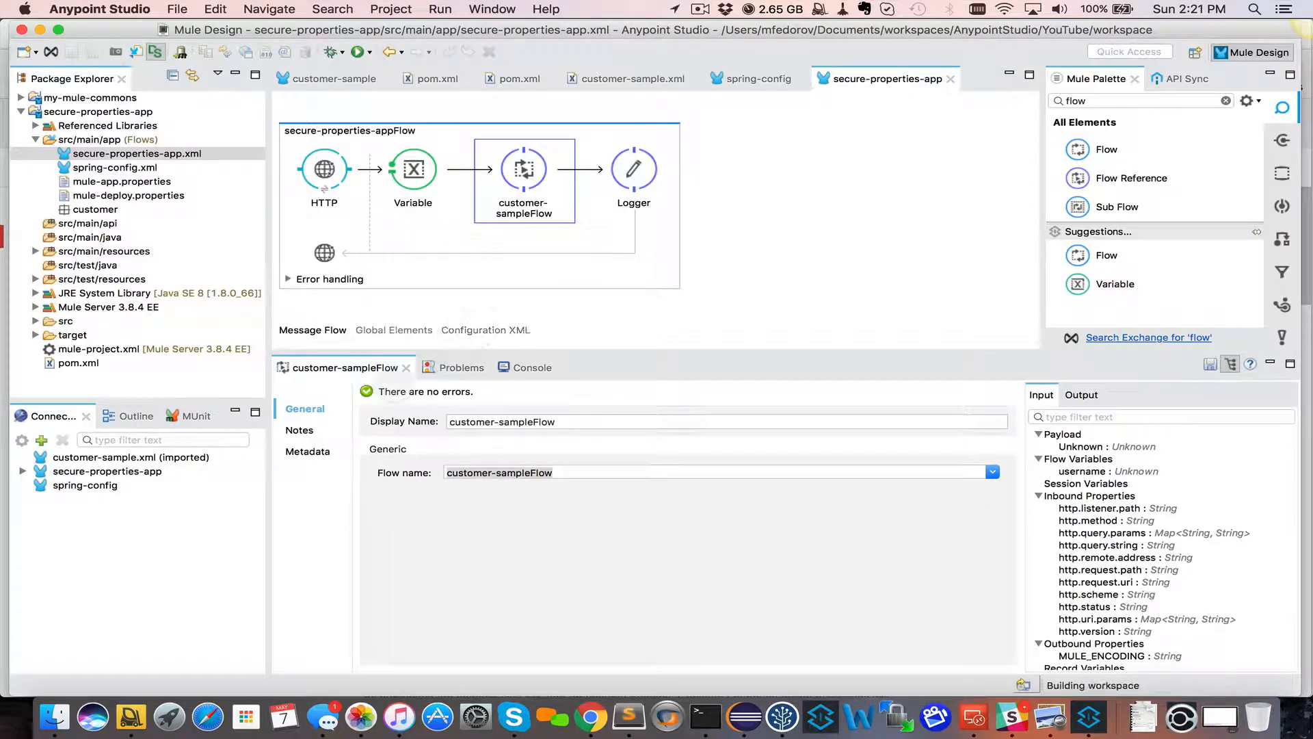
pyautogui.click(448, 366)
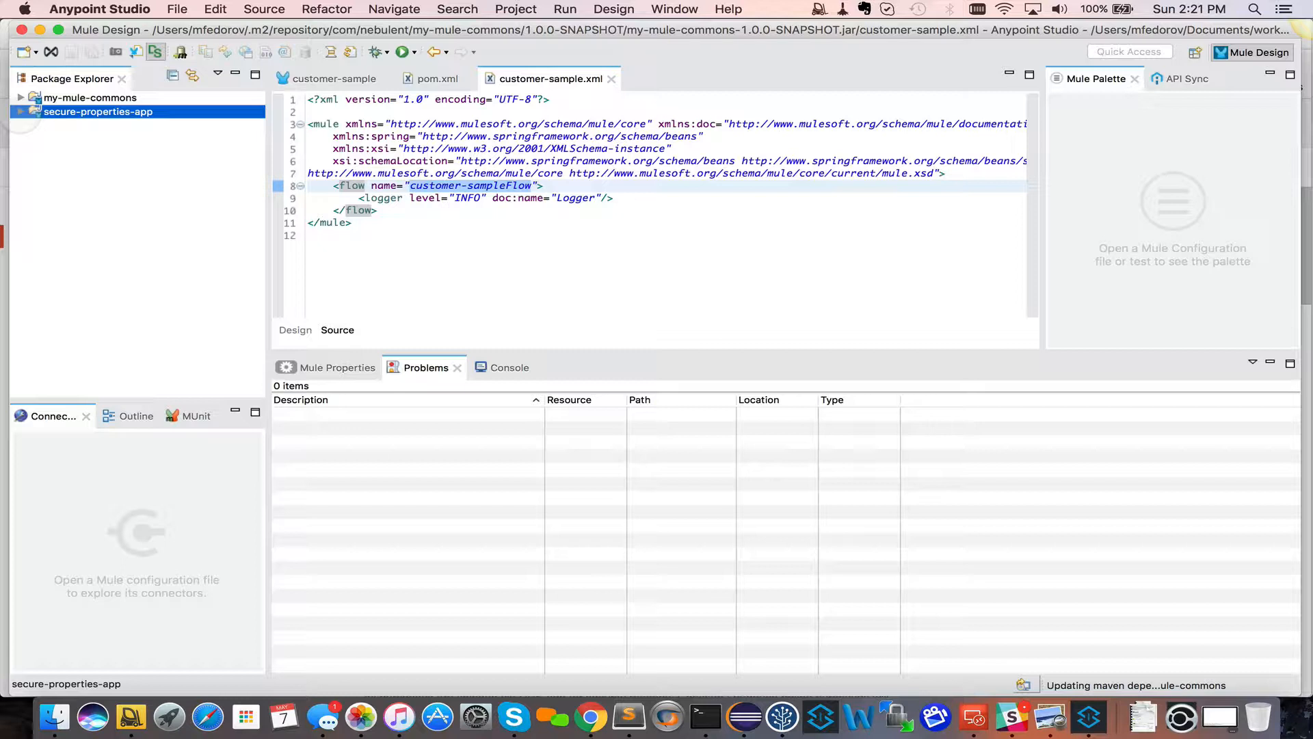
# Expand the secure-properties-app and my-mule-commons projects to inspect their flows folders.
pyautogui.click(21, 111)
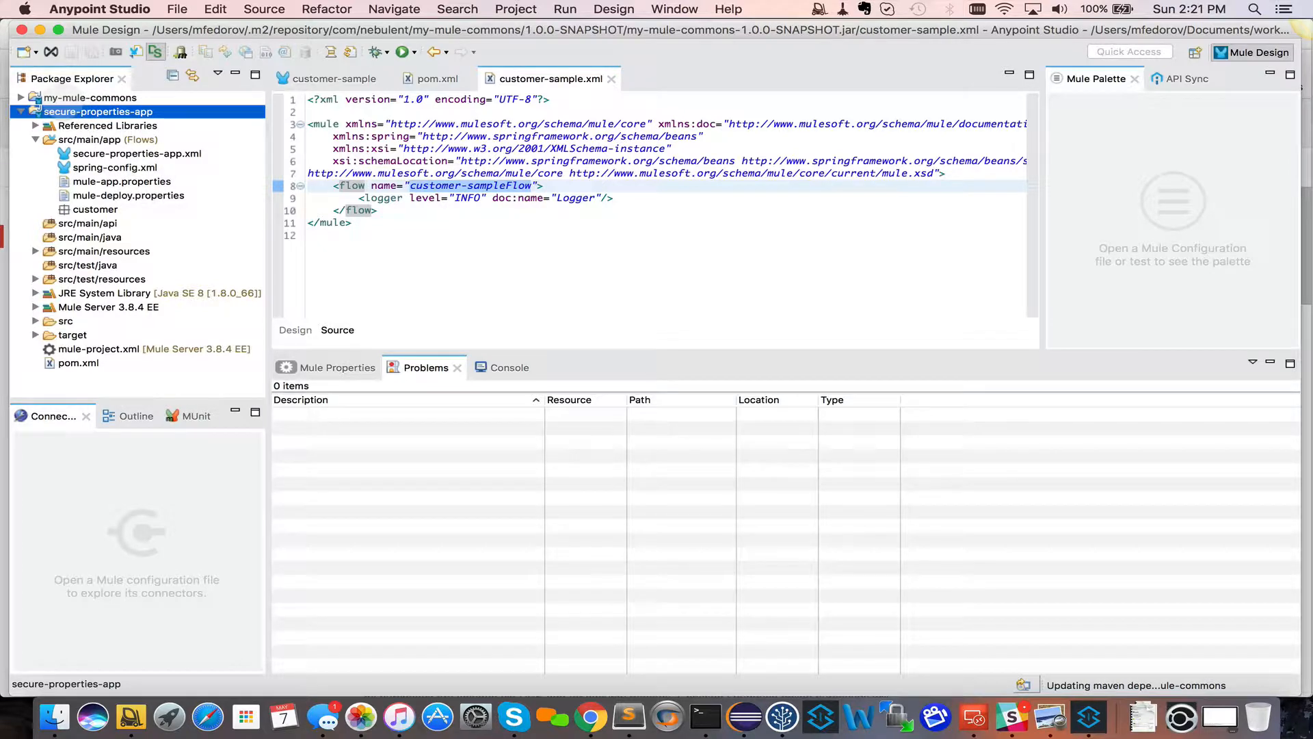
pyautogui.click(89, 97)
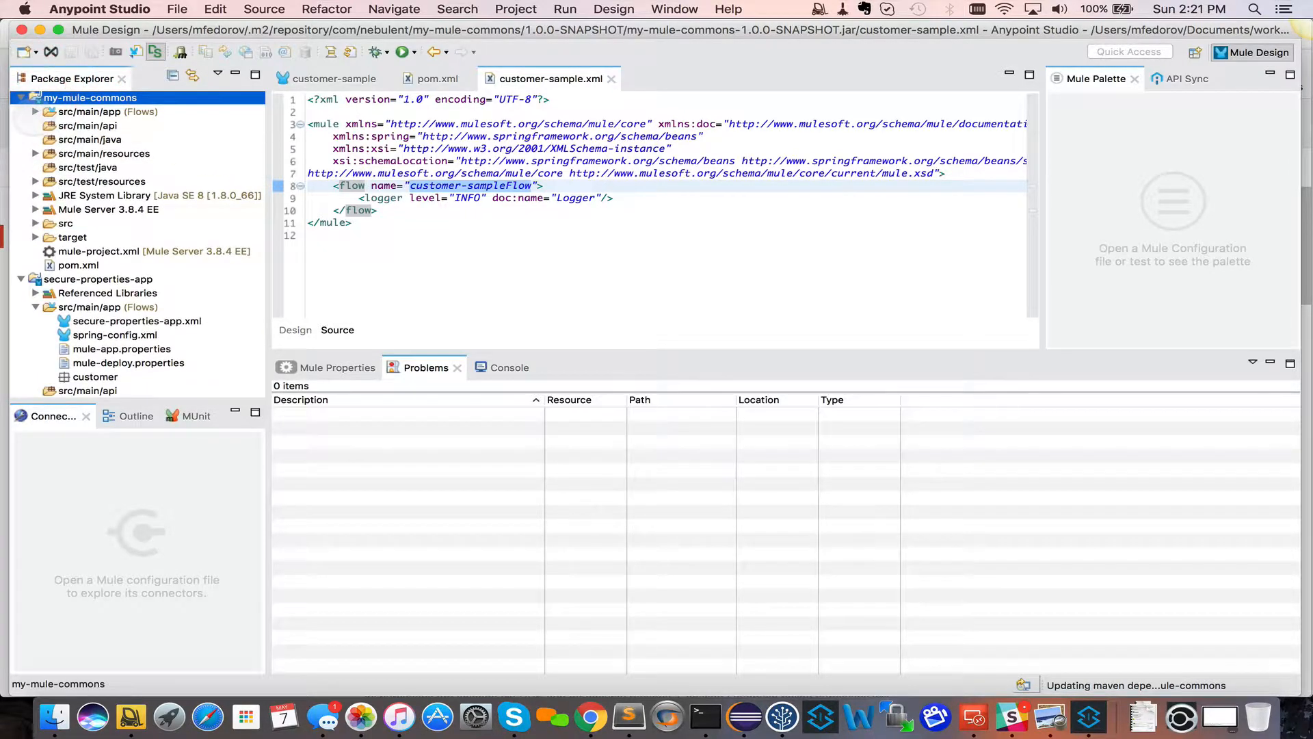
pyautogui.click(36, 111)
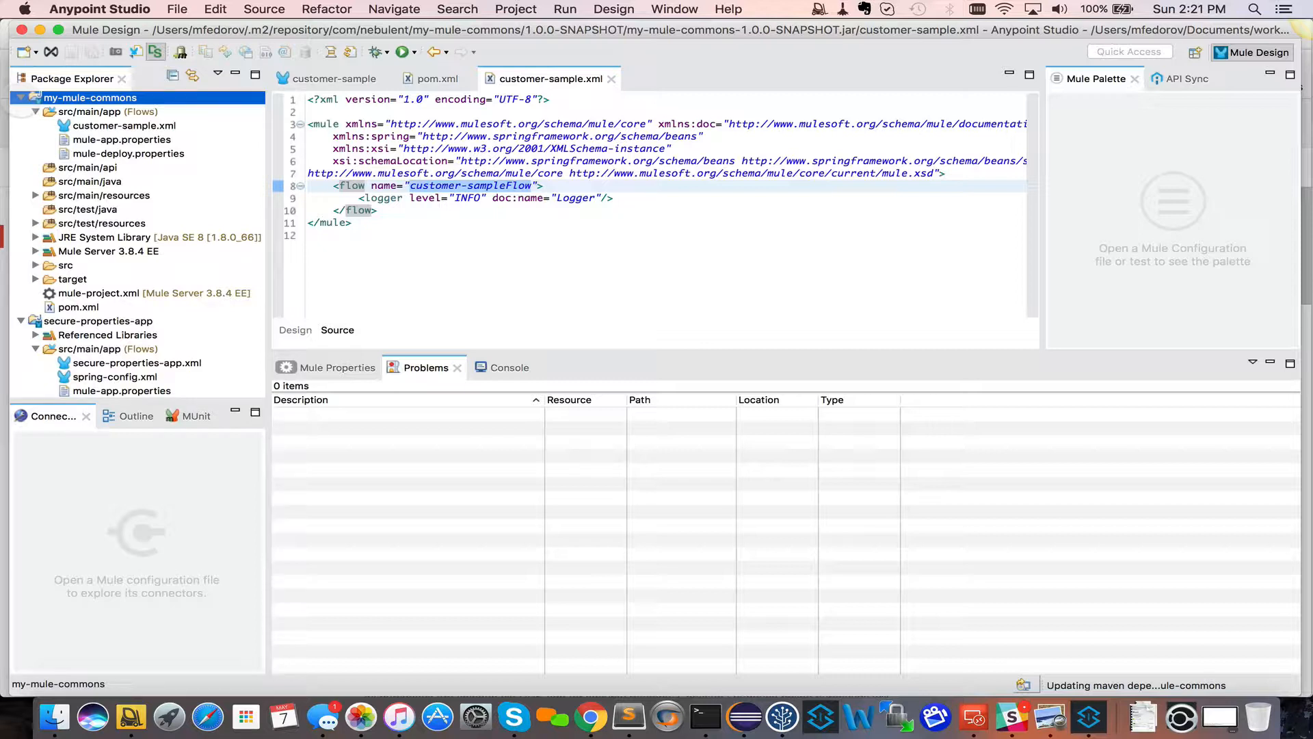
pyautogui.rightClick(89, 97)
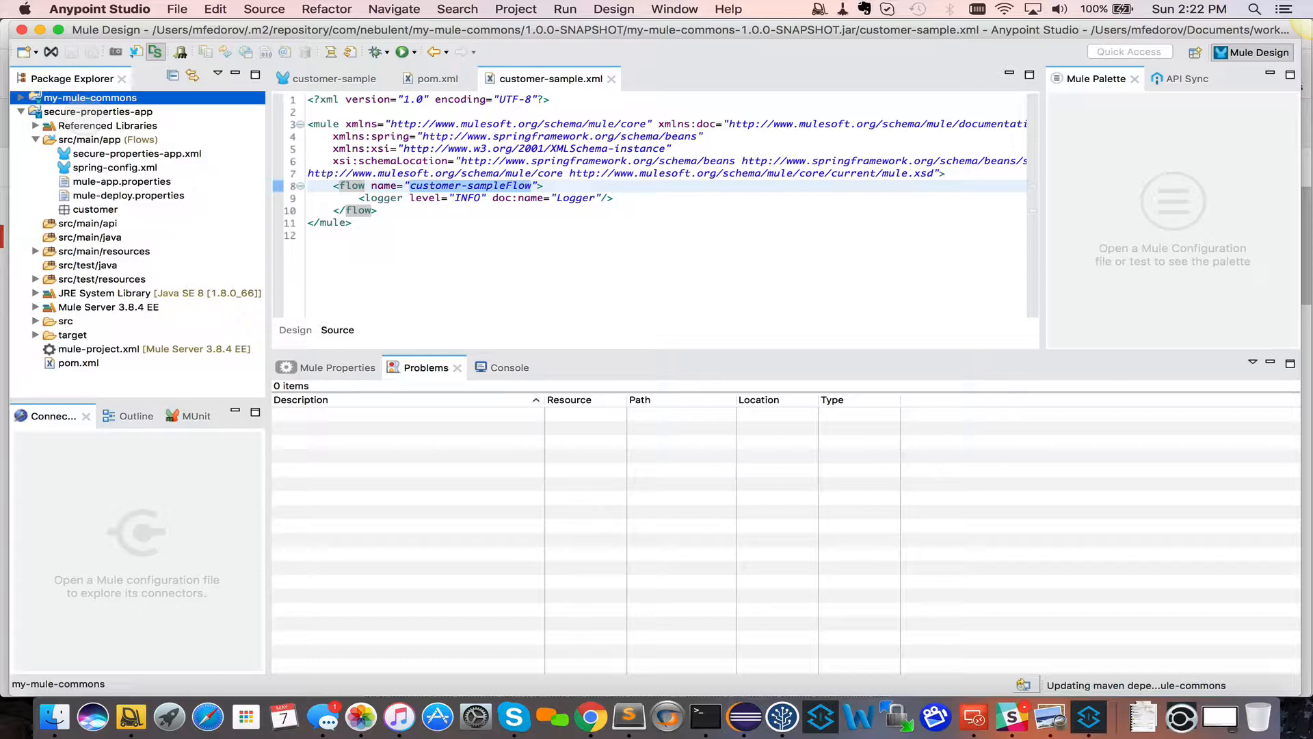
# Bring up the context menu for the secure-properties-app project.
pyautogui.rightClick(98, 112)
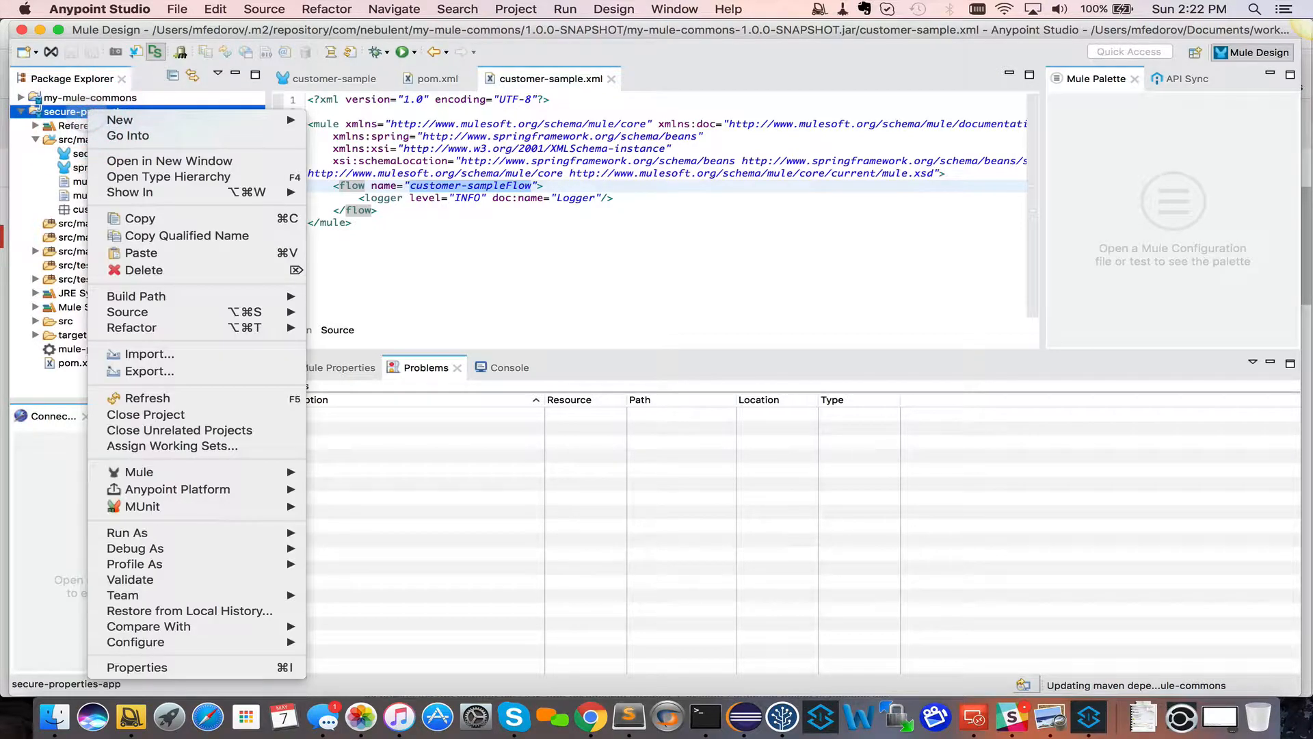
pyautogui.moveTo(176, 489)
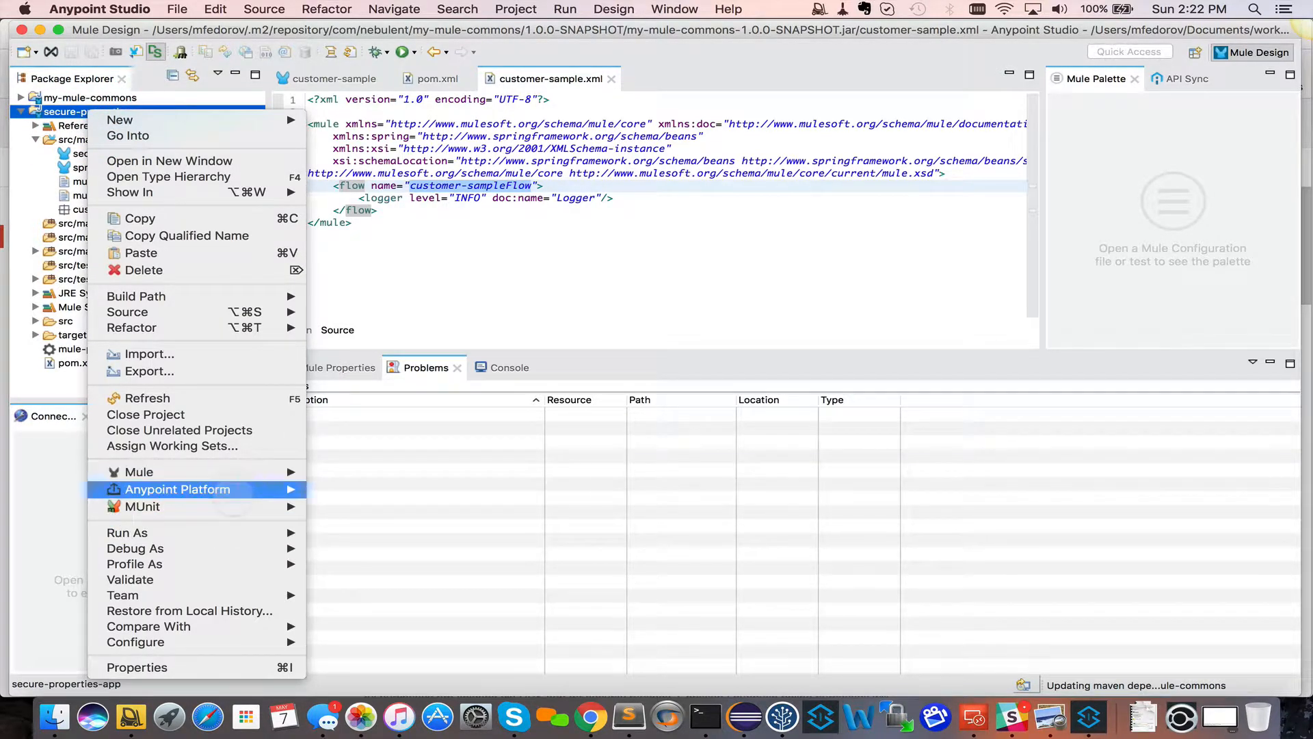